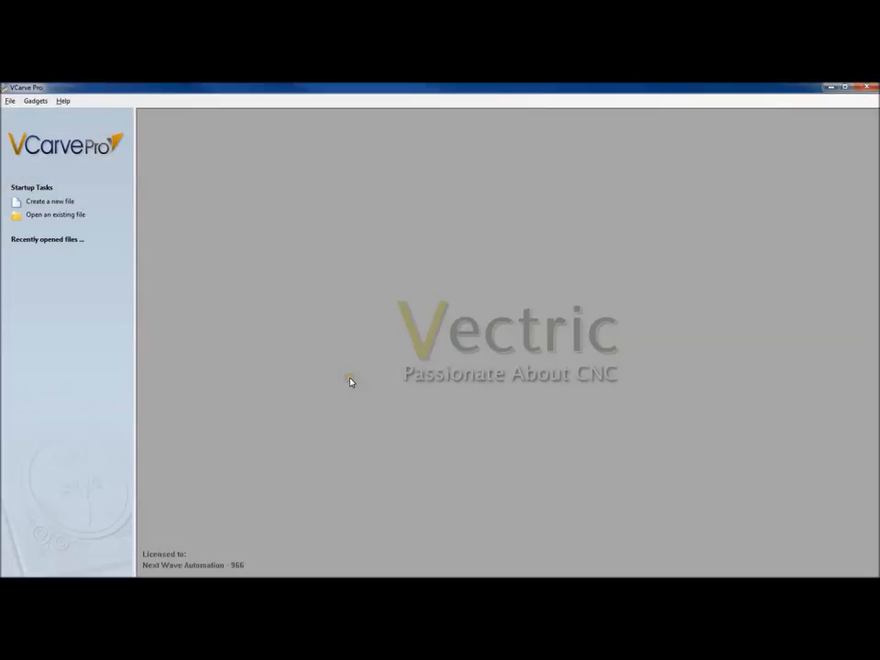
pyautogui.moveTo(346, 382)
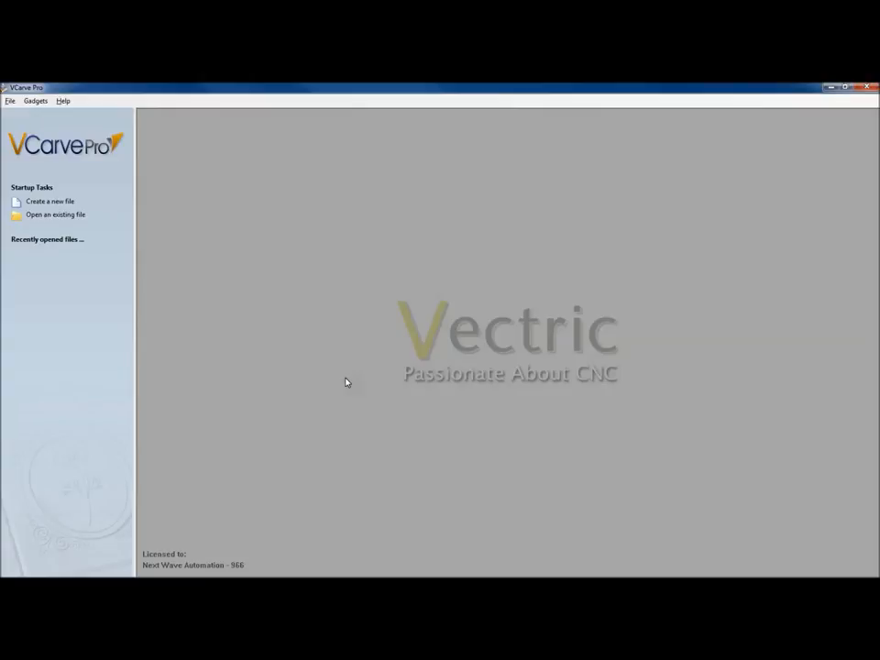
pyautogui.moveTo(242, 311)
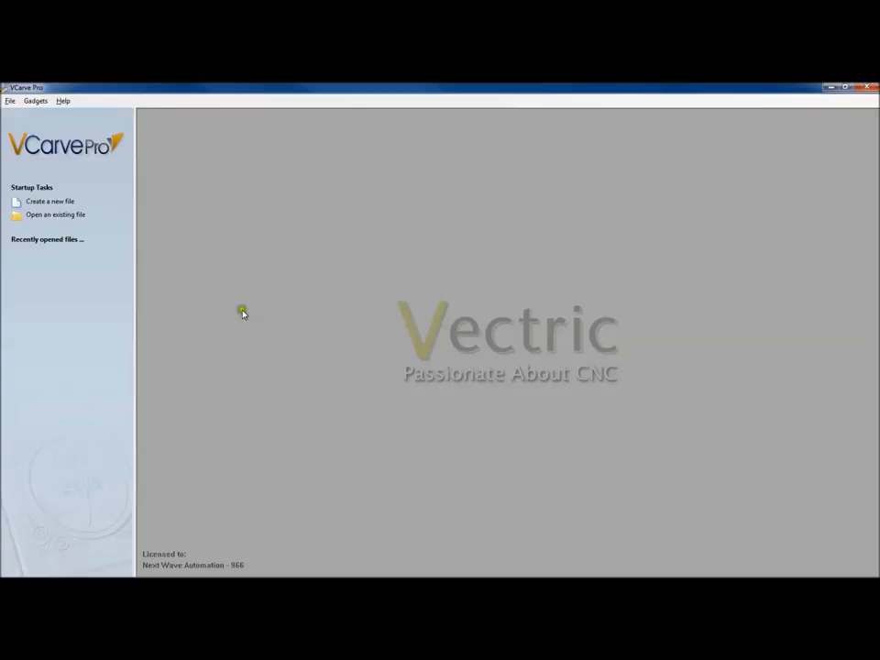
pyautogui.moveTo(53, 202)
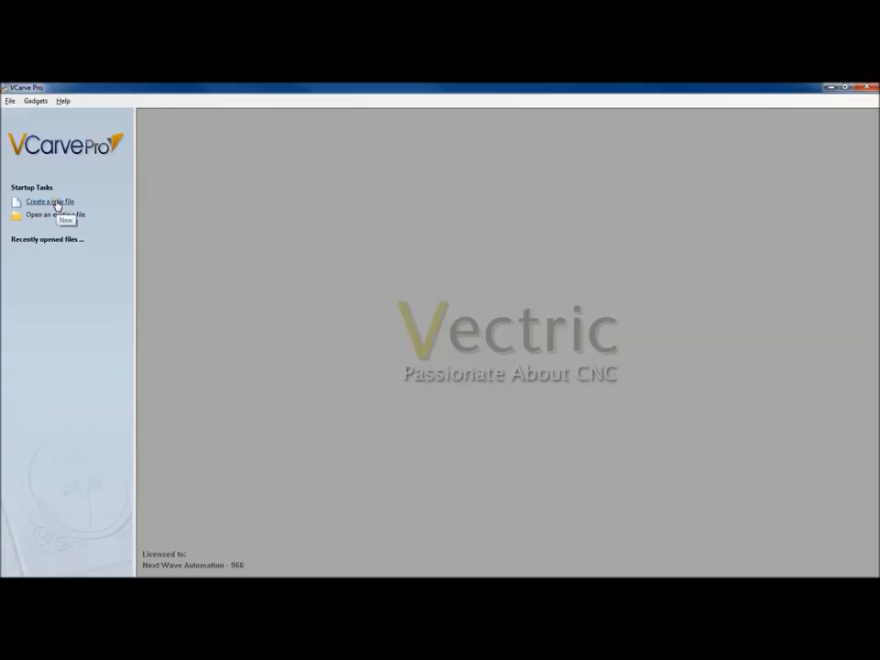
# Step: Start a new job and set its width to 16 inches
pyautogui.click(49, 200)
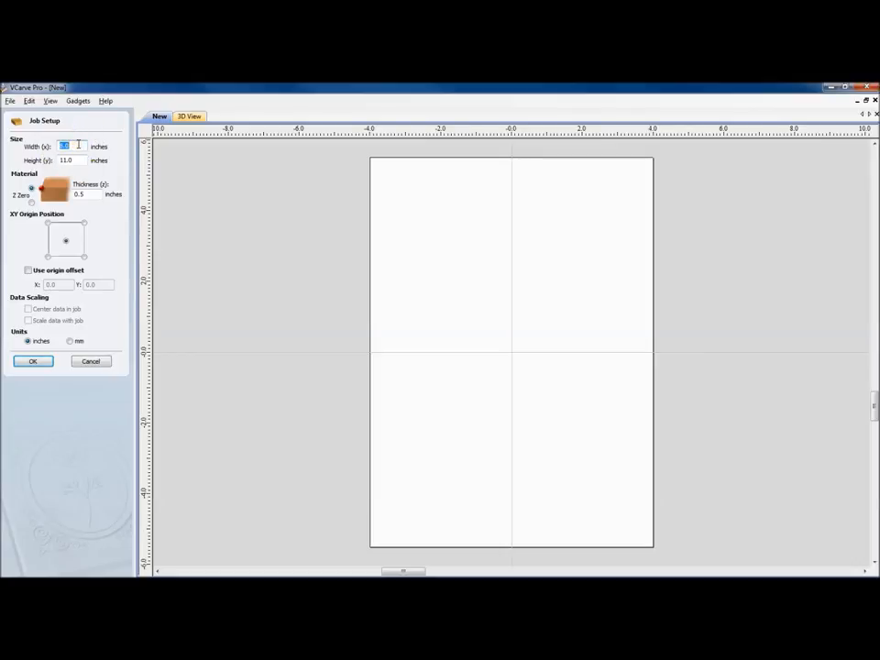
pyautogui.write('16')
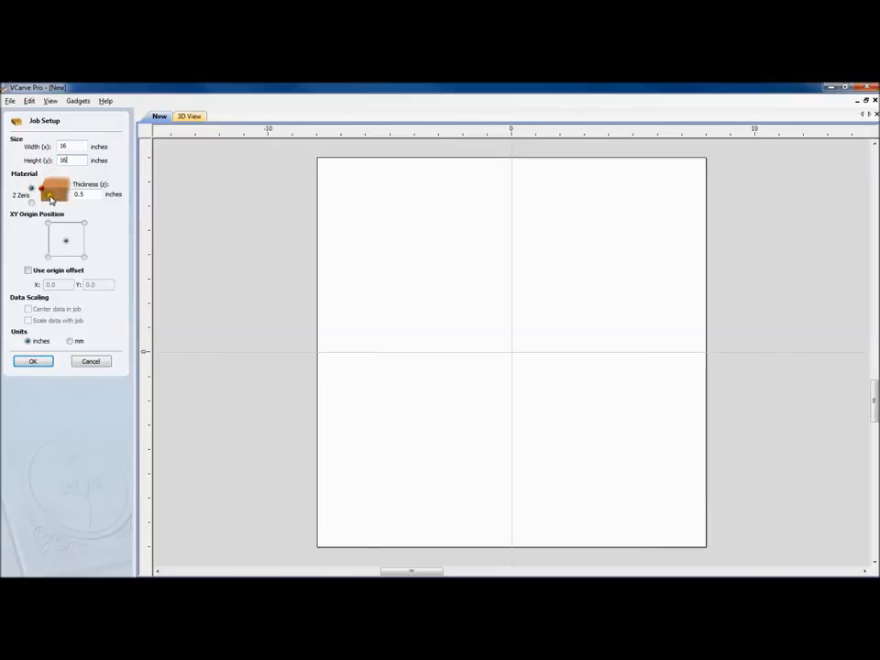
pyautogui.click(33, 187)
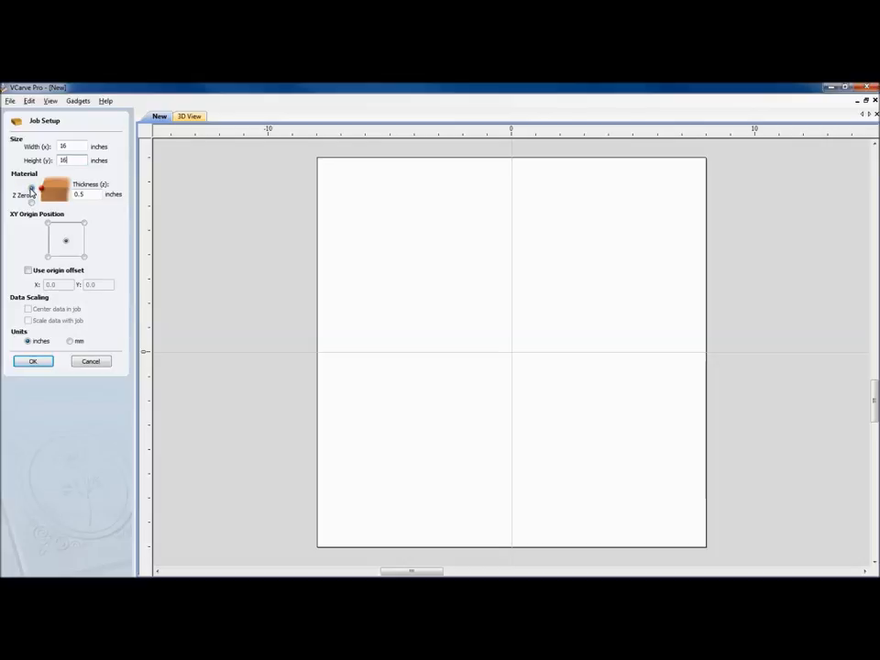
# Step: Set the Z zero reference and the material thickness to .75 inches
pyautogui.click(33, 200)
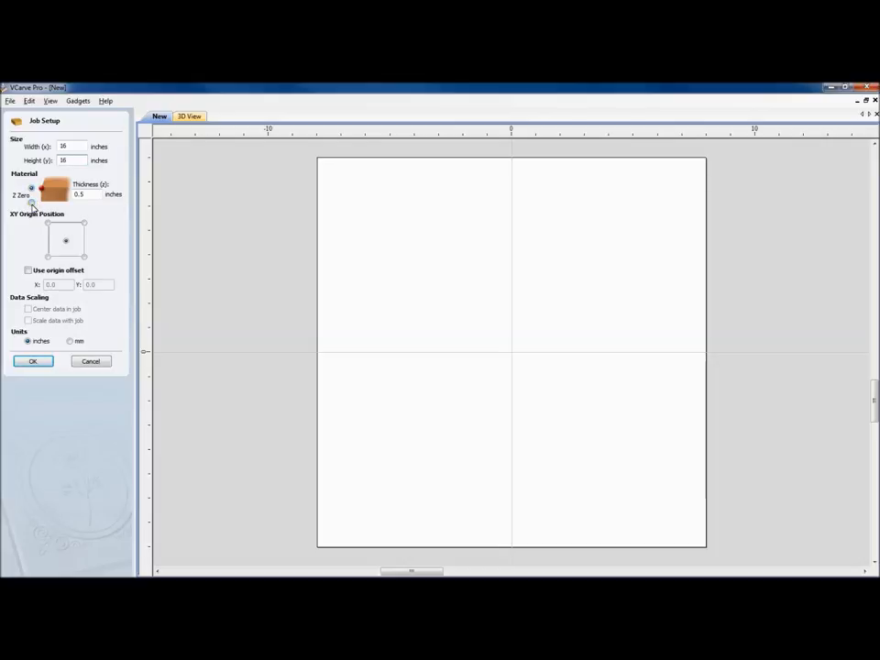
pyautogui.moveTo(33, 194)
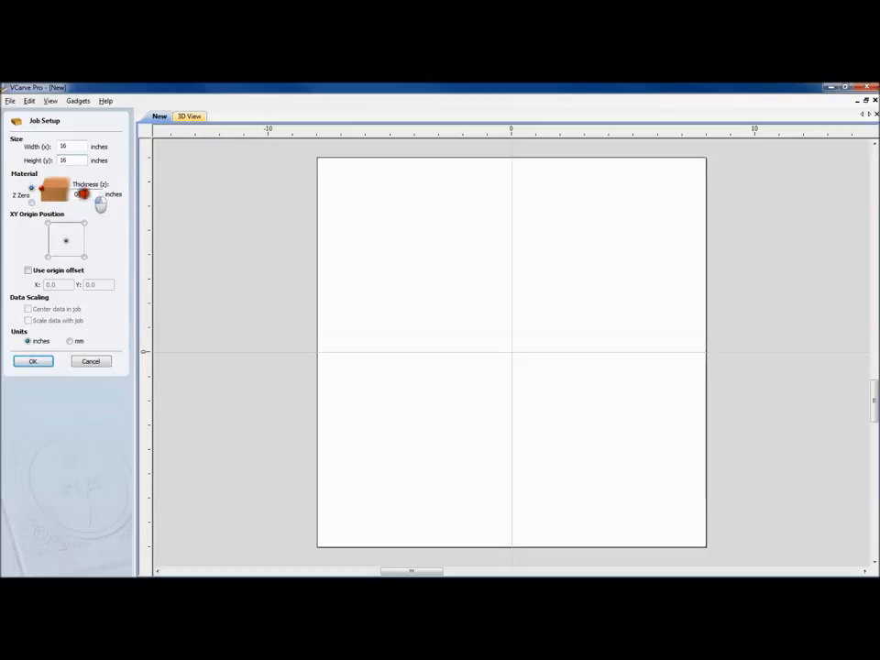
pyautogui.click(92, 197)
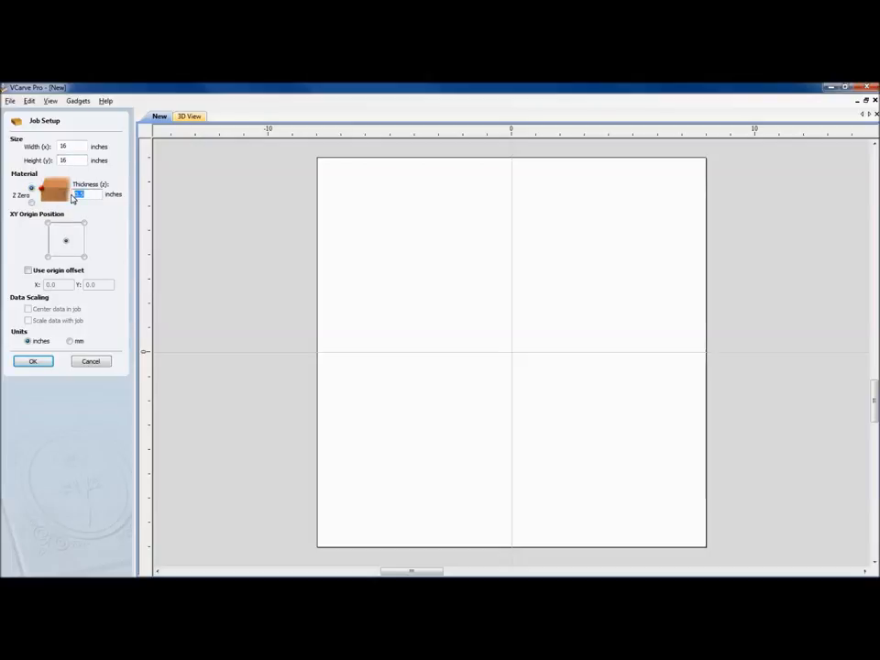
pyautogui.write('75')
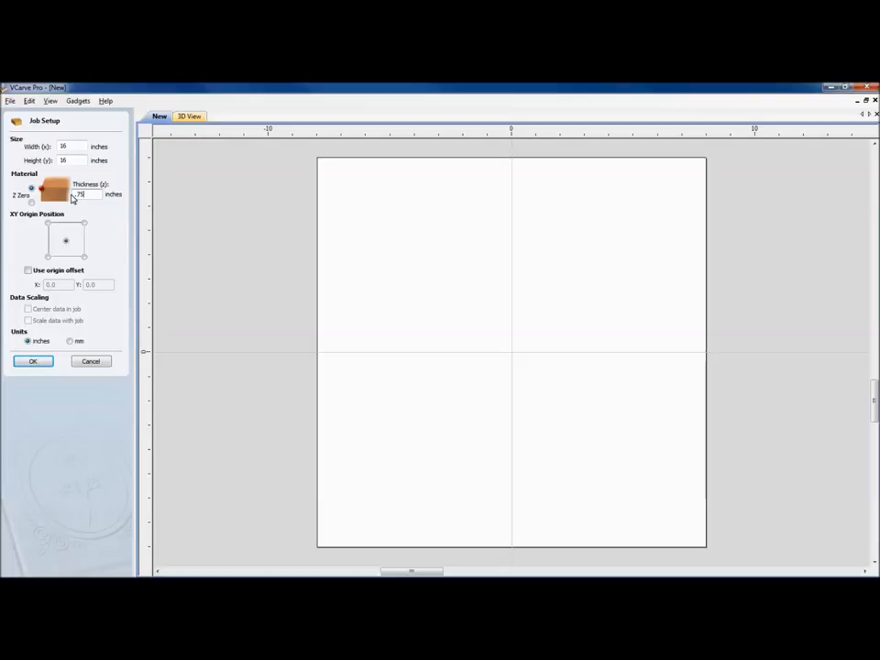
pyautogui.click(63, 242)
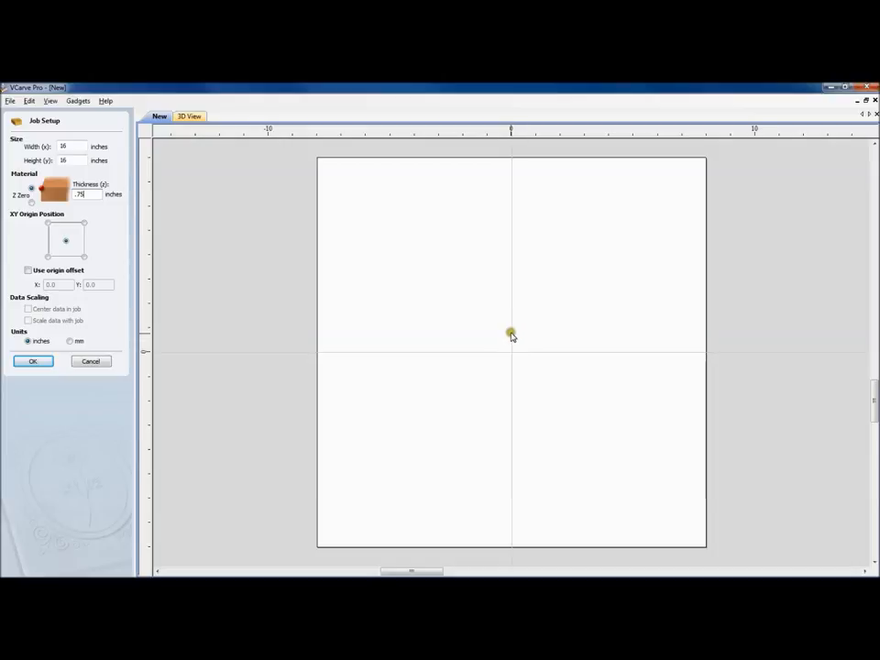
pyautogui.moveTo(510, 356)
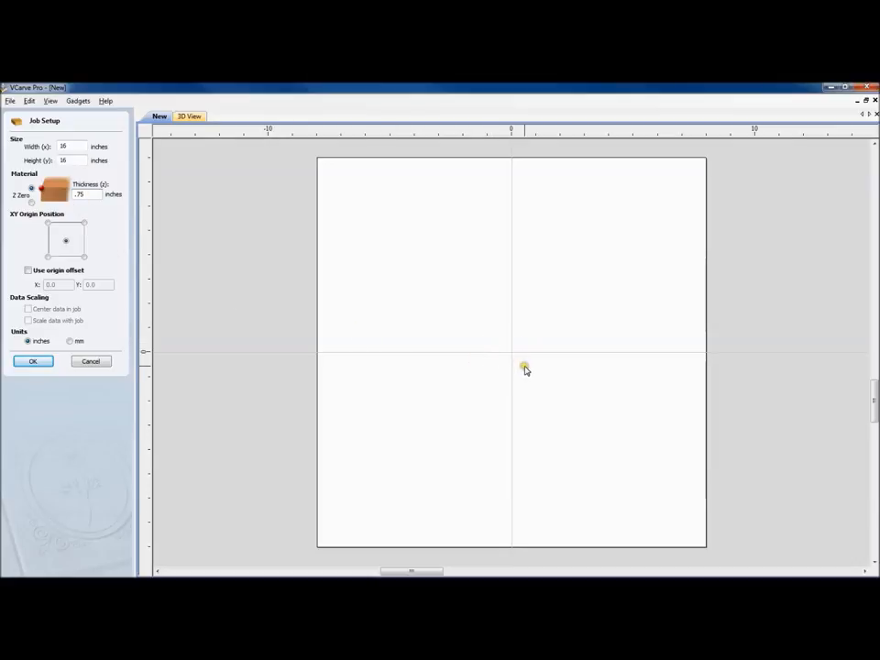
pyautogui.moveTo(521, 347)
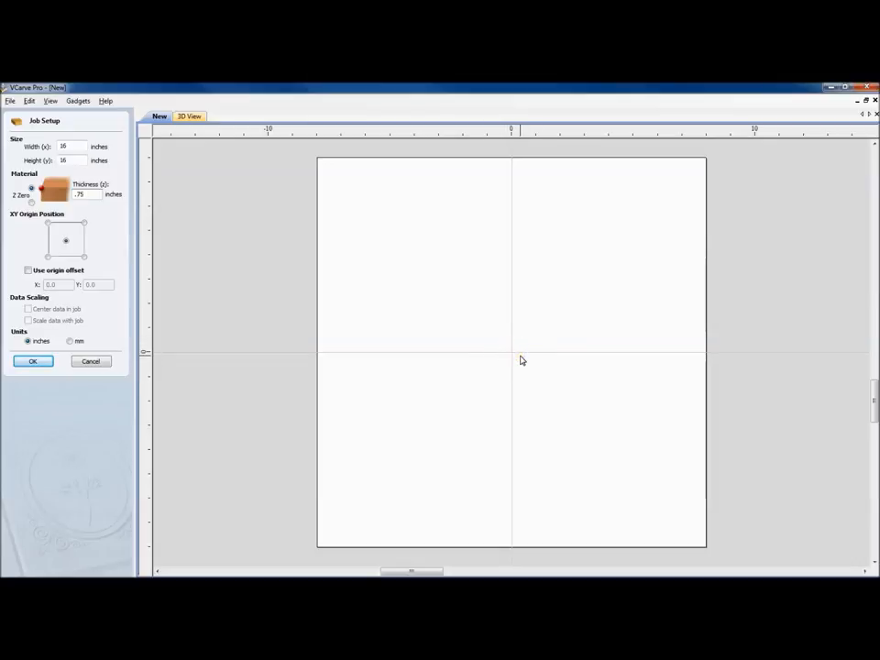
pyautogui.click(51, 227)
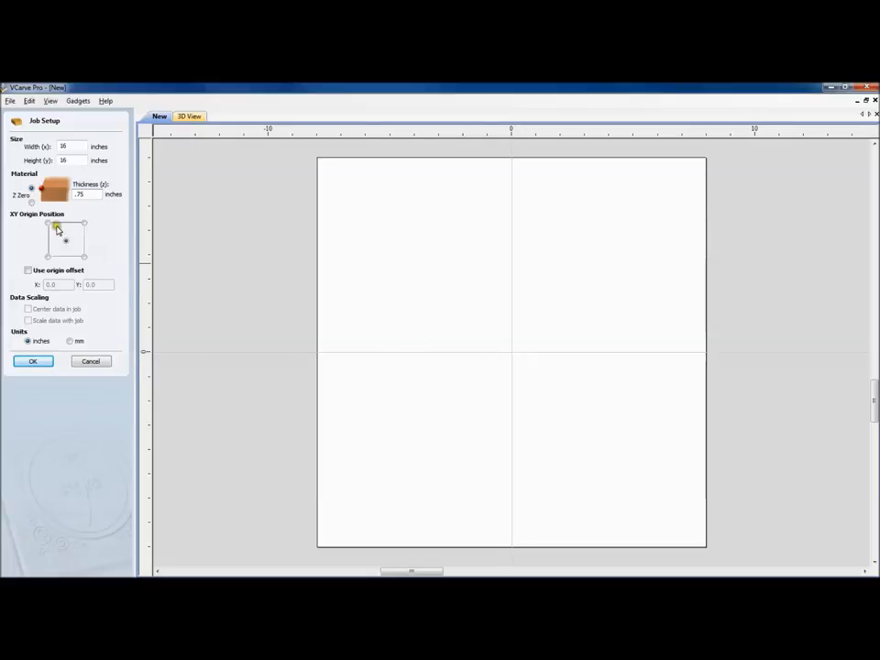
pyautogui.click(53, 227)
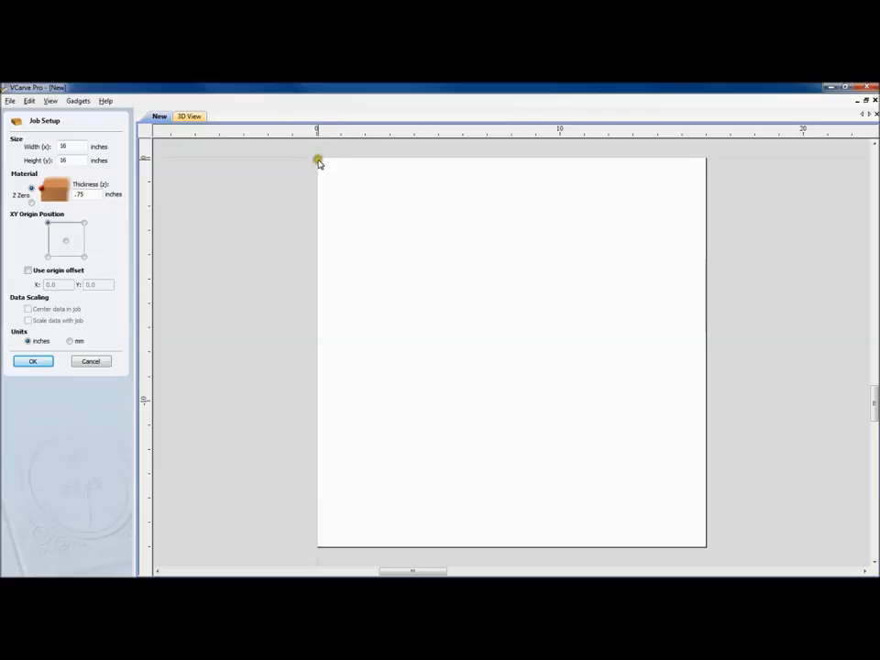
pyautogui.moveTo(322, 169)
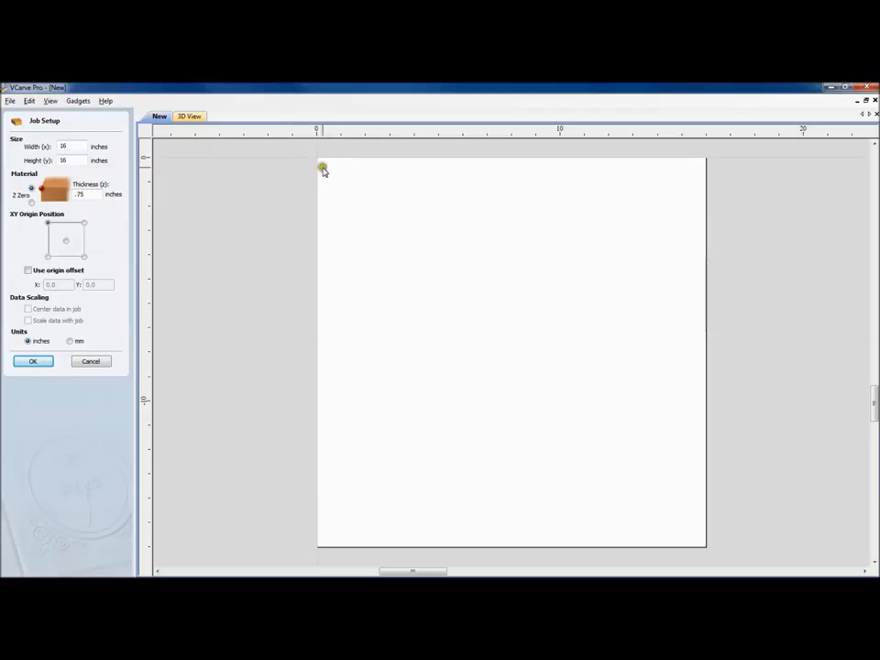
pyautogui.moveTo(317, 158)
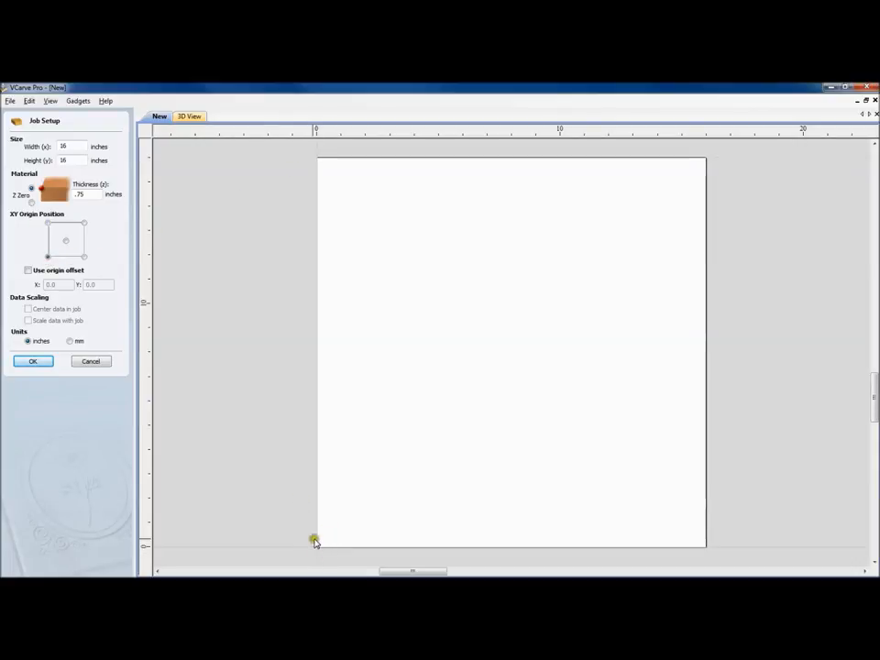
pyautogui.moveTo(196, 413)
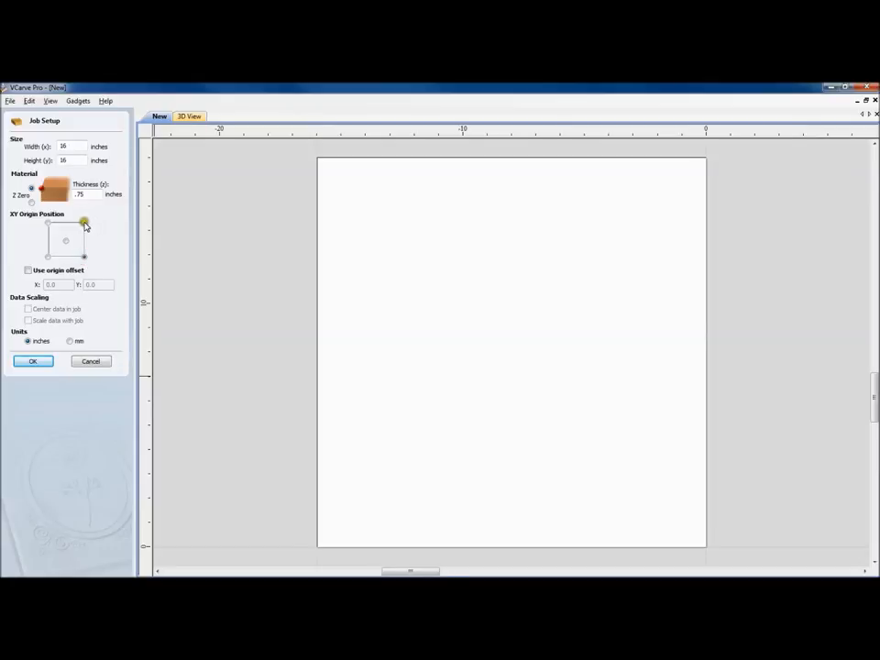
pyautogui.click(83, 242)
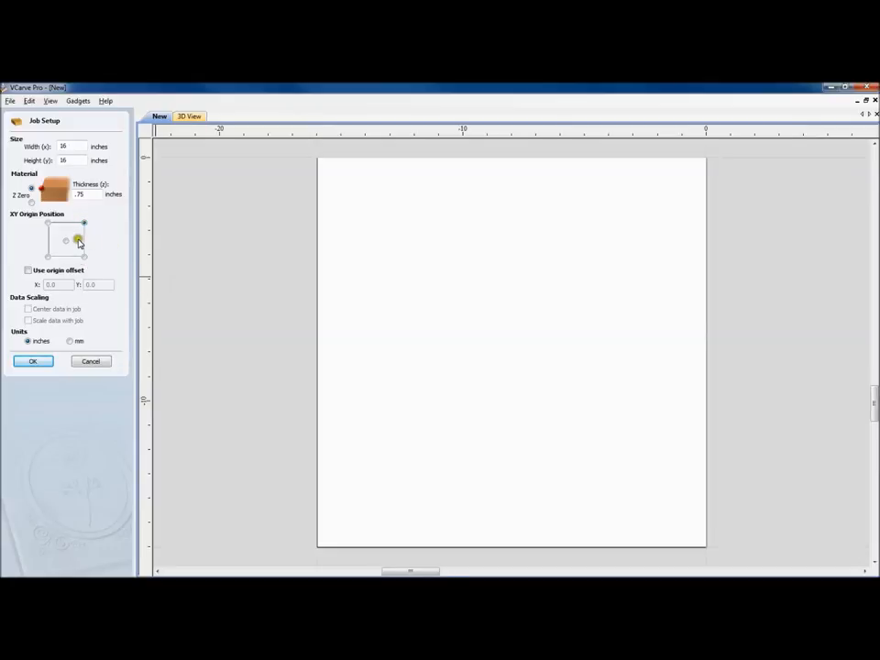
pyautogui.click(66, 240)
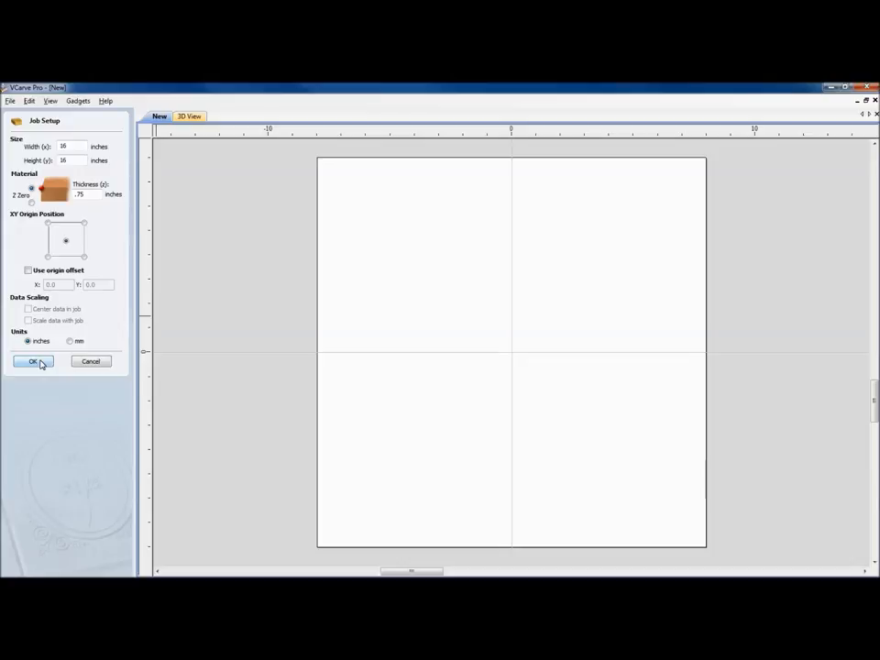
pyautogui.click(29, 362)
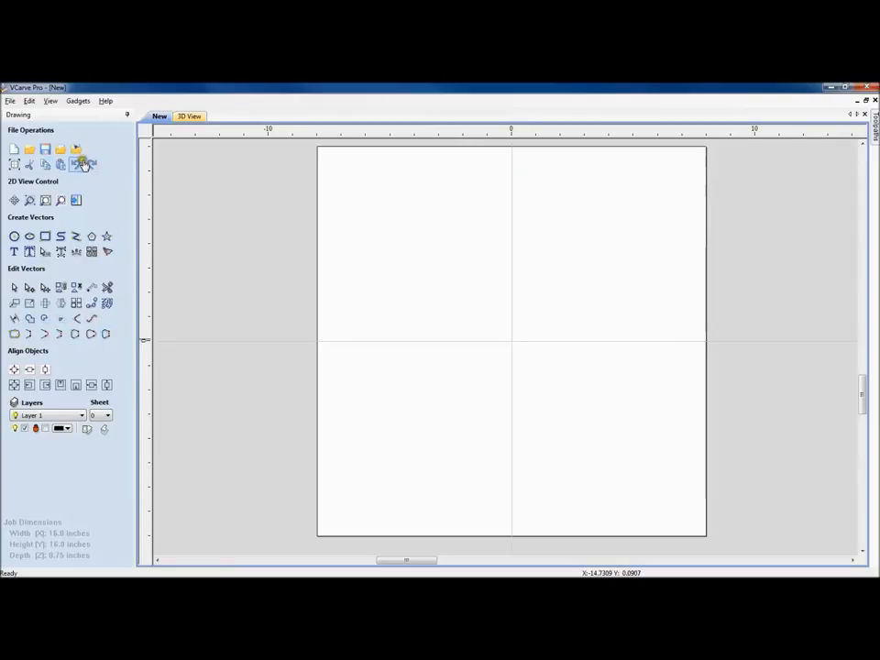
pyautogui.moveTo(61, 200)
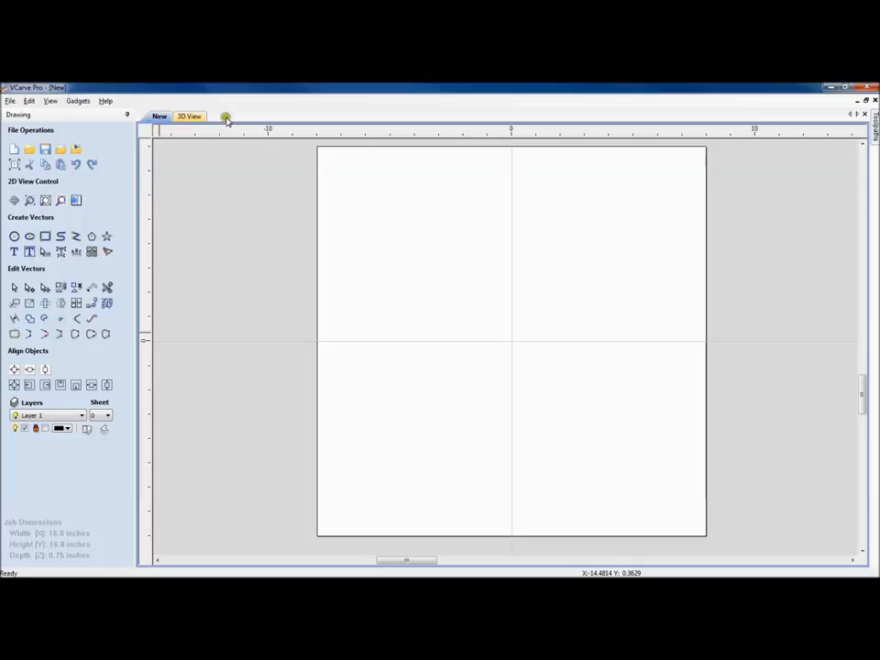
pyautogui.moveTo(840, 161)
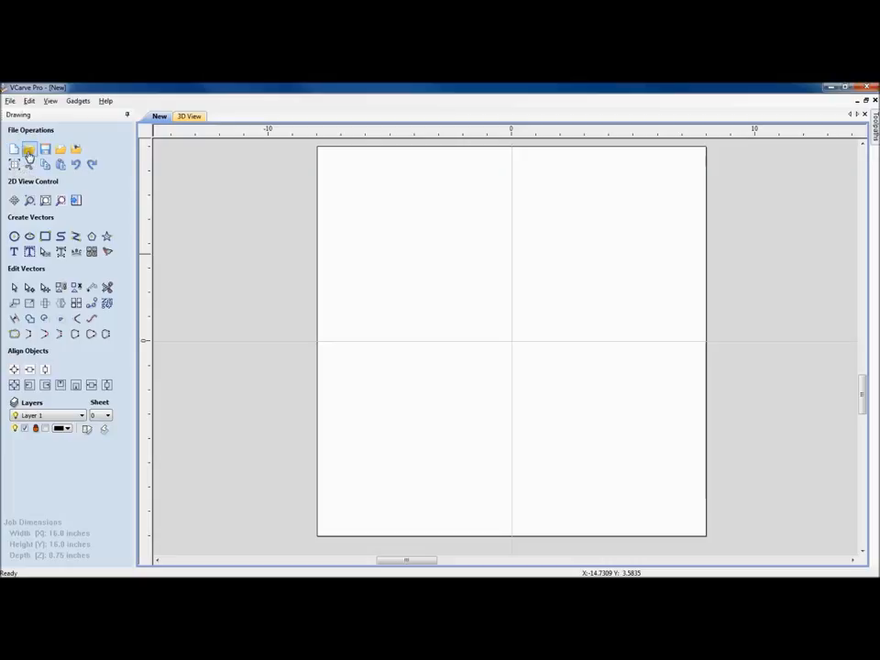
pyautogui.moveTo(29, 150)
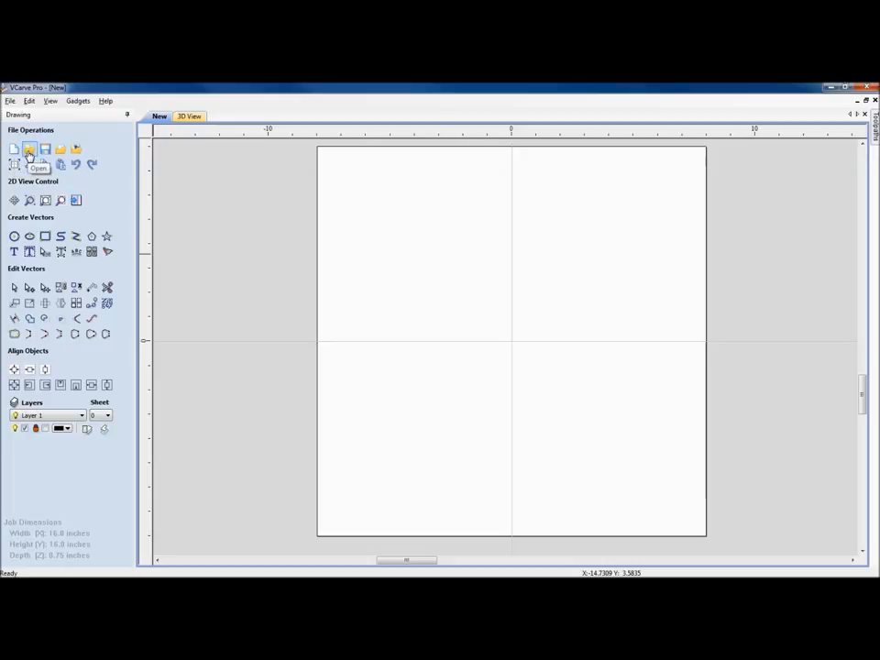
pyautogui.moveTo(44, 150)
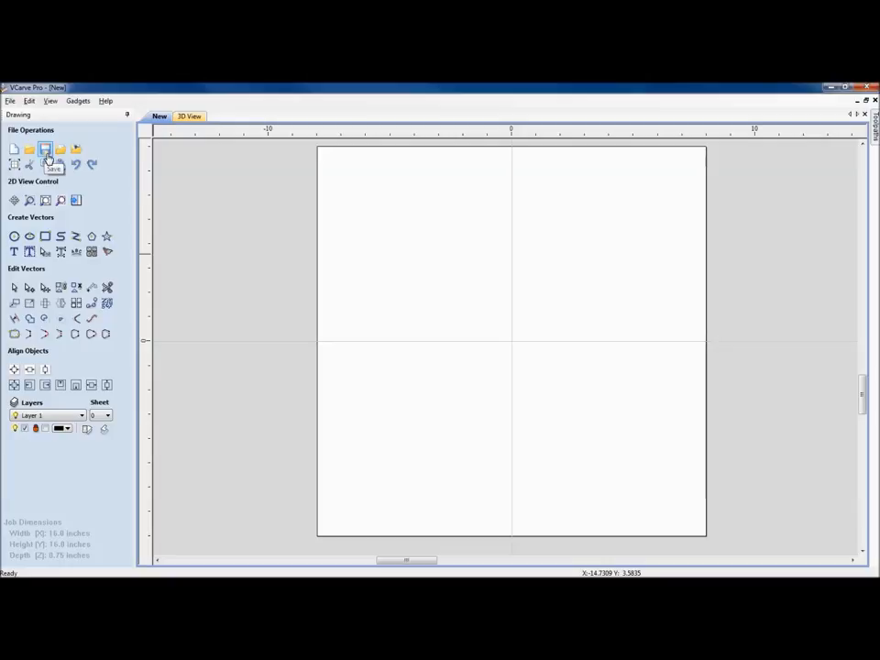
pyautogui.moveTo(61, 151)
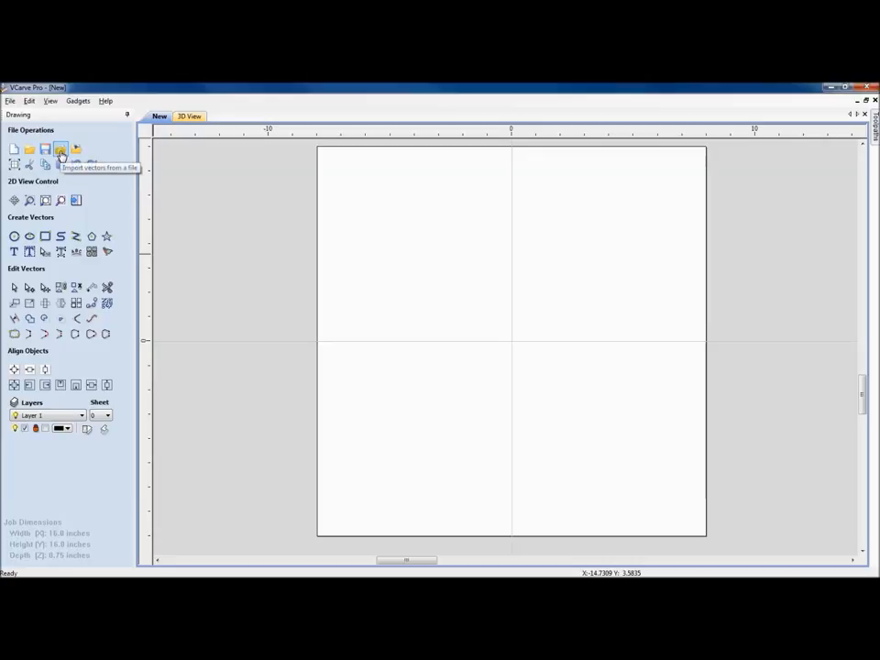
pyautogui.moveTo(63, 154)
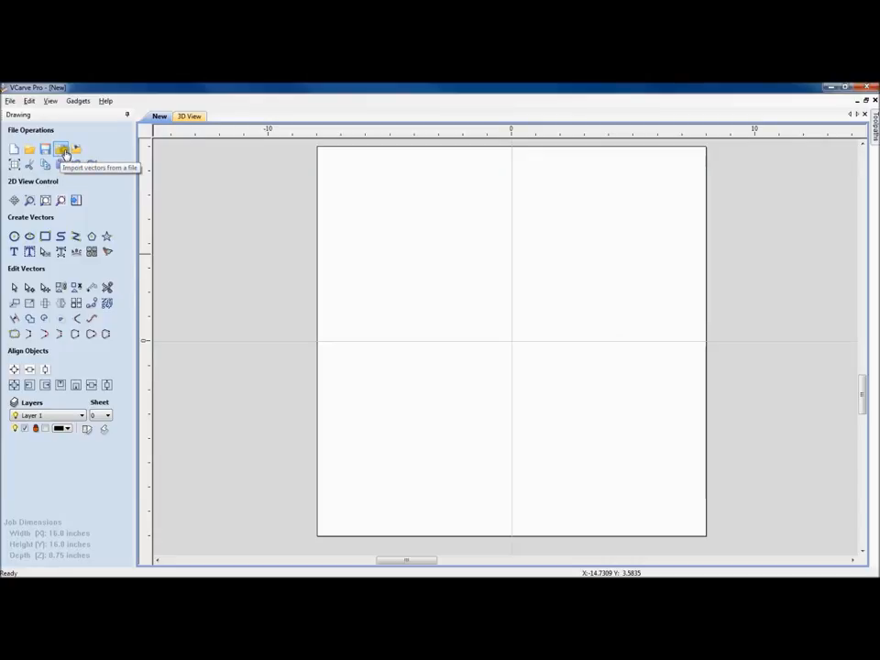
pyautogui.moveTo(75, 148)
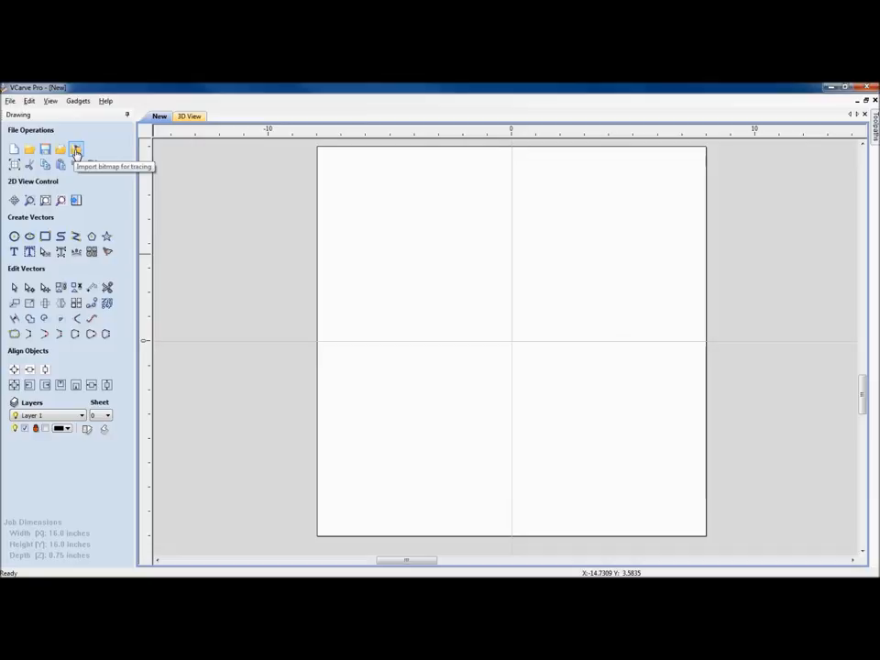
pyautogui.moveTo(15, 165)
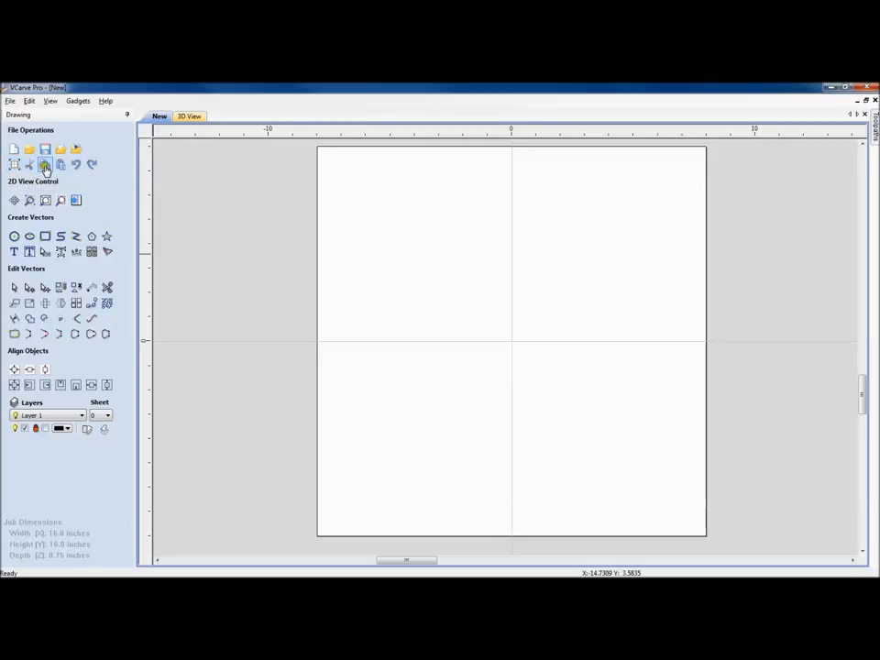
pyautogui.moveTo(61, 165)
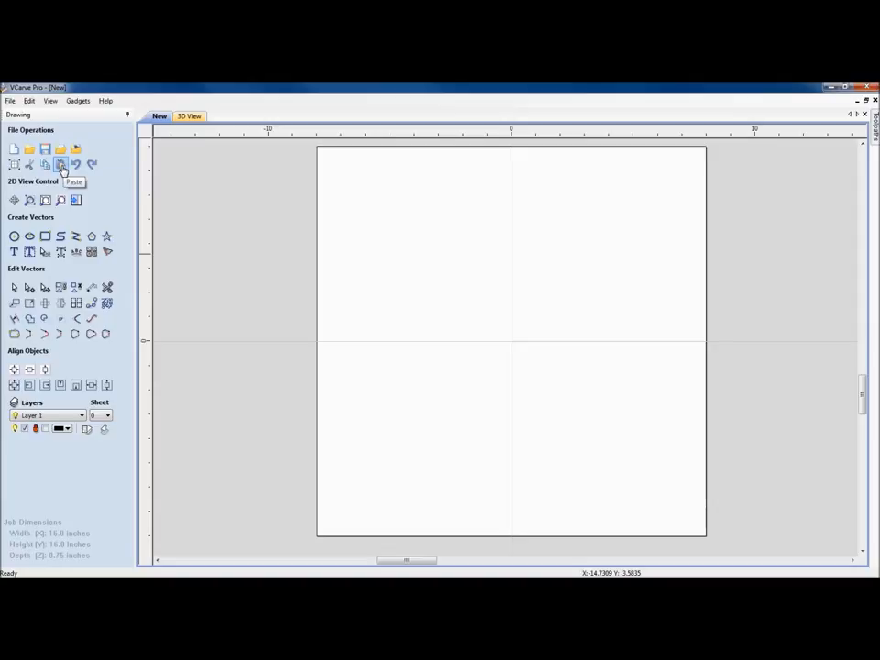
pyautogui.moveTo(90, 163)
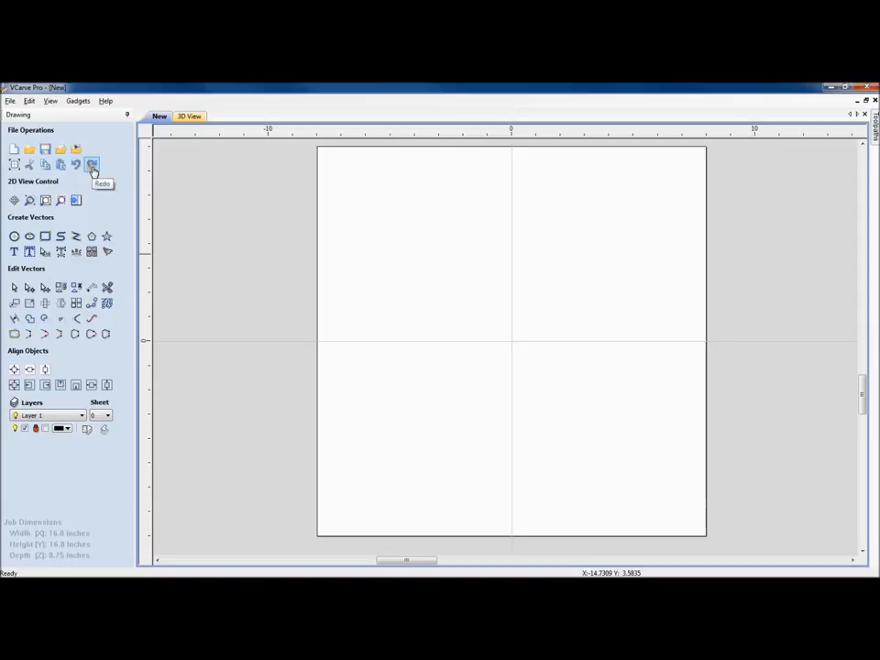
pyautogui.moveTo(14, 200)
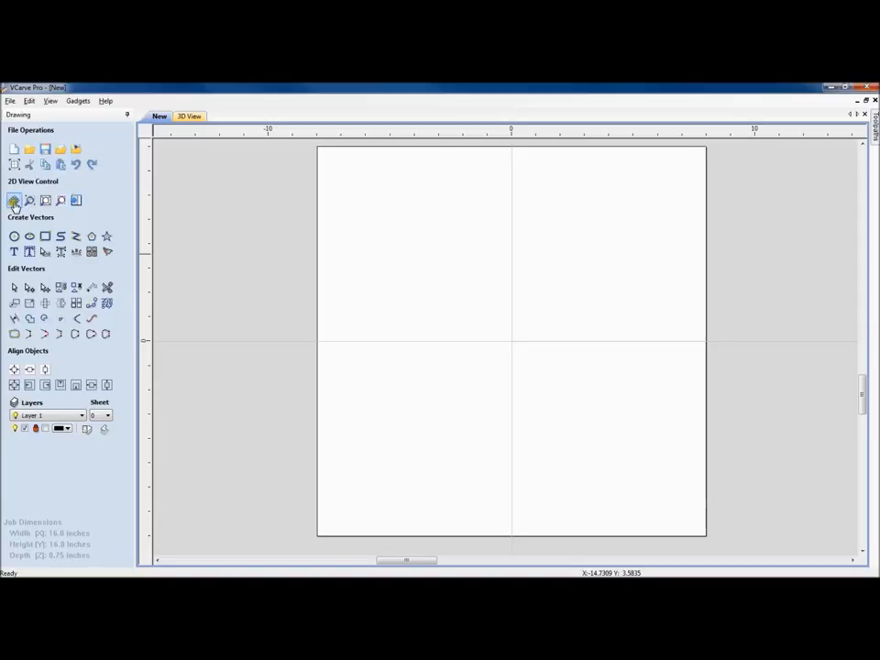
pyautogui.moveTo(14, 200)
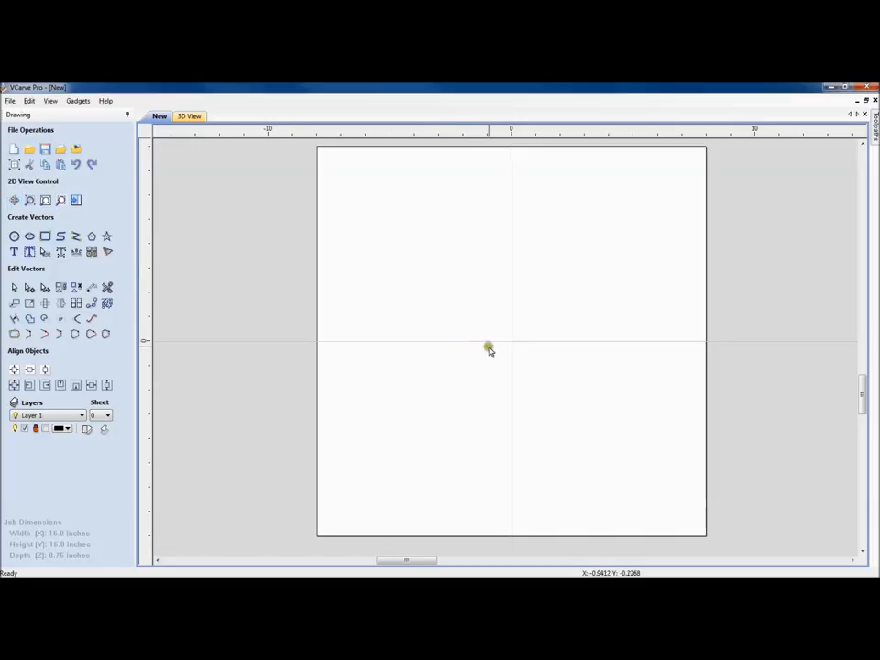
pyautogui.moveTo(326, 161)
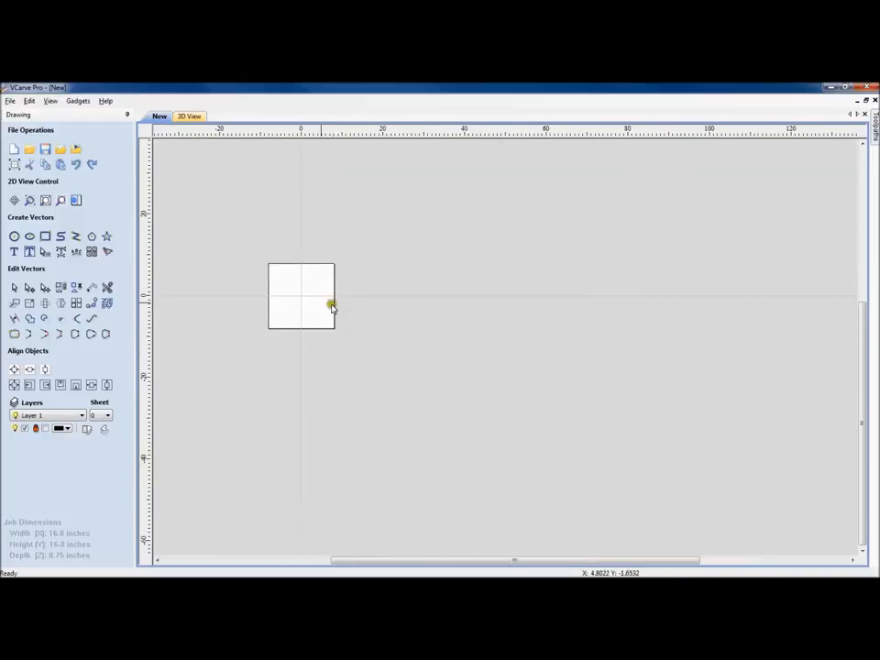
pyautogui.moveTo(301, 297)
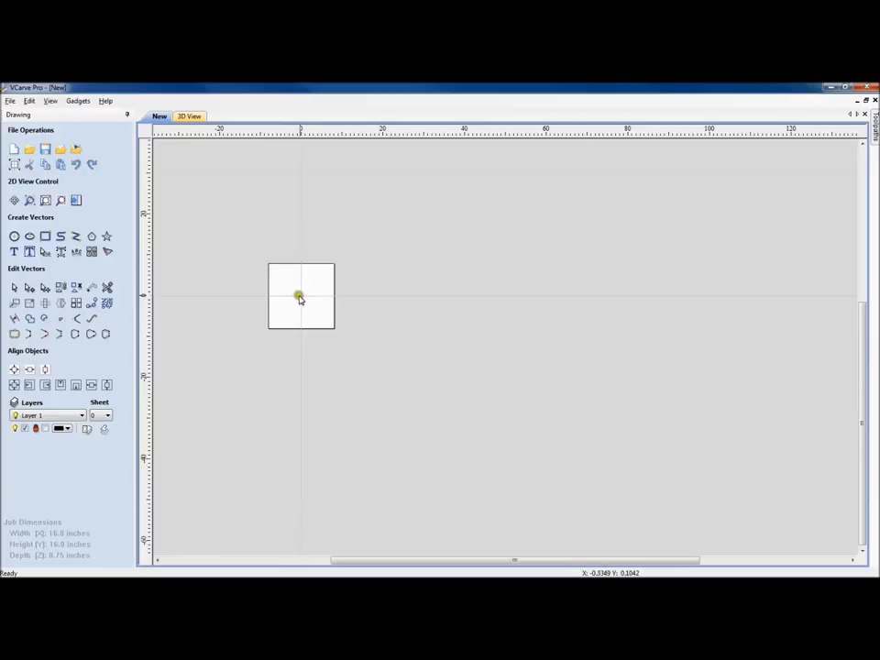
pyautogui.moveTo(286, 278)
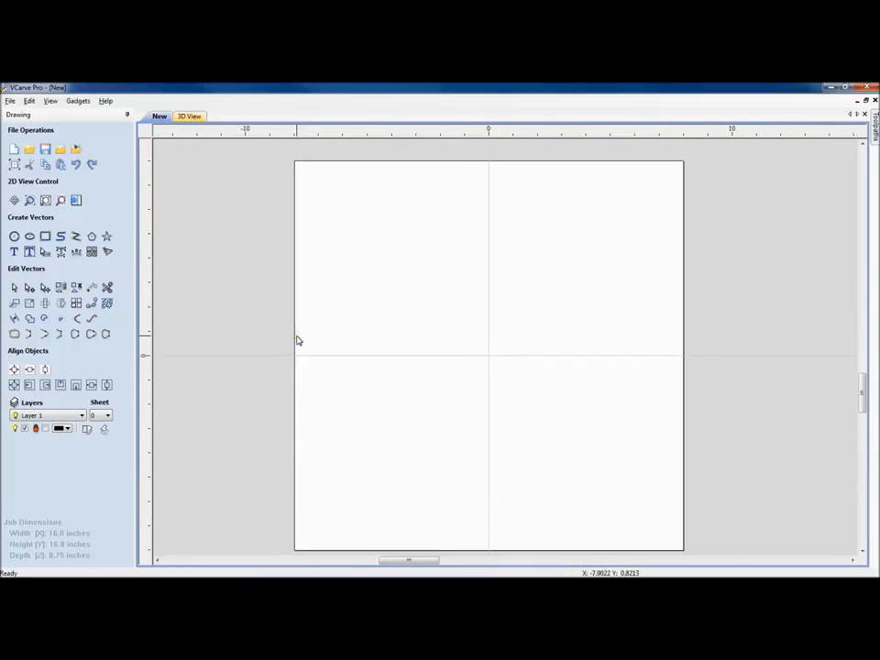
pyautogui.click(29, 199)
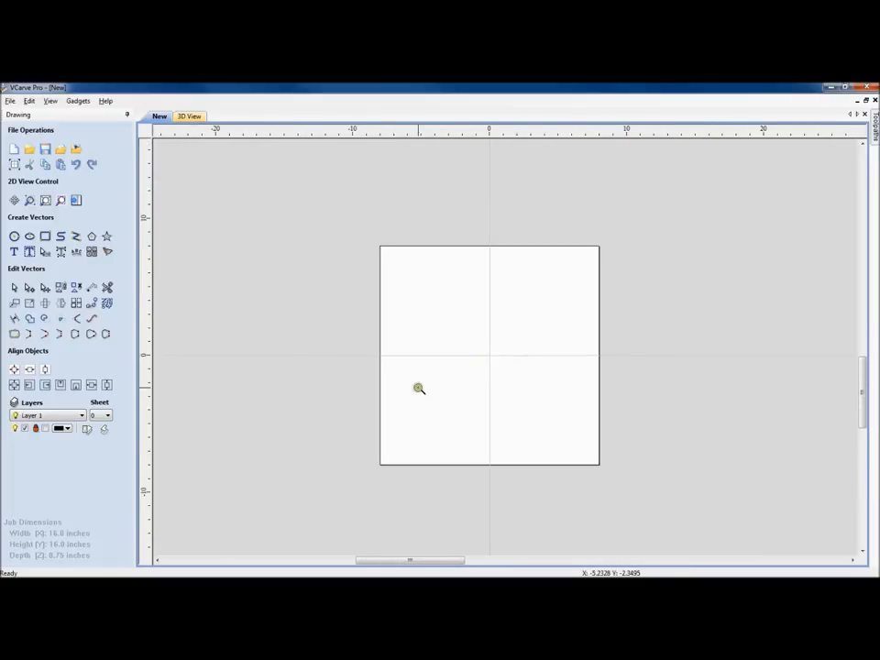
pyautogui.moveTo(348, 352)
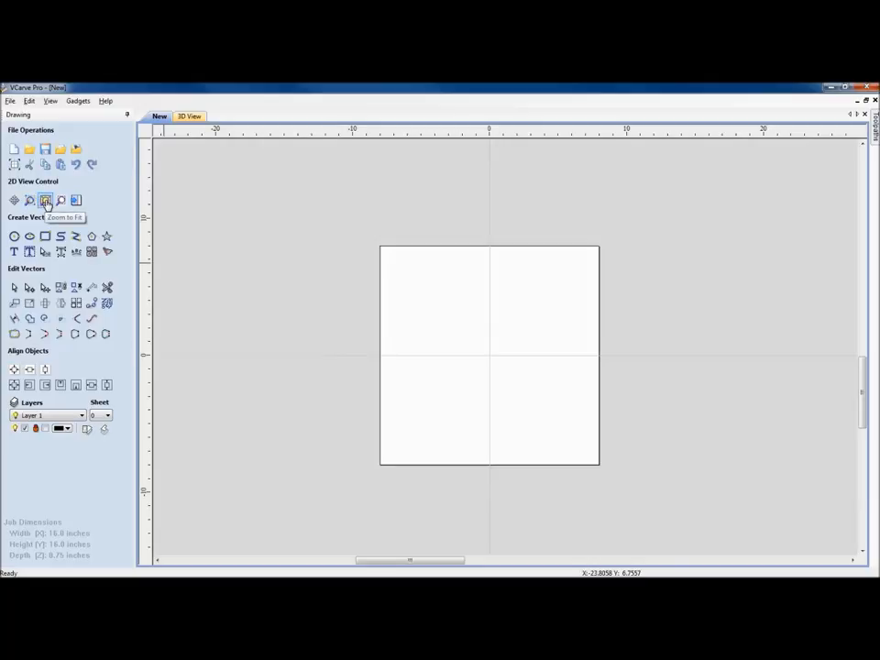
pyautogui.click(44, 200)
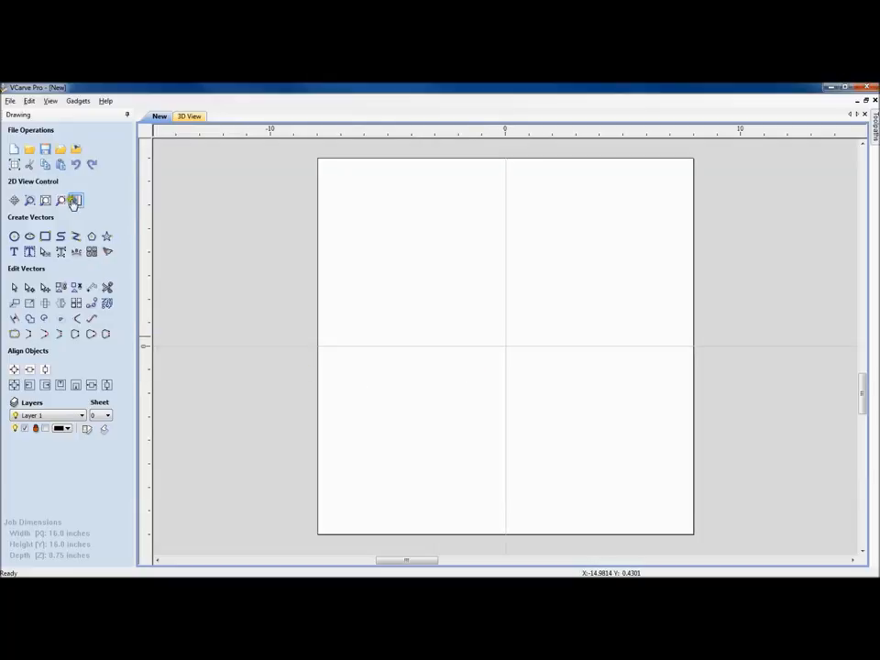
pyautogui.moveTo(60, 199)
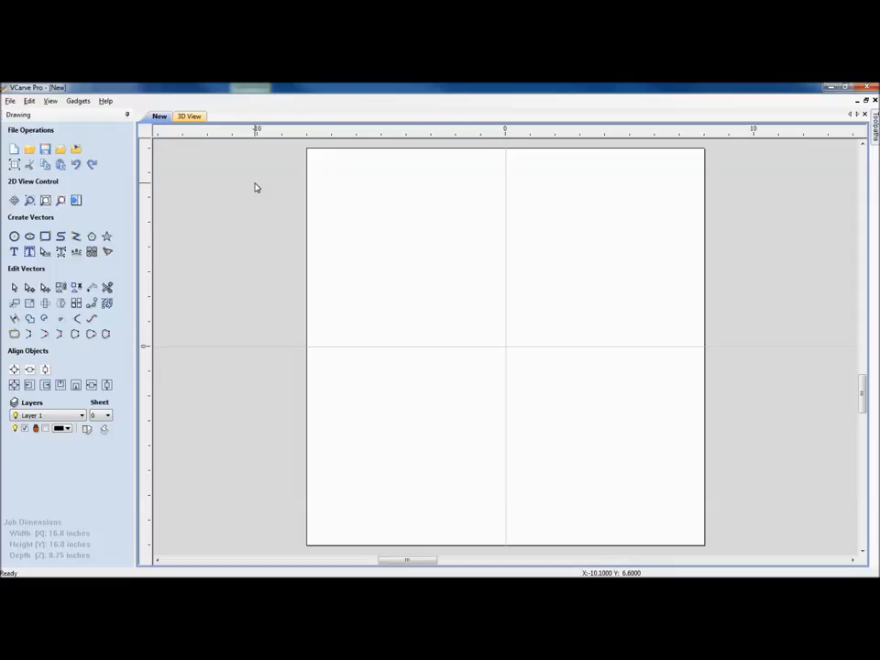
pyautogui.moveTo(272, 181)
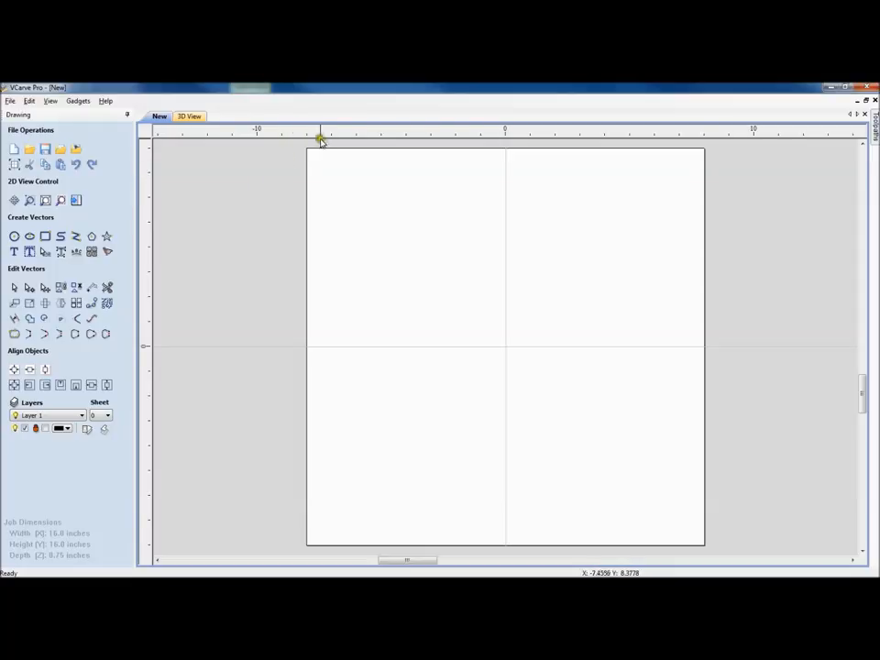
pyautogui.moveTo(336, 154)
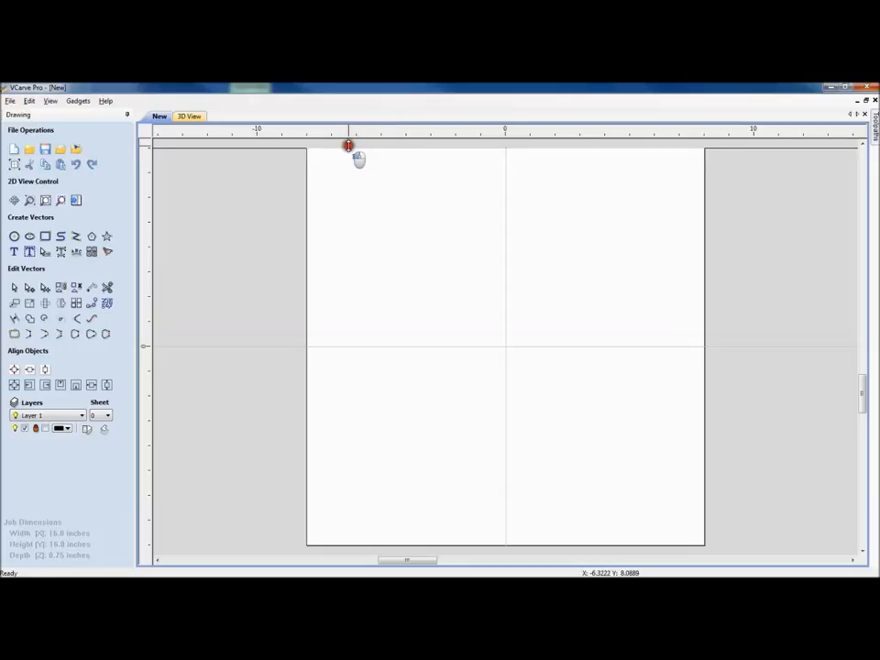
pyautogui.moveTo(360, 165)
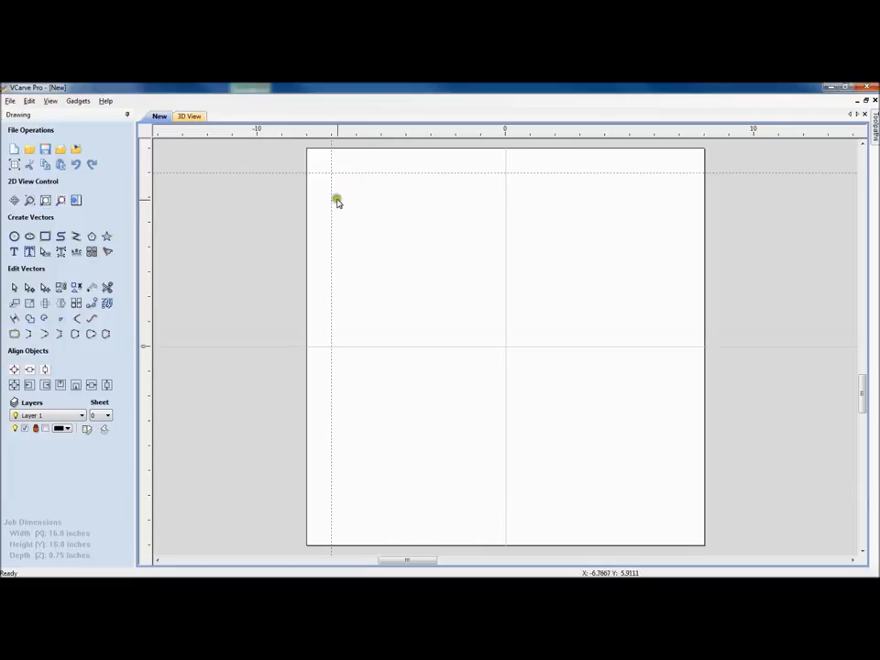
pyautogui.moveTo(361, 158)
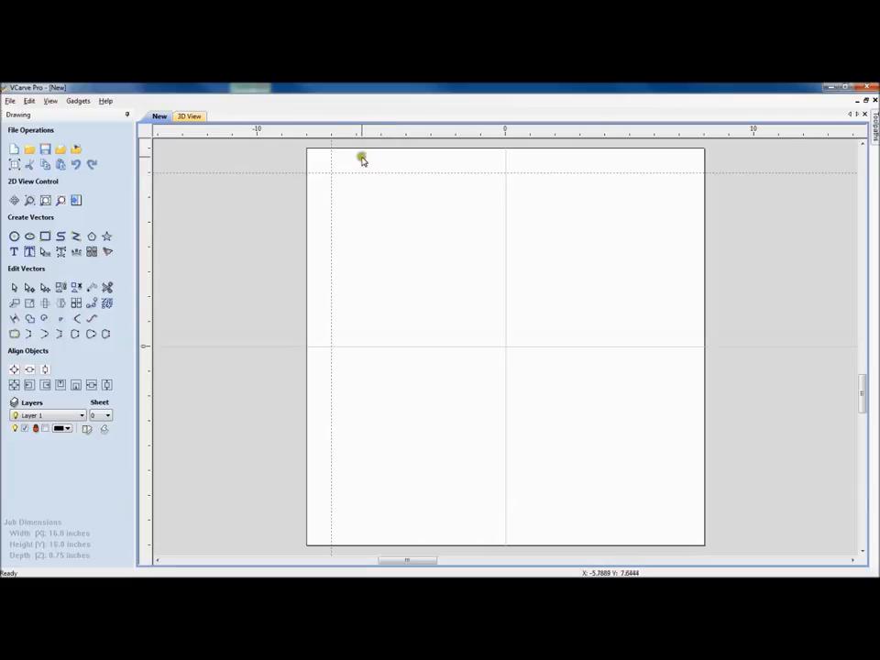
pyautogui.moveTo(371, 162)
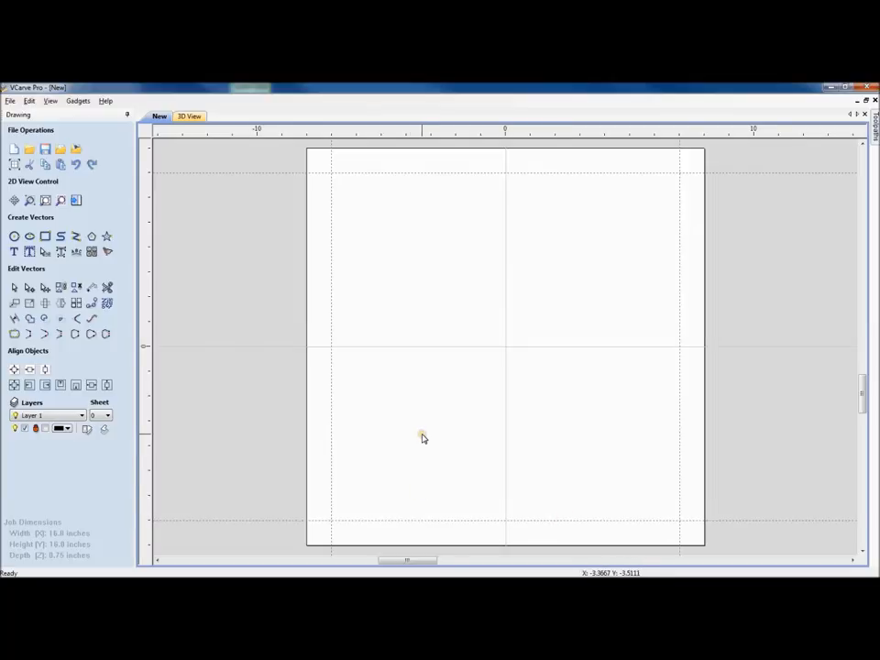
pyautogui.moveTo(423, 439)
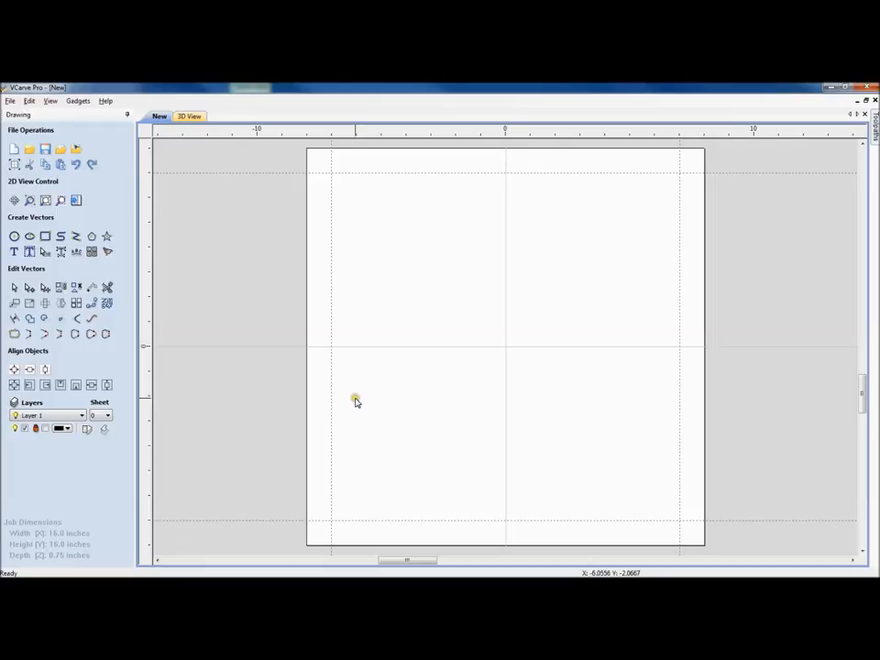
pyautogui.moveTo(458, 368)
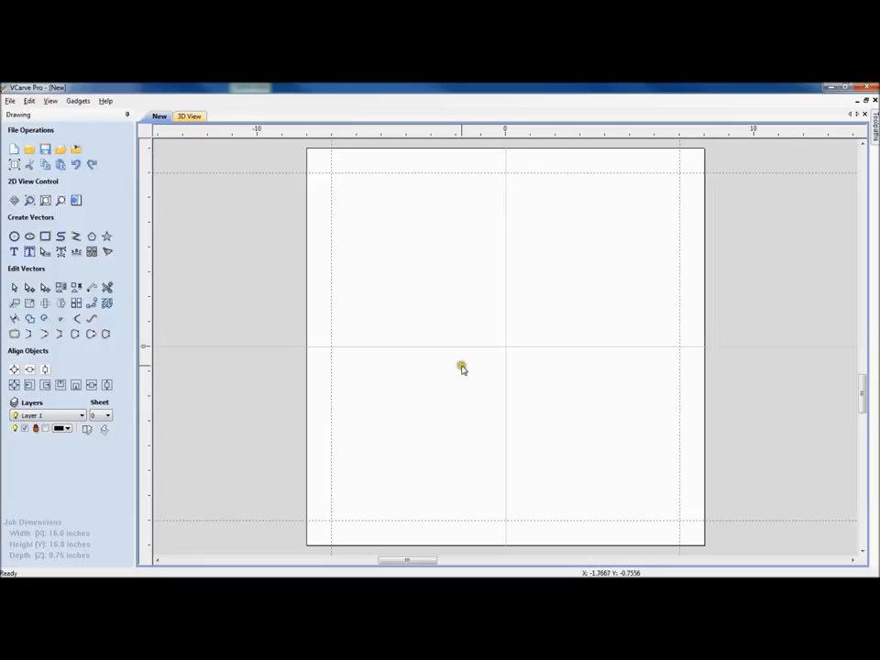
pyautogui.moveTo(455, 324)
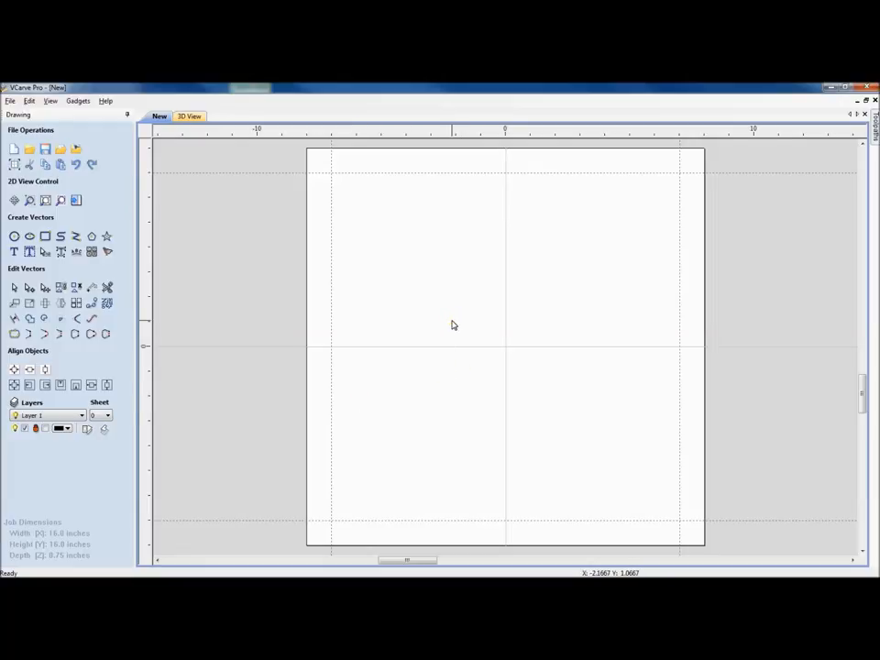
pyautogui.moveTo(433, 312)
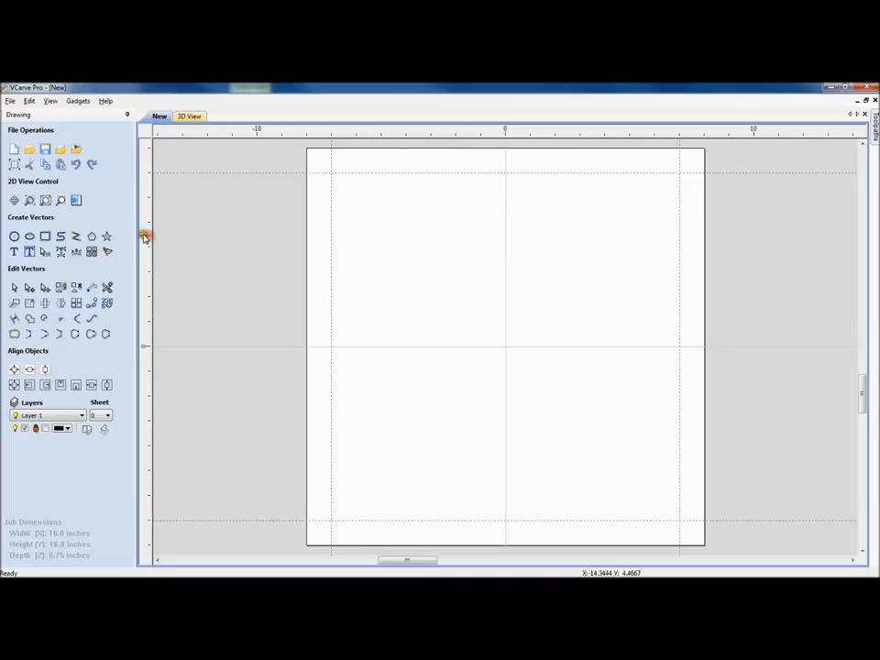
pyautogui.moveTo(283, 275)
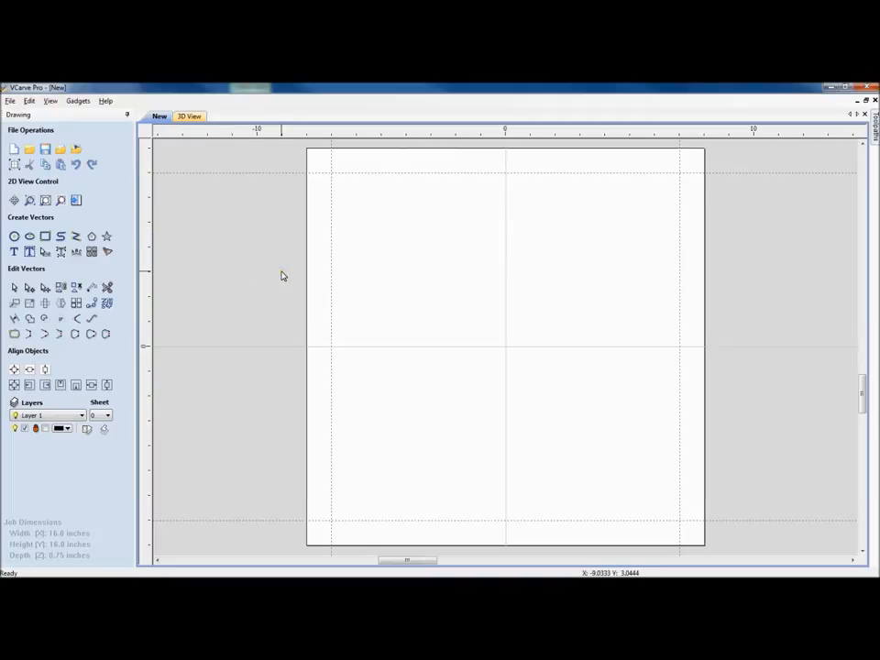
pyautogui.moveTo(15, 237)
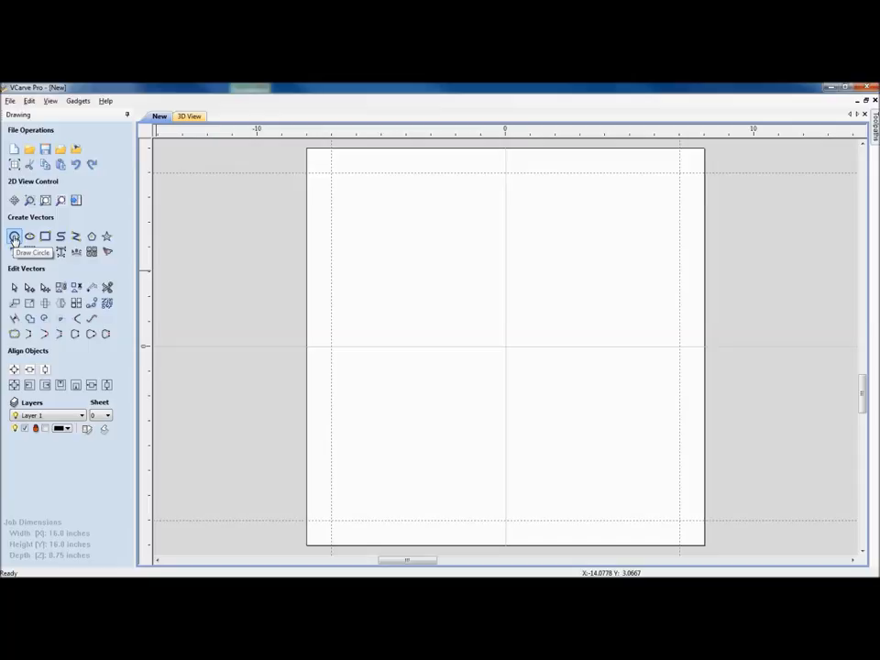
# Step: Draw a circle of radius 7 centred on the job at 0,0
pyautogui.click(15, 237)
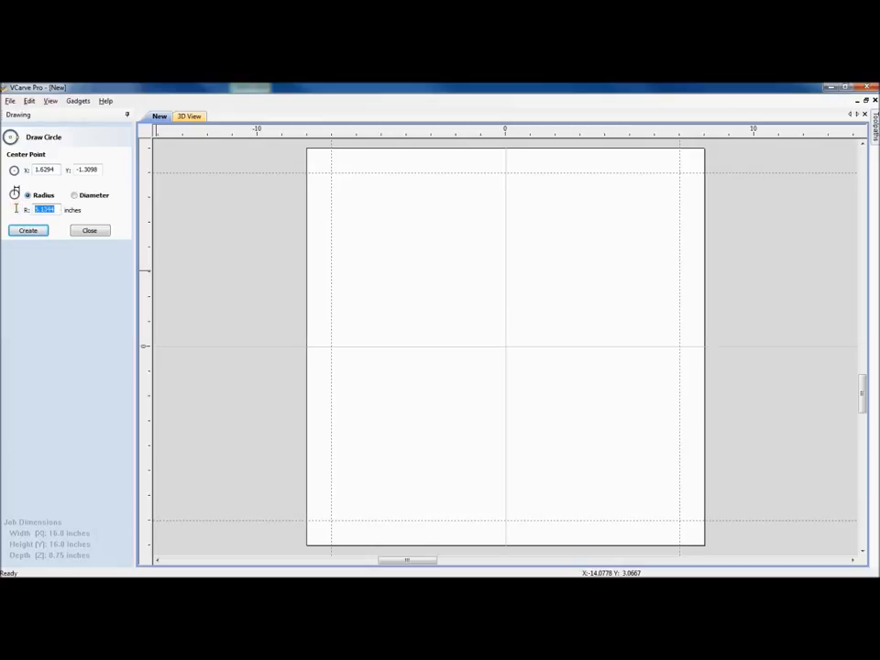
pyautogui.write('14')
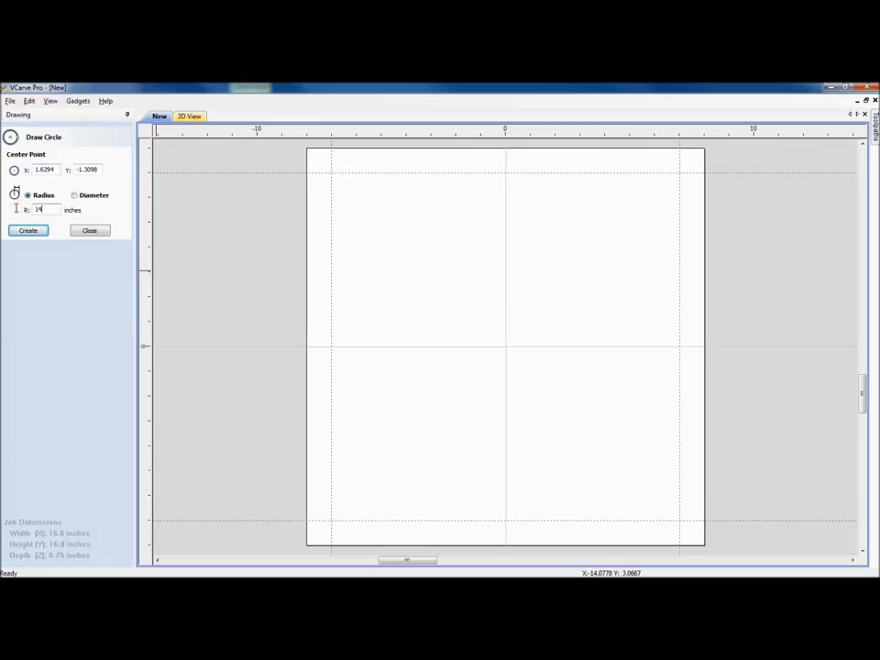
pyautogui.write('7')
pyautogui.click(88, 170)
pyautogui.write('0')
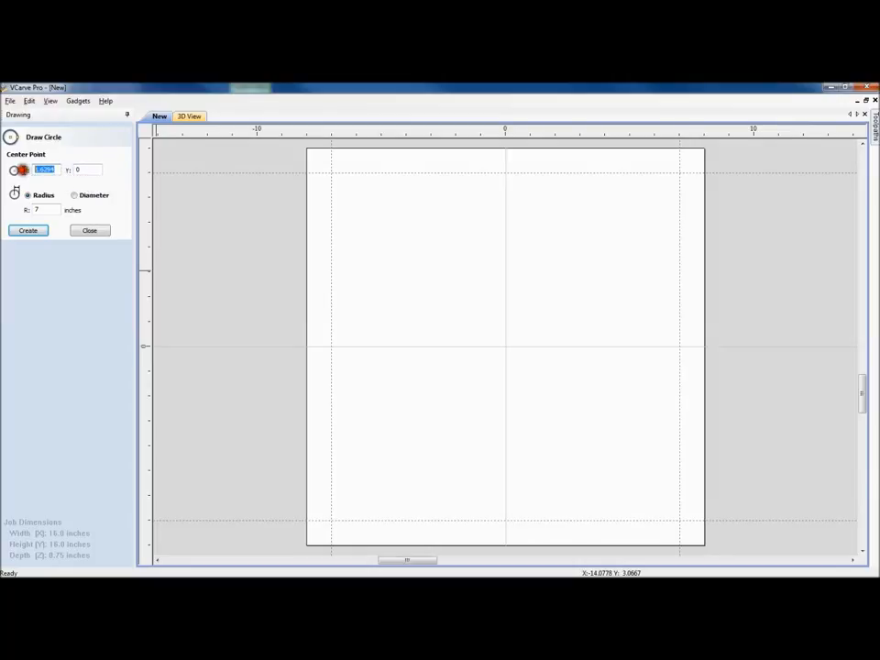
pyautogui.click(28, 231)
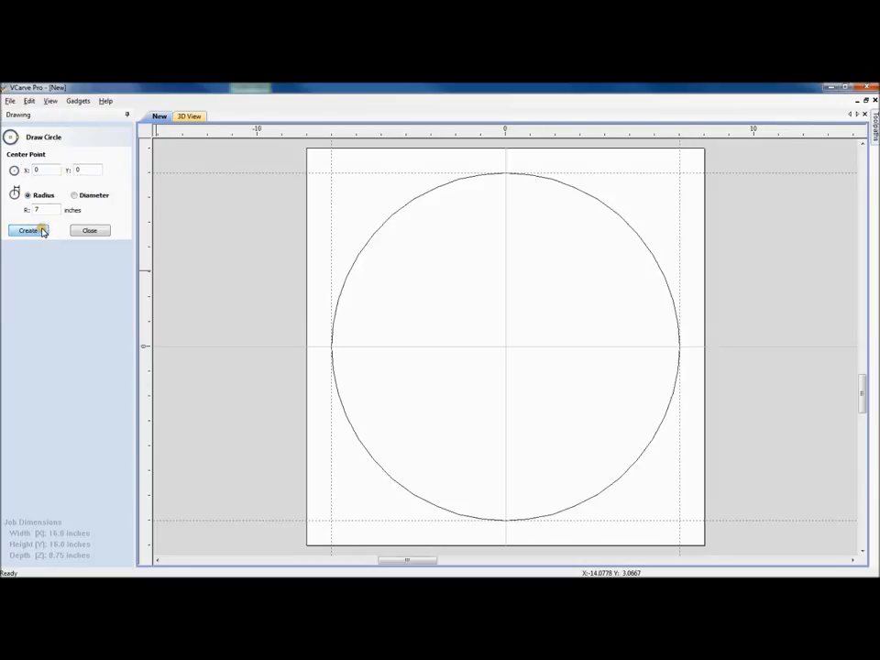
pyautogui.click(28, 231)
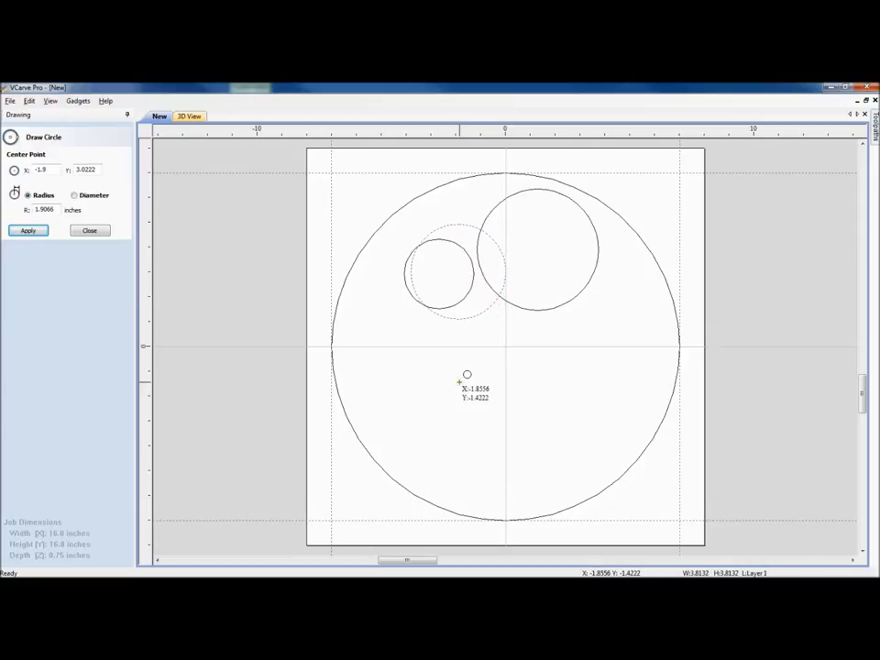
pyautogui.moveTo(468, 378)
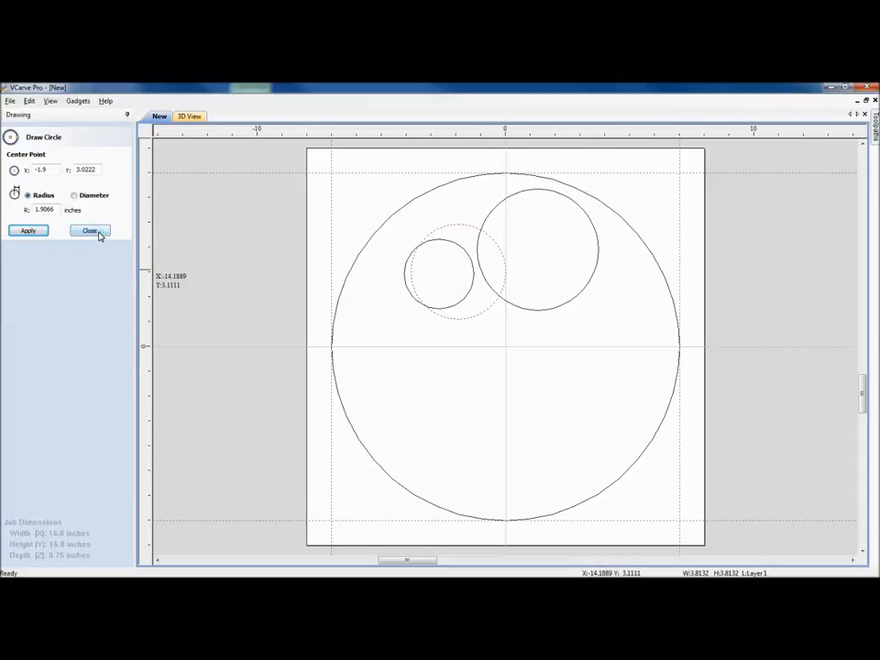
# Step: Draw a slightly smaller concentric circle inside the 7-inch circle to form a ring
pyautogui.click(89, 231)
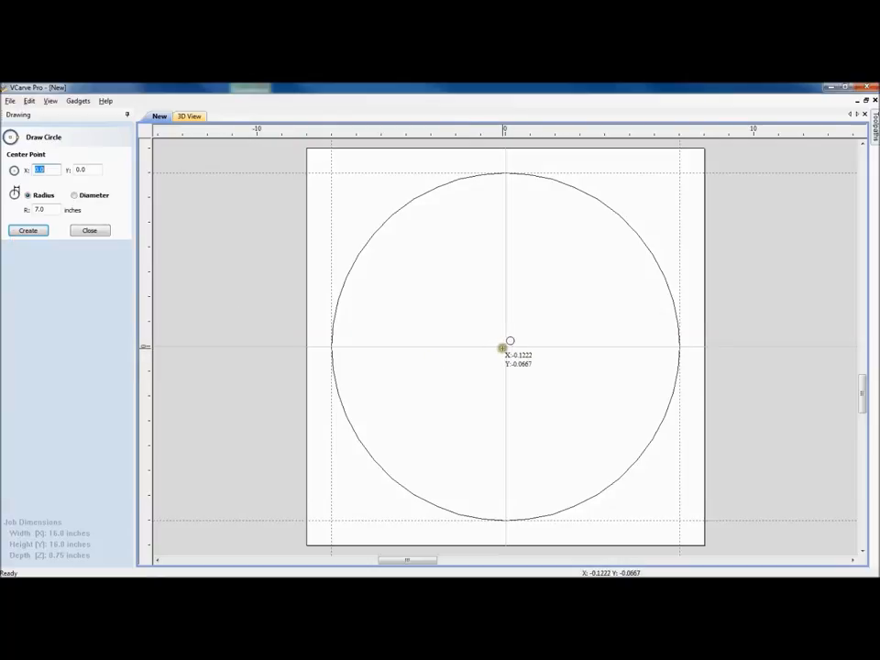
pyautogui.moveTo(504, 347); pyautogui.dragTo(512, 450)
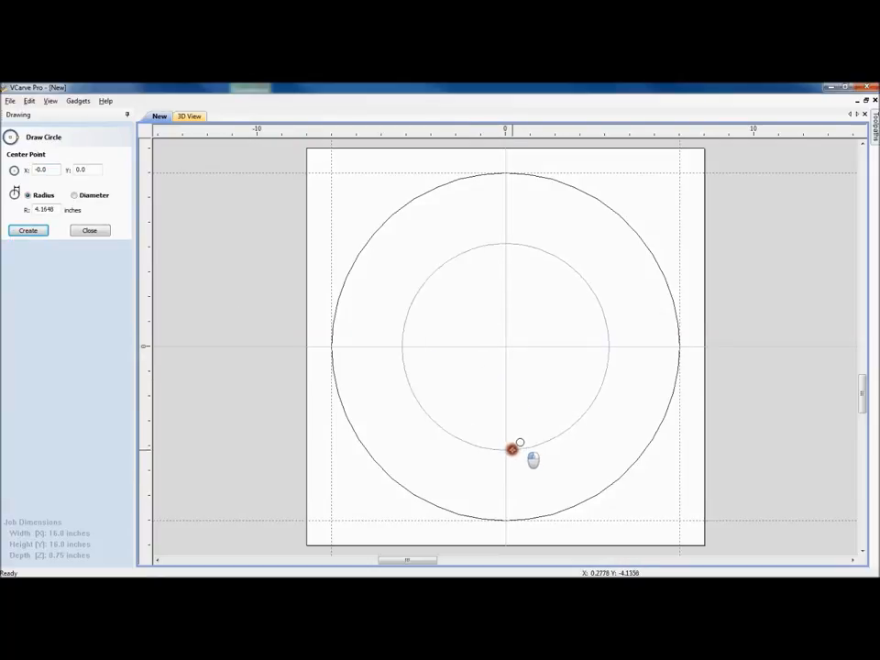
pyautogui.moveTo(511, 449); pyautogui.dragTo(506, 510)
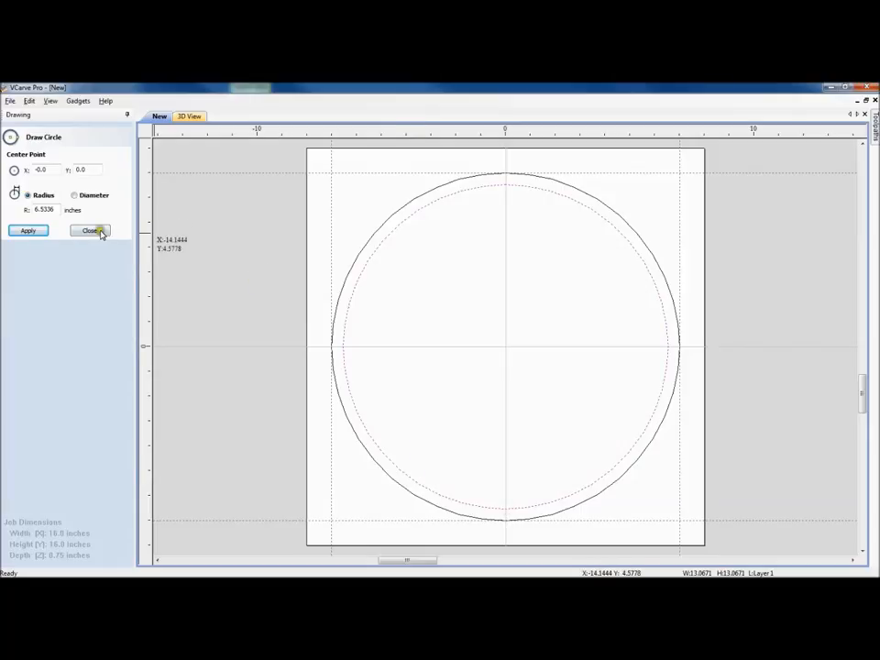
pyautogui.click(90, 231)
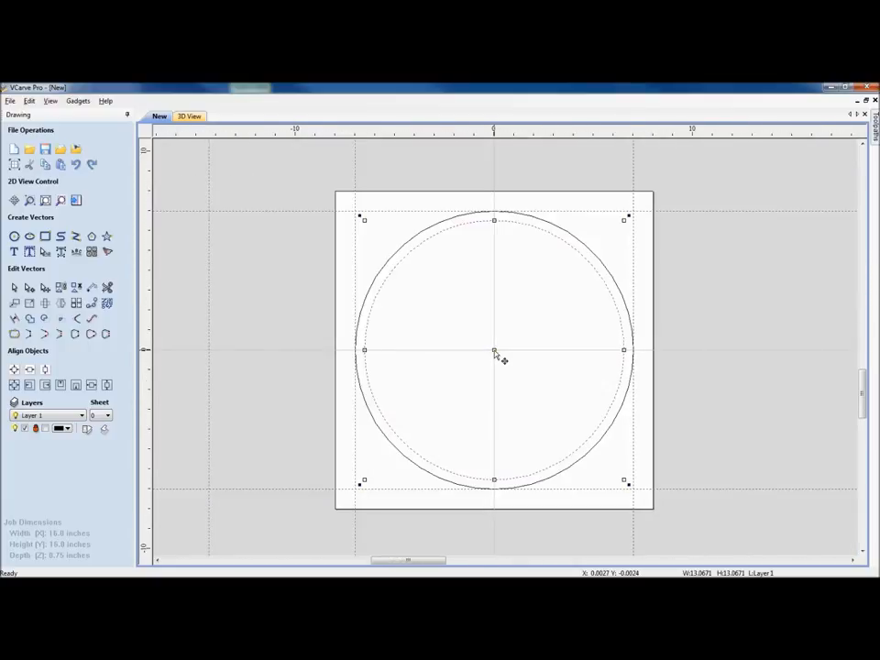
pyautogui.moveTo(495, 350); pyautogui.dragTo(522, 348)
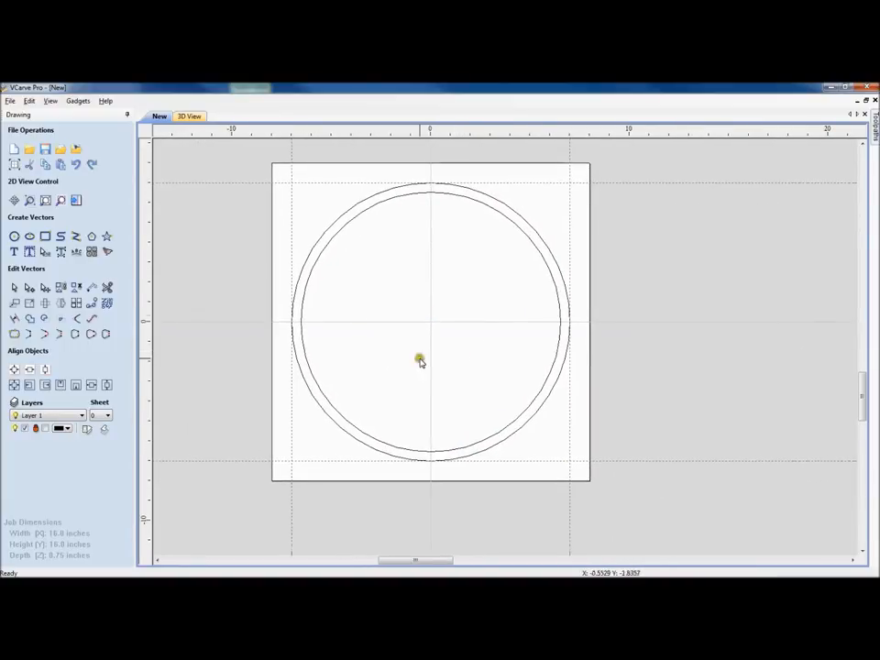
# Step: Draw a wide ellipse across the page centre inside the ring
pyautogui.click(30, 237)
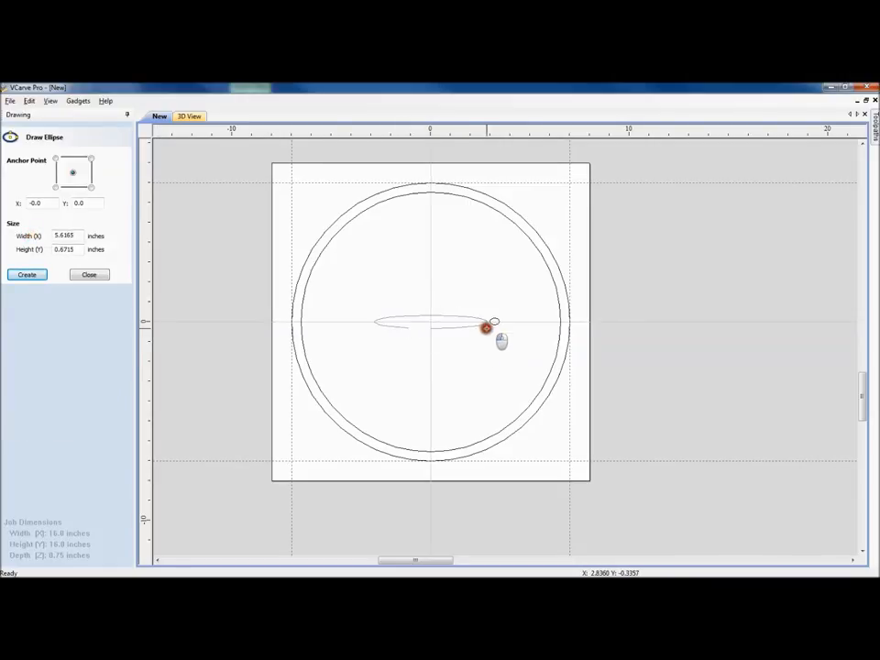
pyautogui.moveTo(486, 329); pyautogui.dragTo(525, 356)
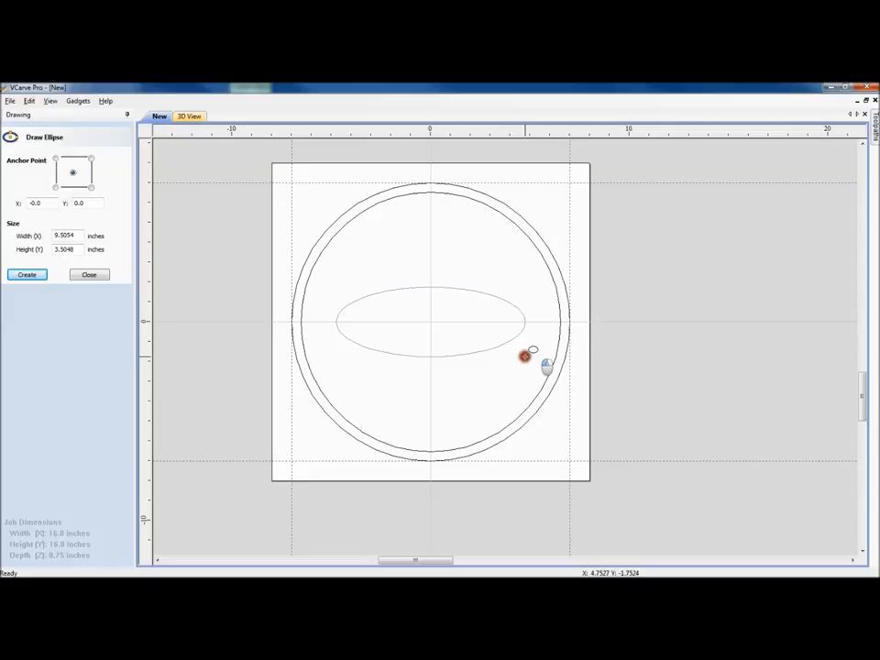
pyautogui.click(25, 275)
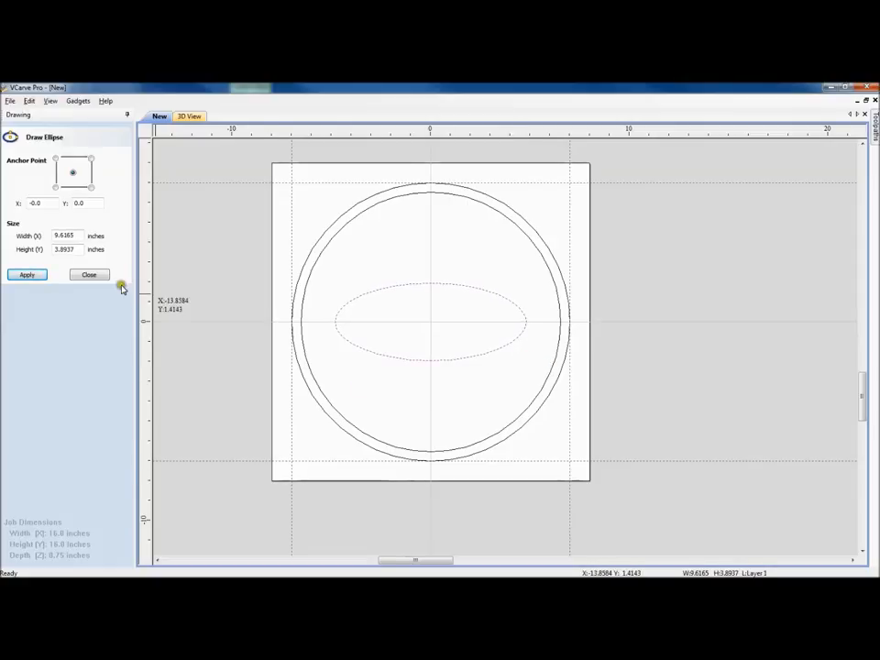
pyautogui.click(88, 275)
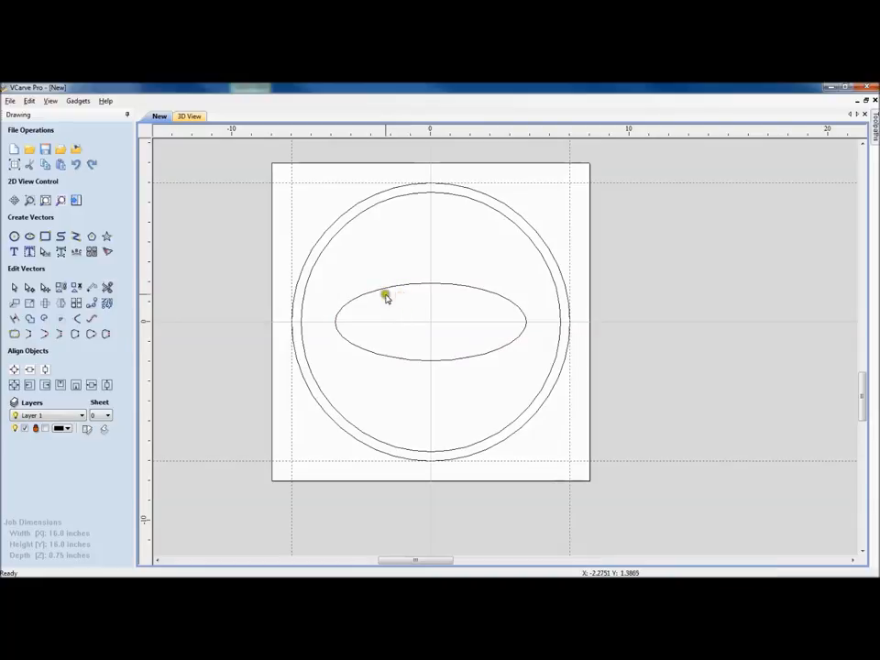
# Step: Rotate copies of the ellipse to form three crossing ellipses like an atom symbol
pyautogui.click(385, 297)
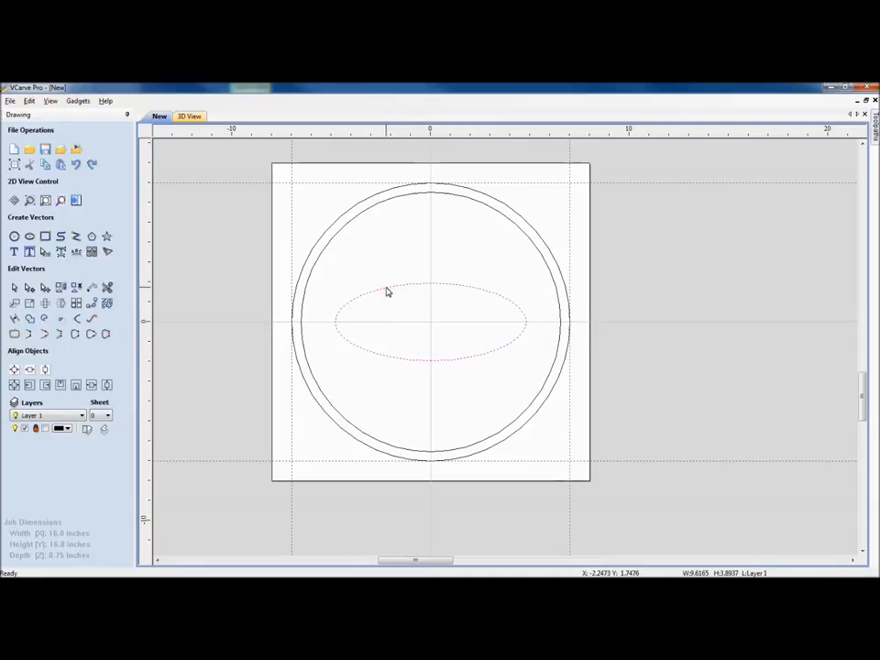
pyautogui.click(404, 308)
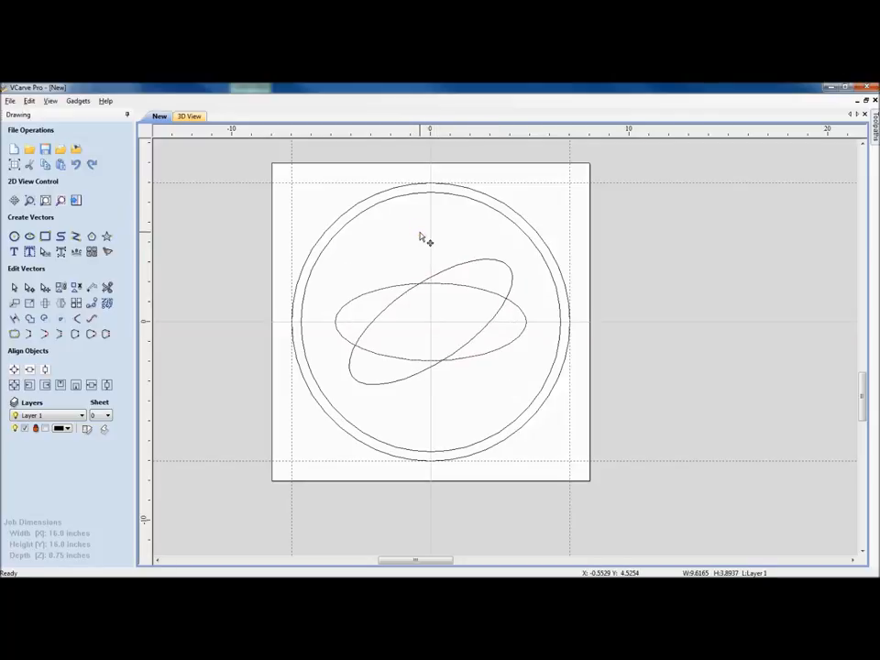
pyautogui.click(465, 280)
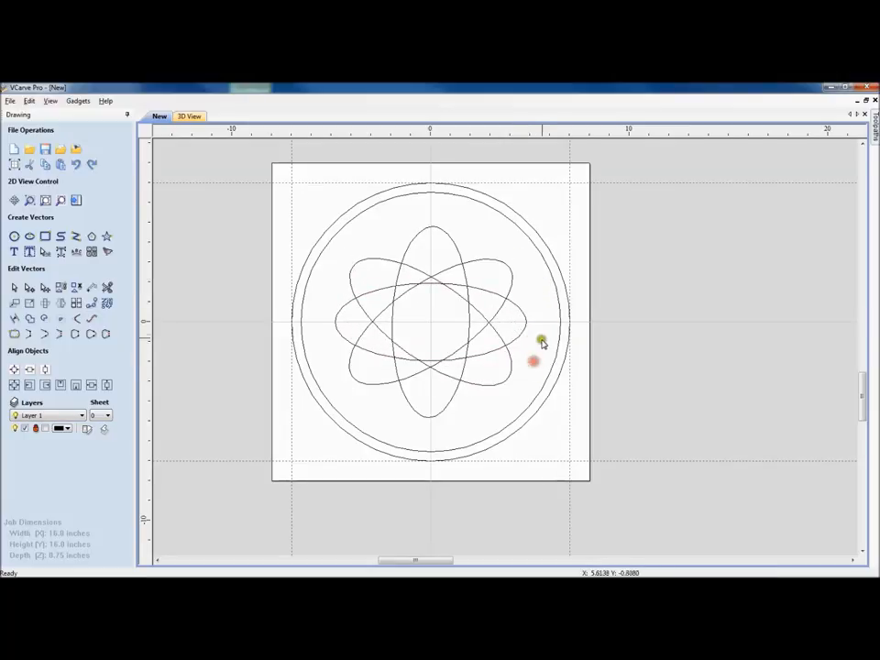
pyautogui.moveTo(519, 378)
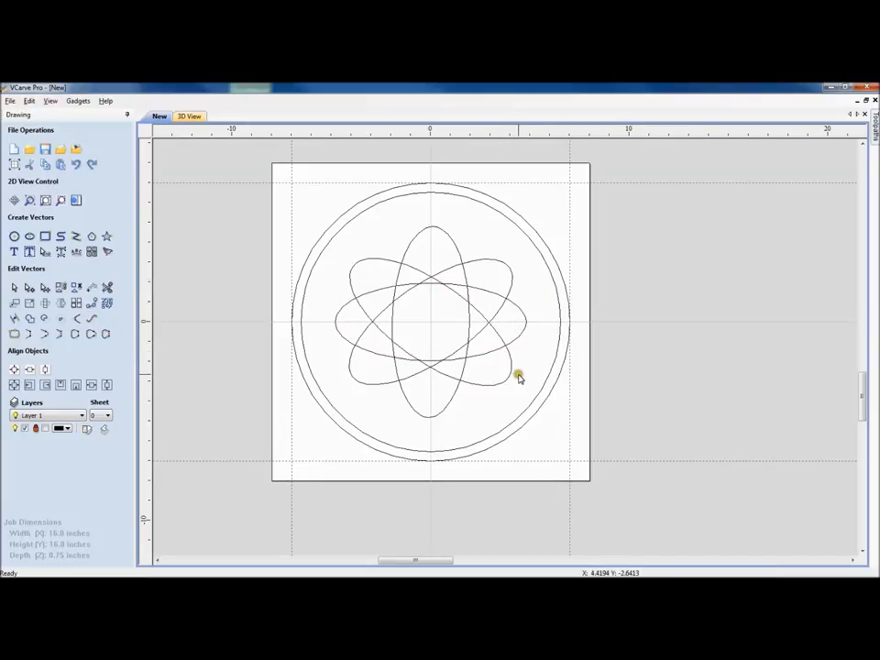
pyautogui.moveTo(517, 383)
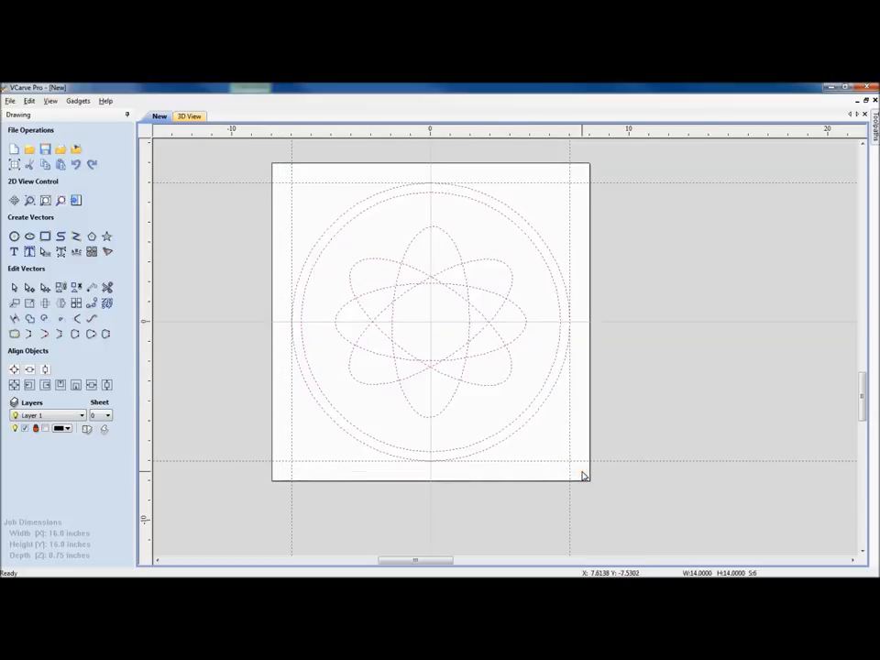
# Step: Draw a centred rectangle with radiused external corners at the entered size
pyautogui.click(45, 236)
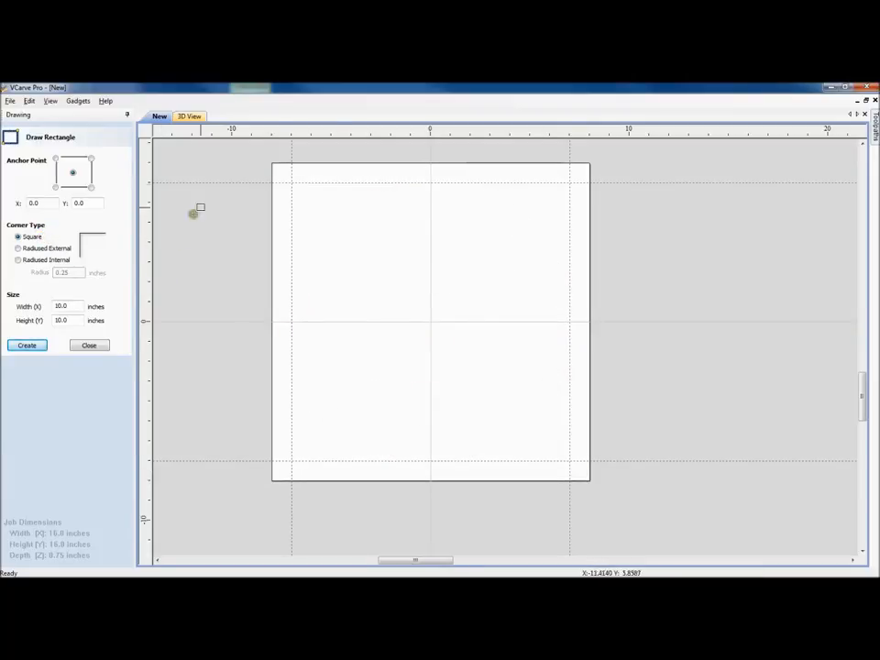
pyautogui.moveTo(291, 183)
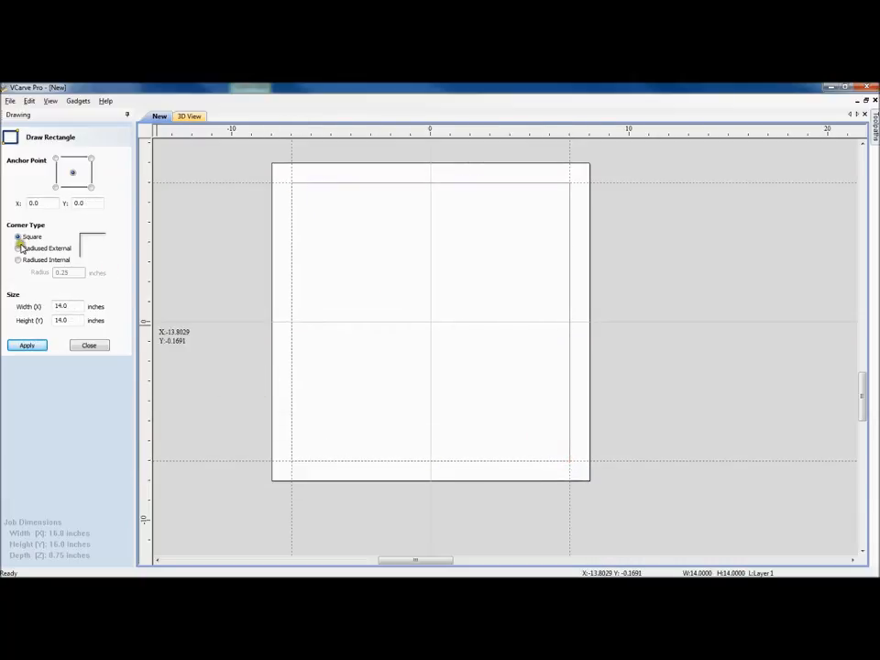
pyautogui.click(18, 249)
pyautogui.write('1')
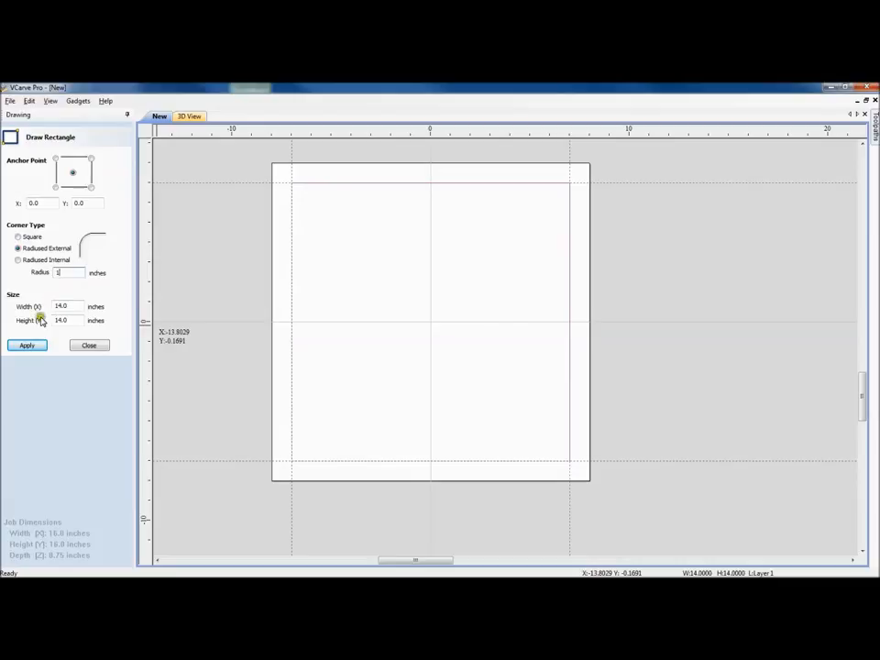
pyautogui.click(26, 345)
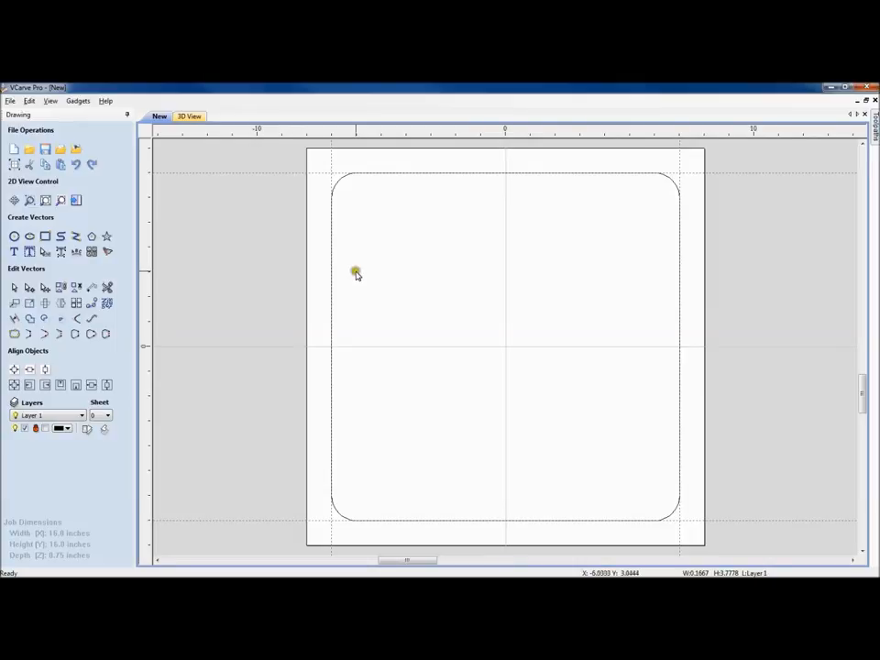
pyautogui.moveTo(411, 374)
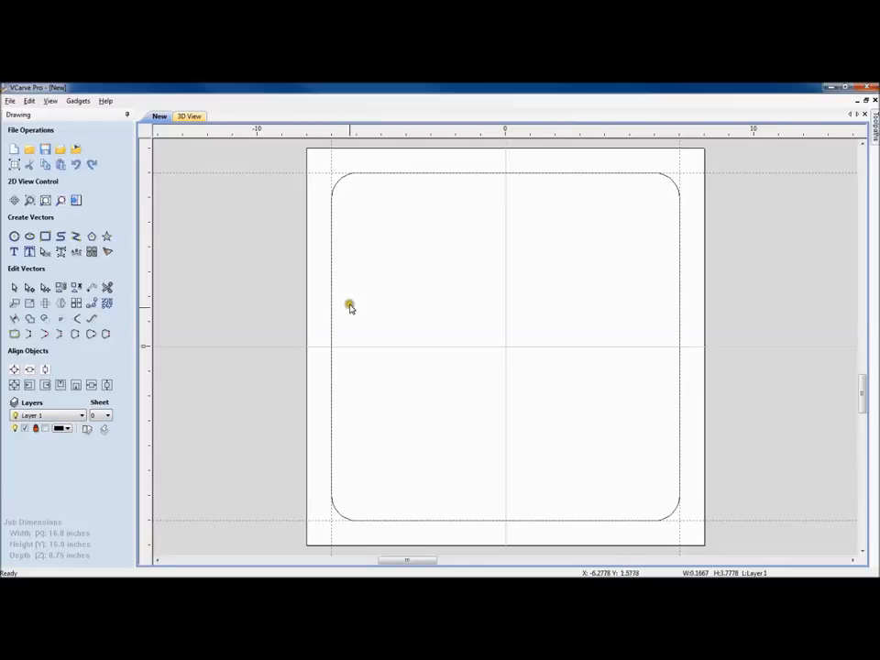
pyautogui.moveTo(345, 319)
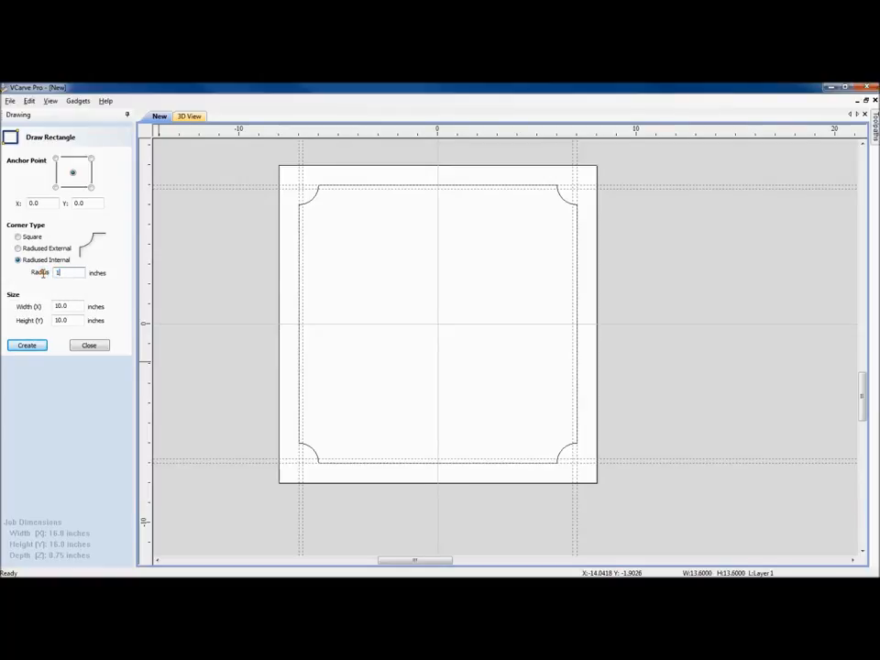
pyautogui.moveTo(304, 189)
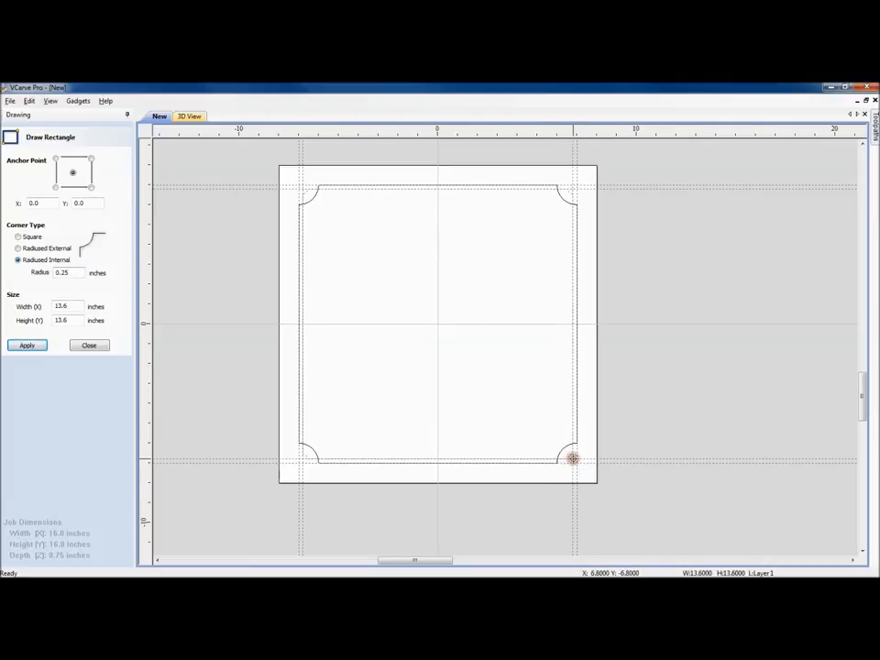
pyautogui.moveTo(345, 407)
pyautogui.write('1')
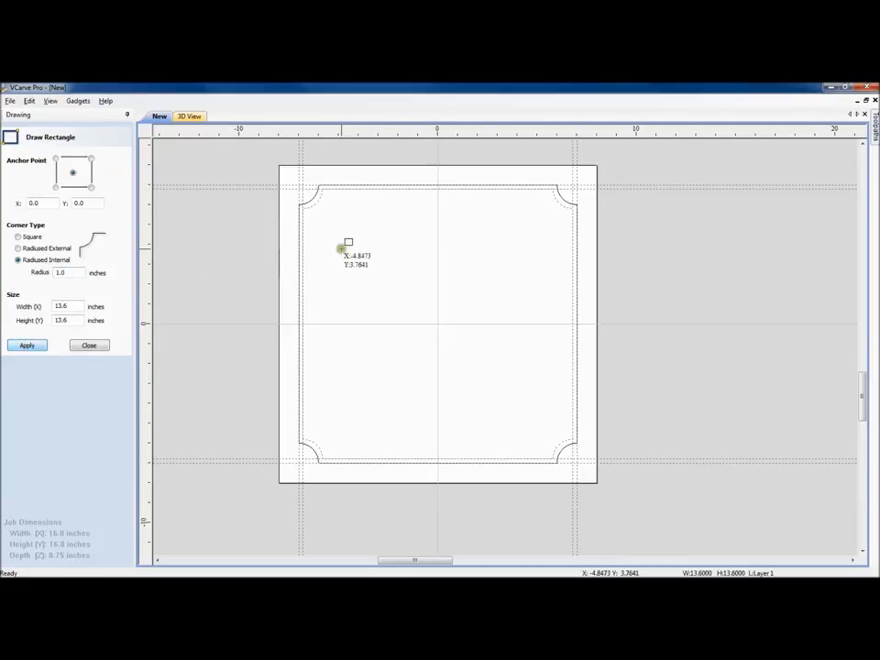
# Step: Add the smaller inner radiused-internal rectangle, select the border and bring up Toolpaths
pyautogui.click(88, 345)
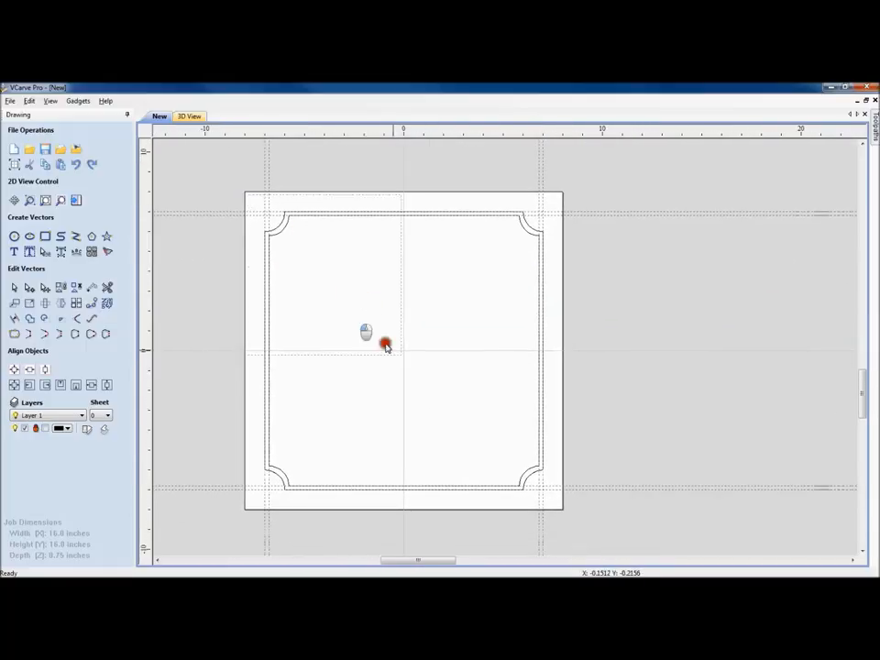
pyautogui.moveTo(554, 502)
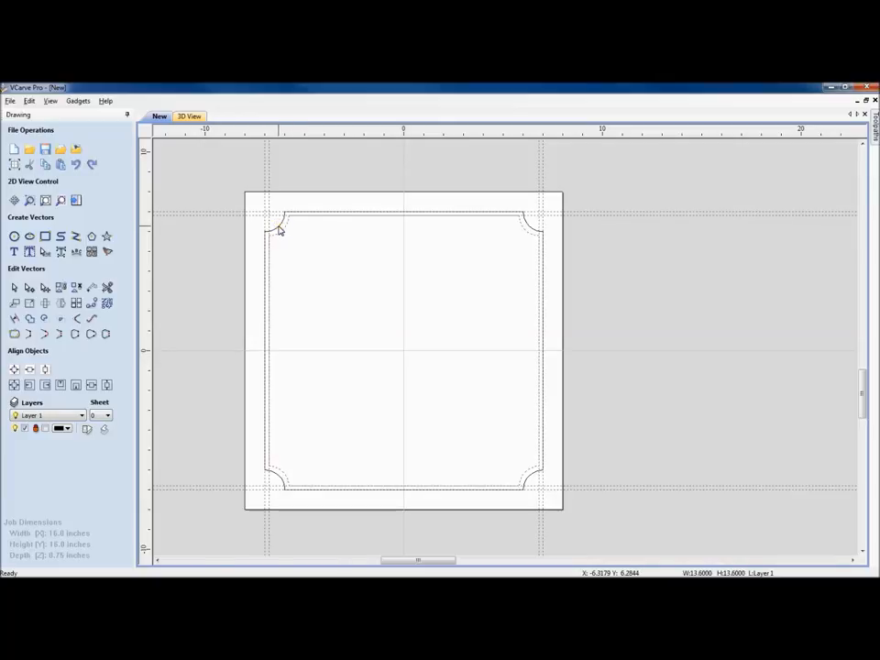
pyautogui.click(279, 227)
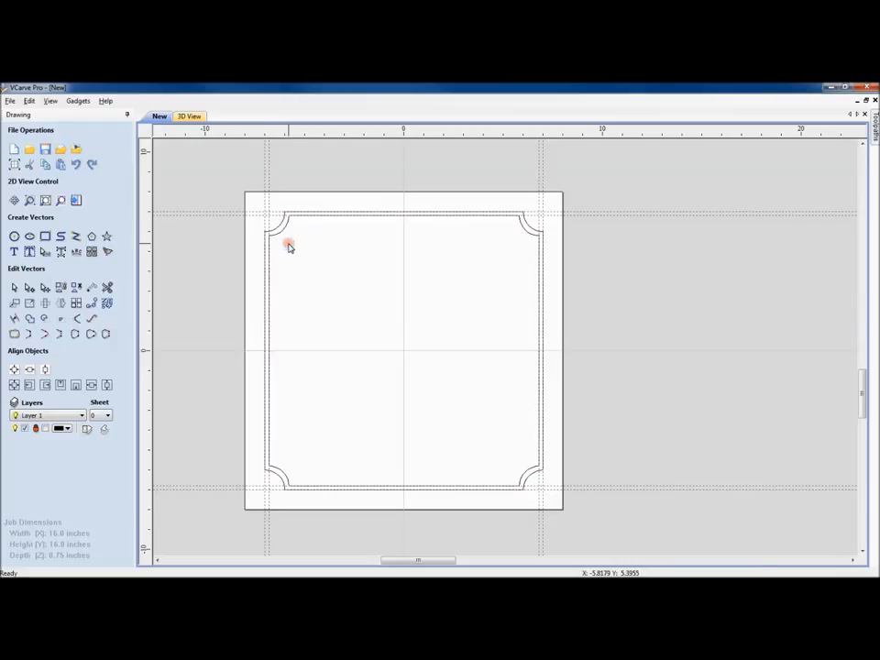
pyautogui.moveTo(298, 246)
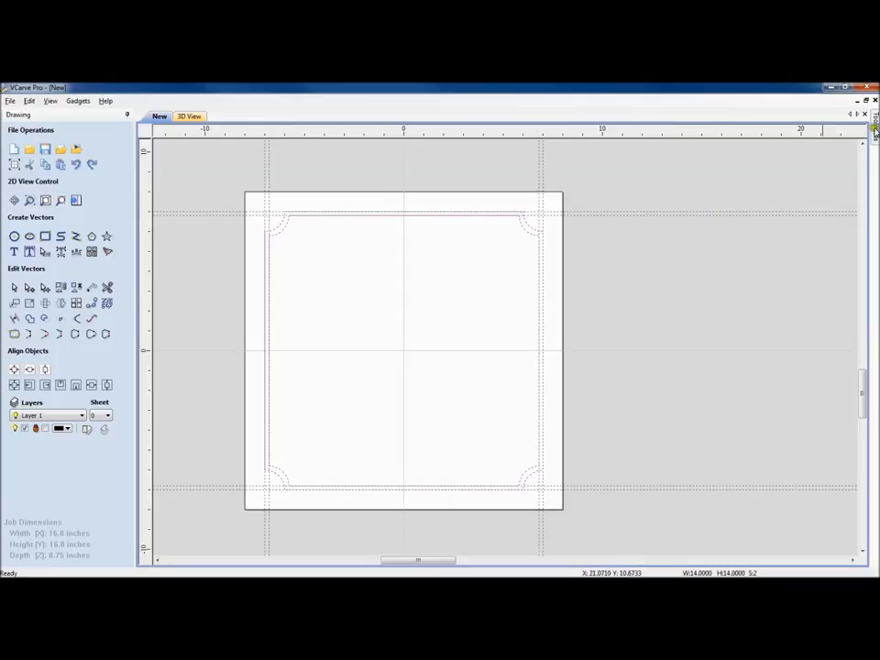
pyautogui.click(873, 125)
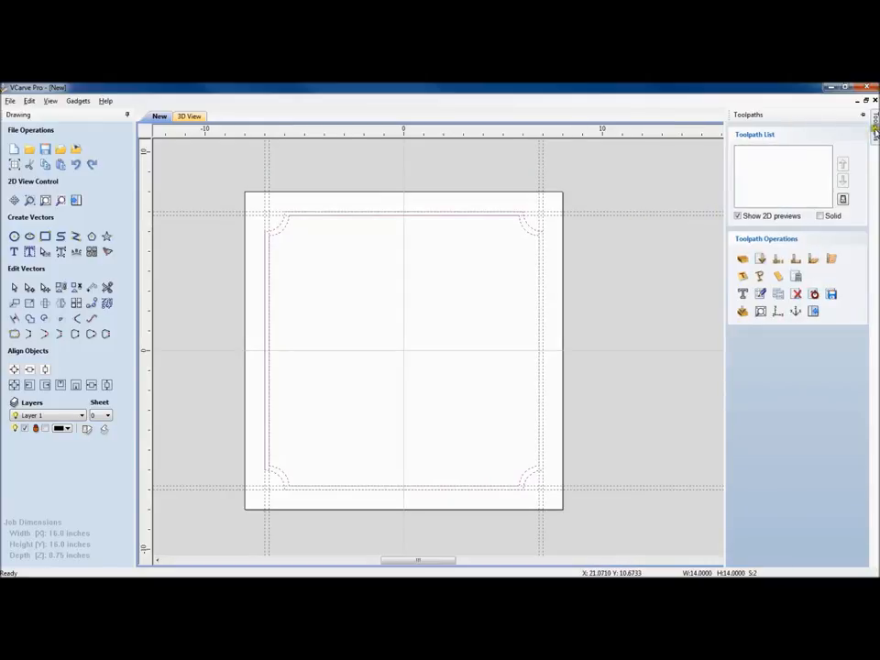
pyautogui.moveTo(759, 261)
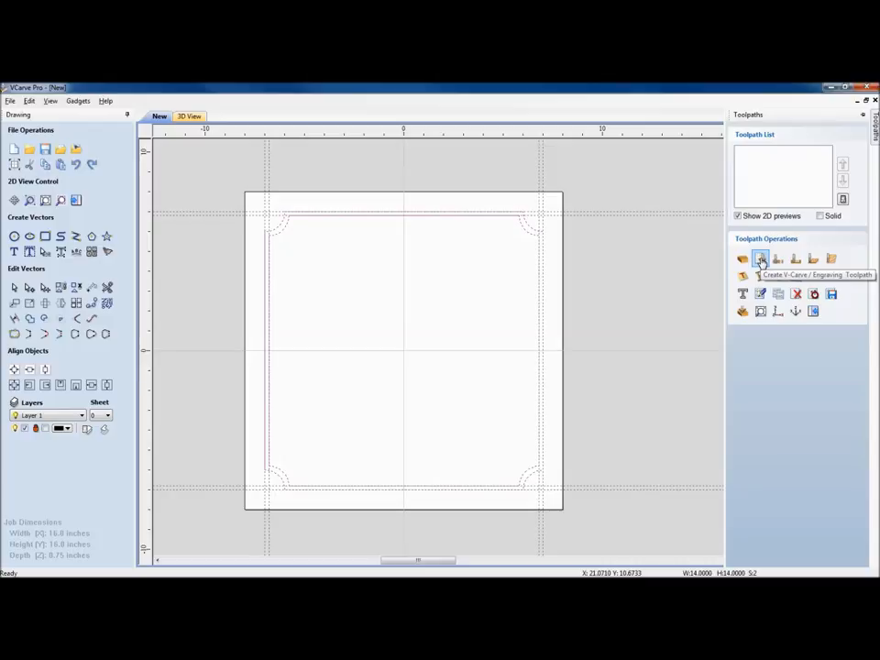
# Step: Start a V-Carve/Engraving toolpath, enter its start and flat depths, and bring up the tool database
pyautogui.click(759, 260)
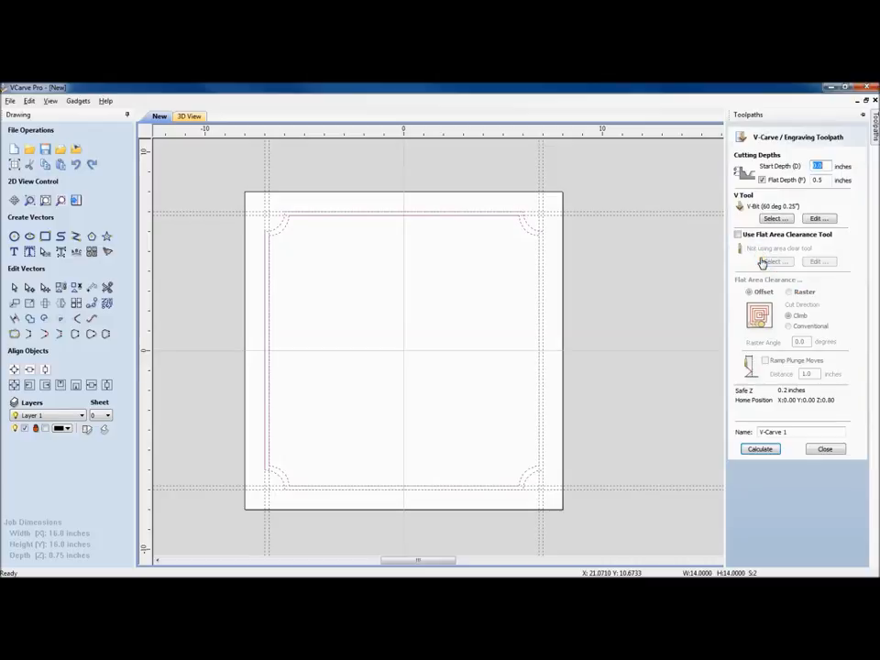
pyautogui.click(763, 179)
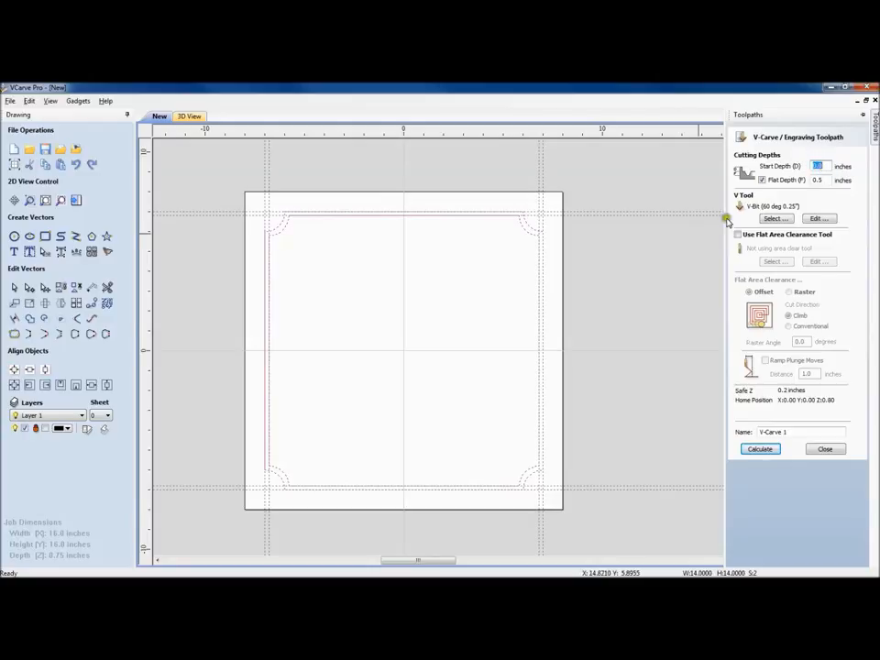
pyautogui.moveTo(404, 353)
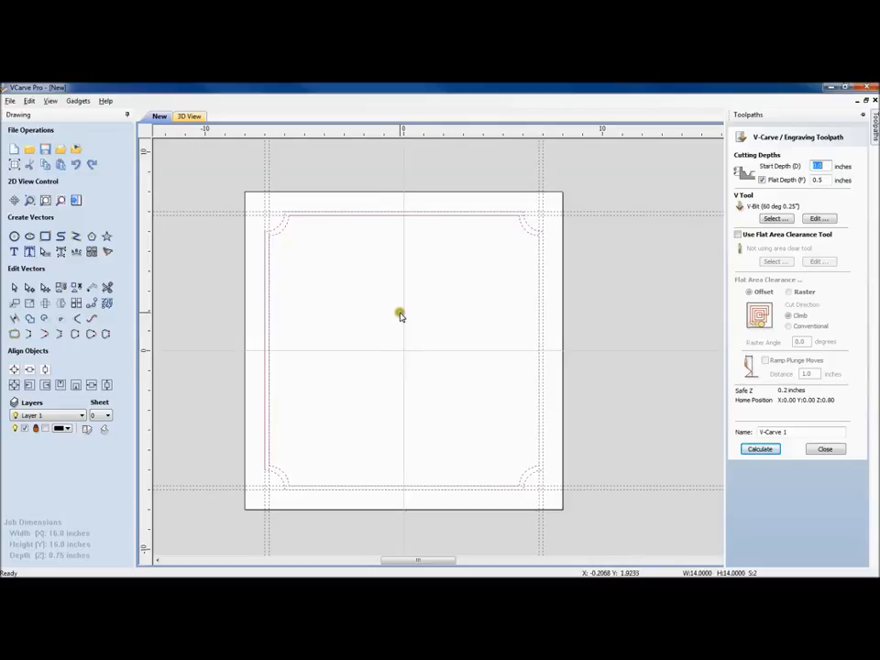
pyautogui.moveTo(404, 377)
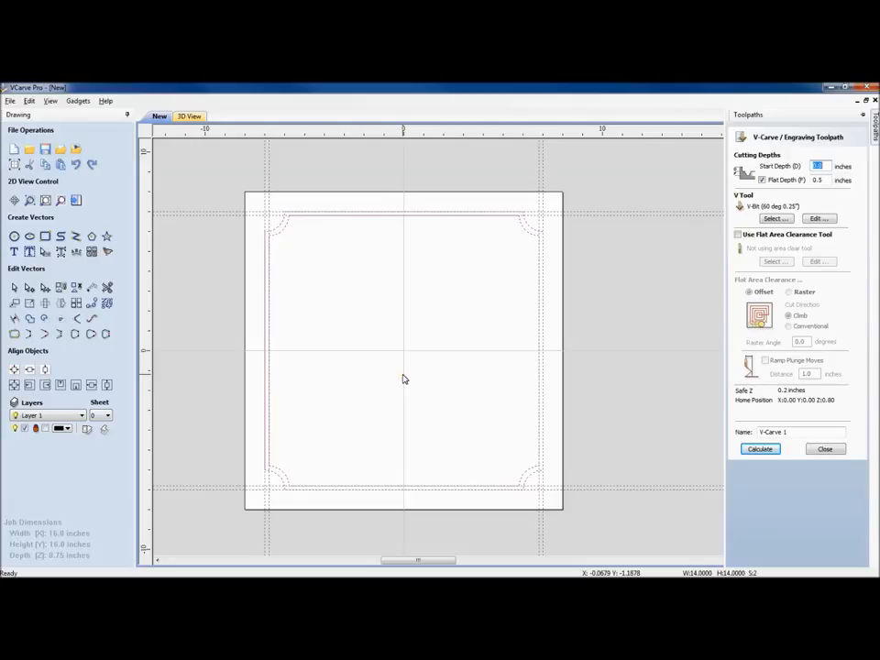
pyautogui.moveTo(415, 356)
pyautogui.write('.2')
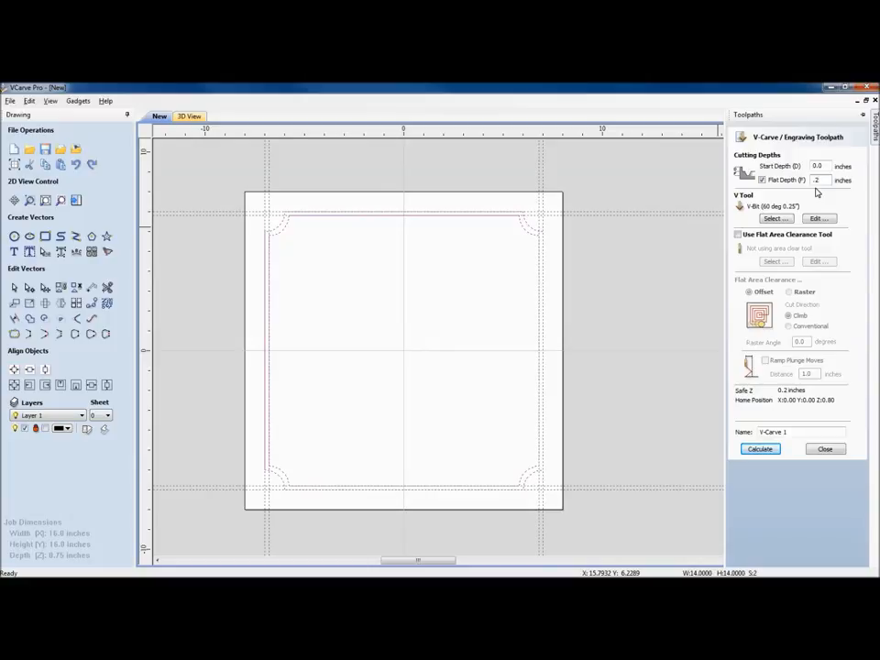
pyautogui.click(811, 180)
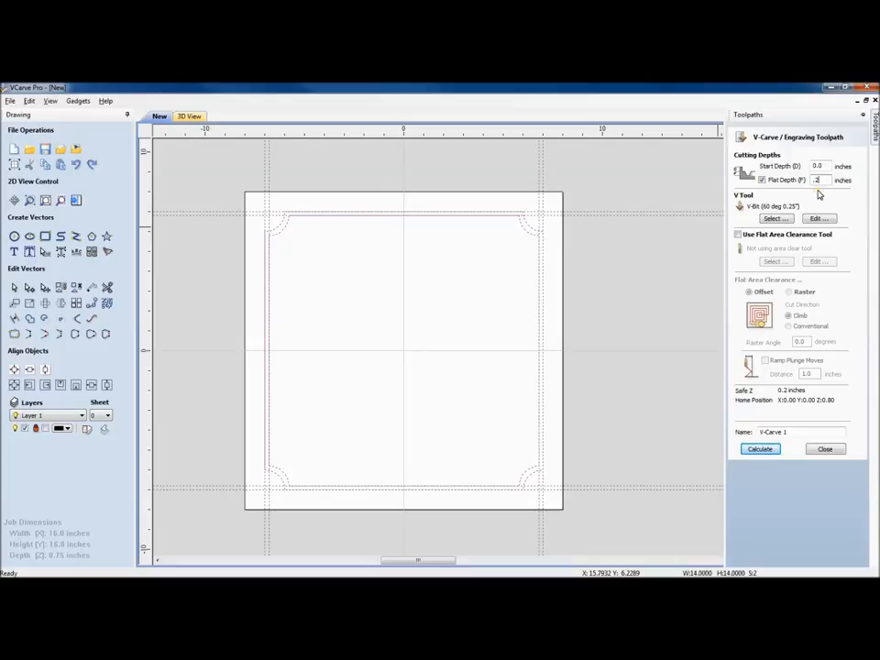
pyautogui.click(776, 218)
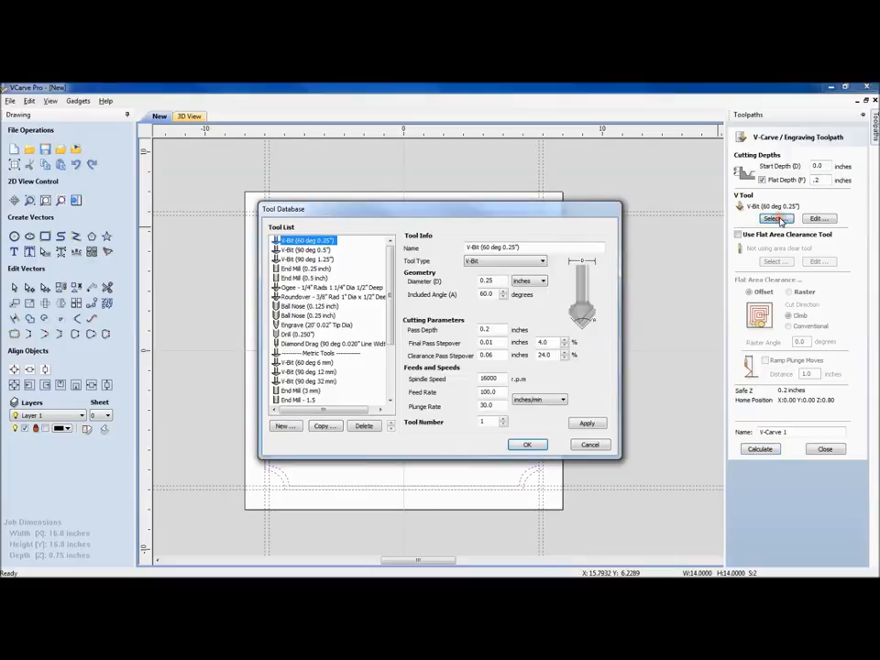
# Step: Choose the V-Bit (60 deg) from the tool database and confirm
pyautogui.moveTo(440, 209); pyautogui.dragTo(455, 125)
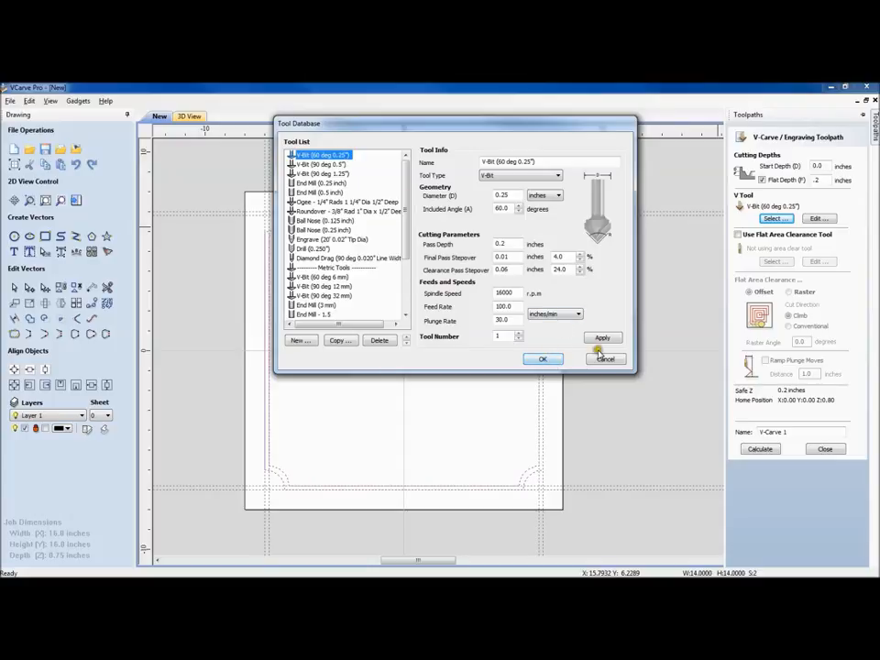
pyautogui.click(543, 358)
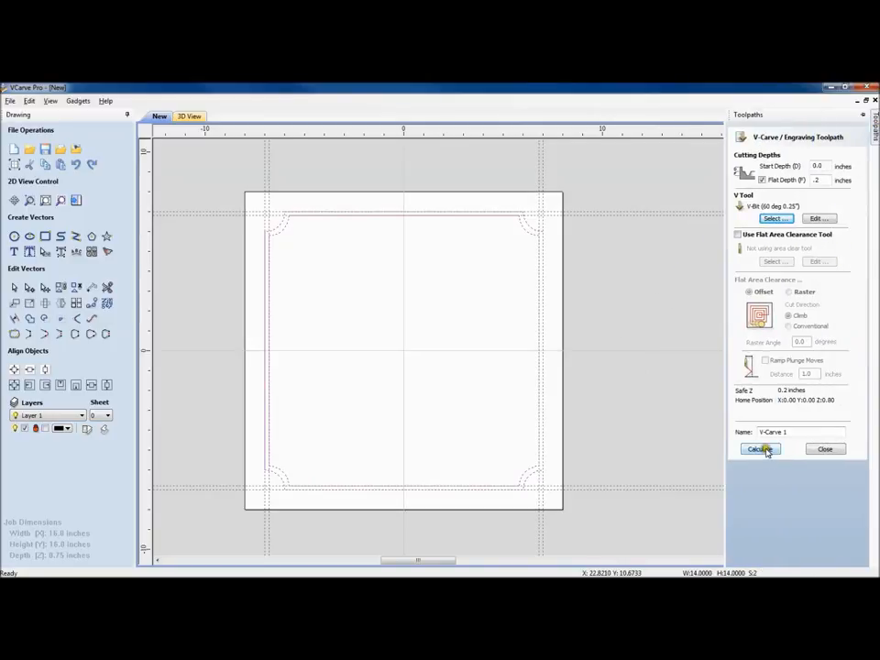
# Step: Calculate the V-carve toolpath along the border and bring up the preview options
pyautogui.click(760, 449)
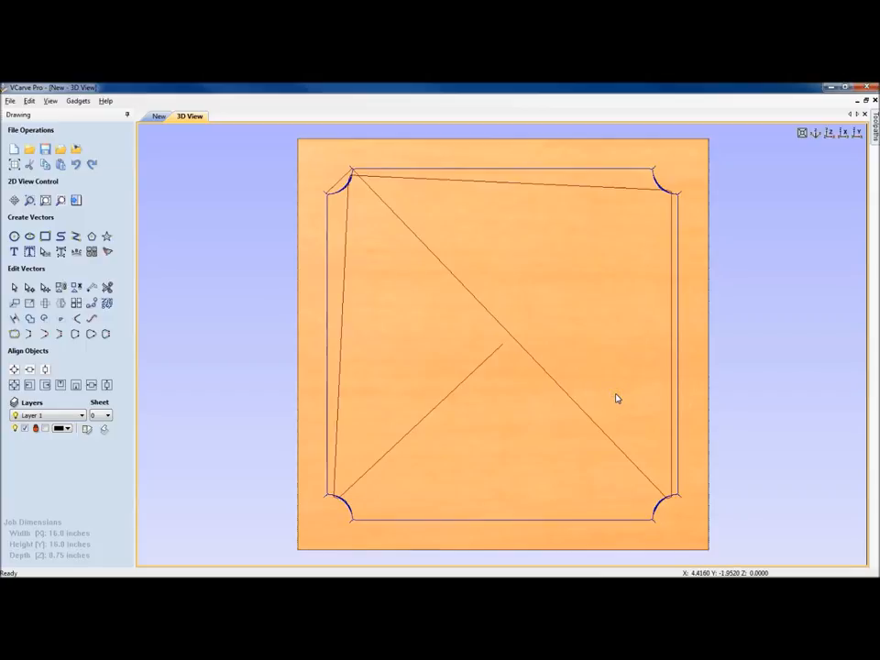
pyautogui.moveTo(642, 255)
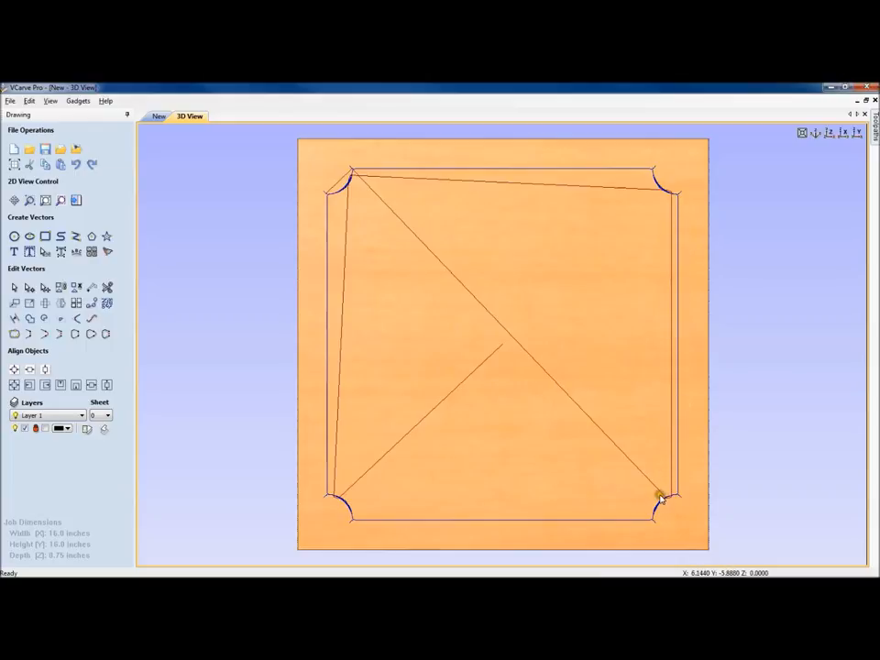
pyautogui.moveTo(554, 383)
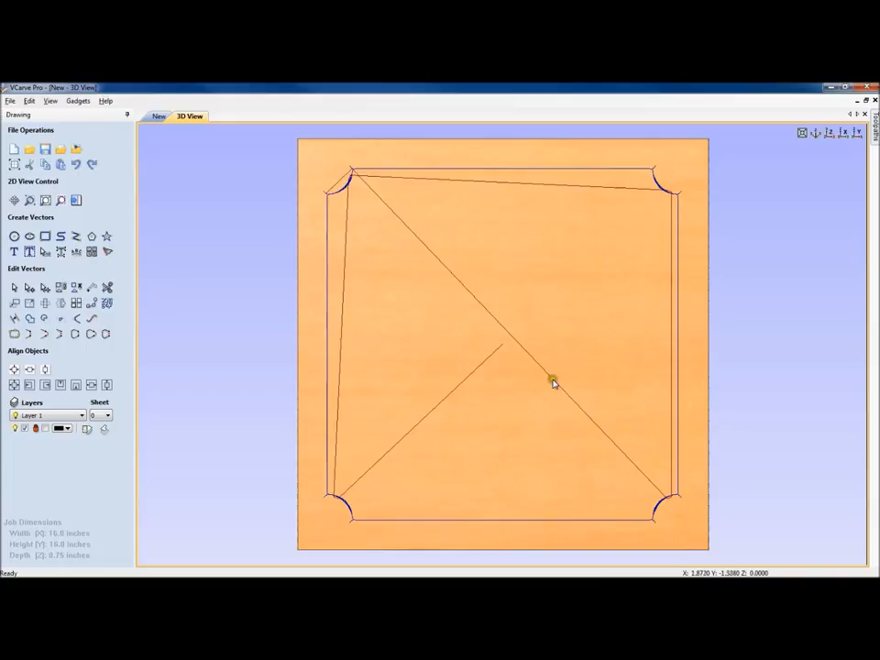
pyautogui.moveTo(543, 377)
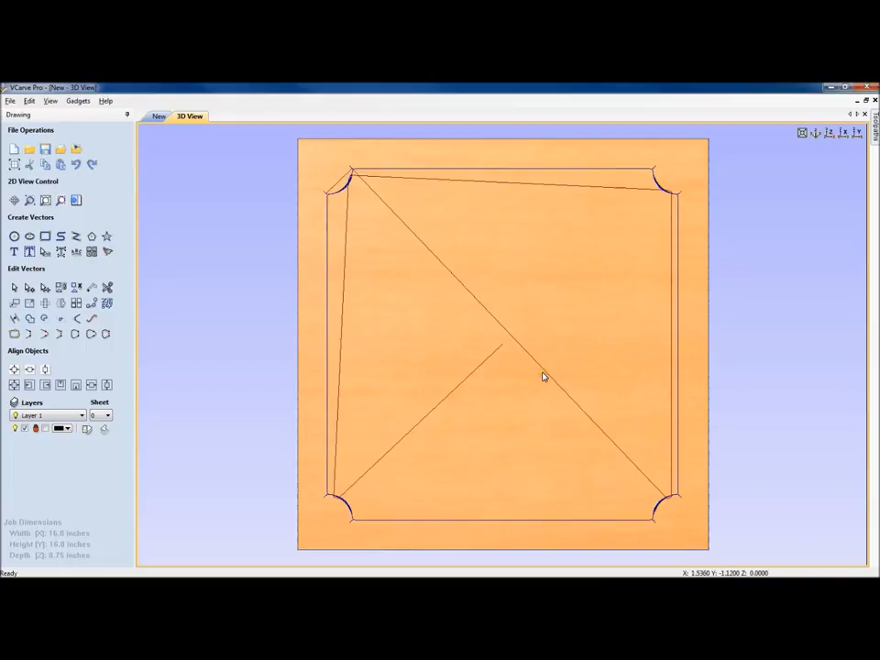
pyautogui.click(875, 135)
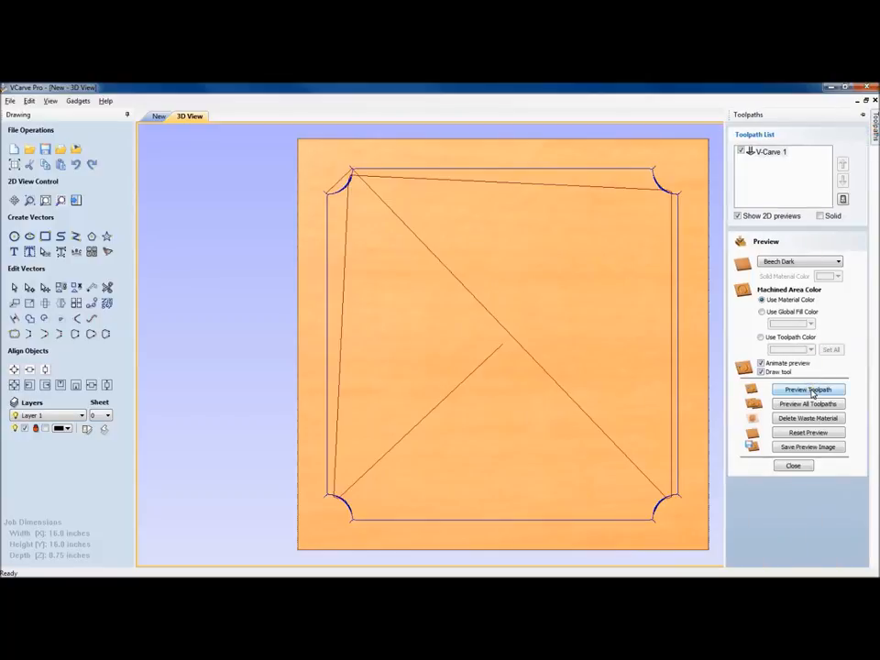
# Step: Preview the carved border on dark walnut with black global-fill grooves
pyautogui.click(807, 389)
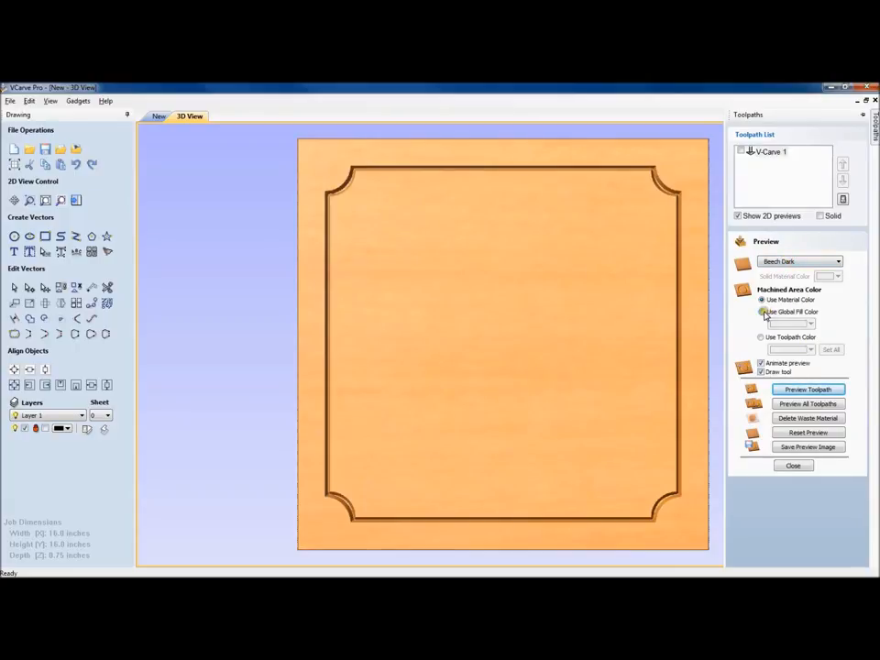
pyautogui.click(818, 323)
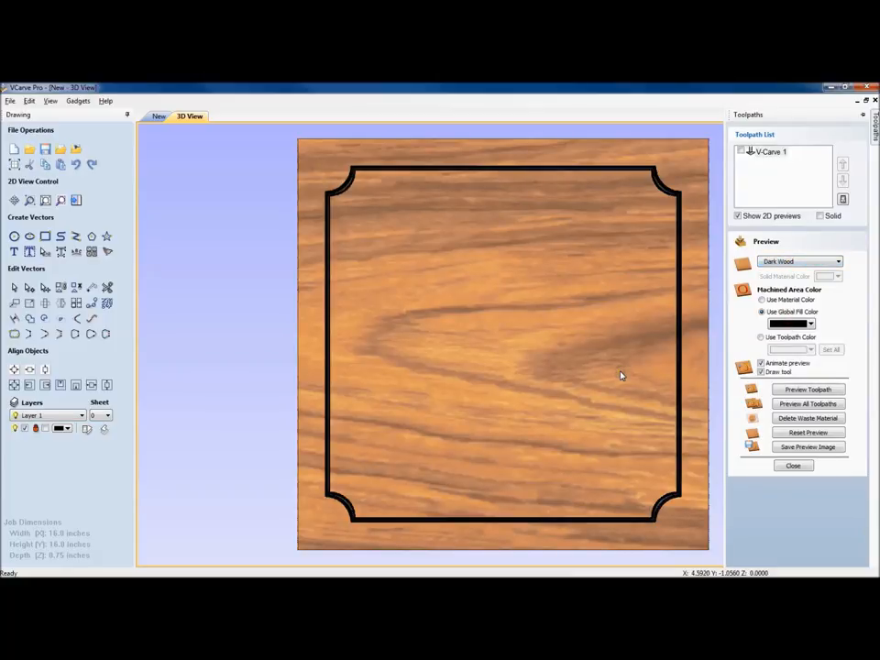
pyautogui.moveTo(628, 462)
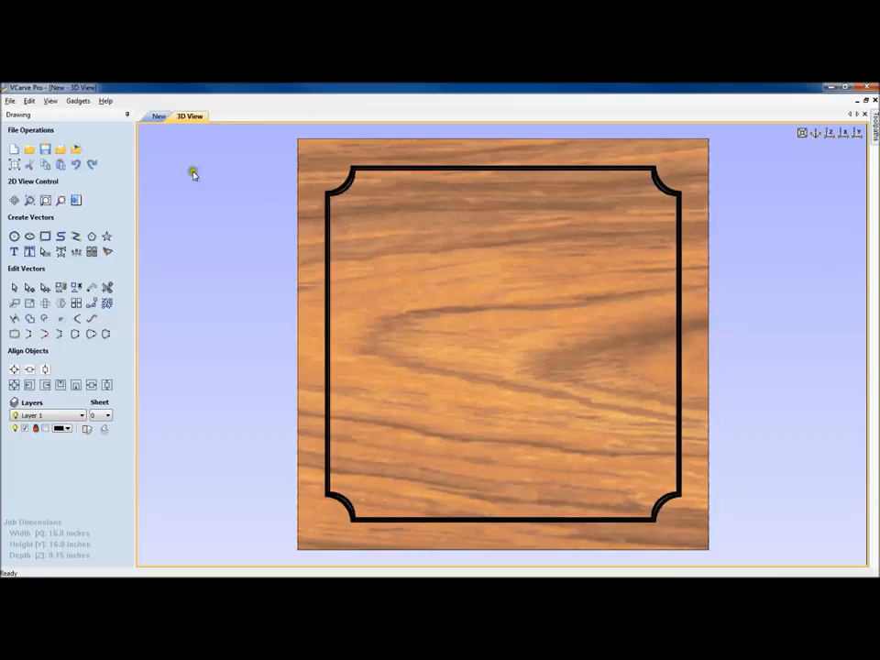
pyautogui.click(157, 118)
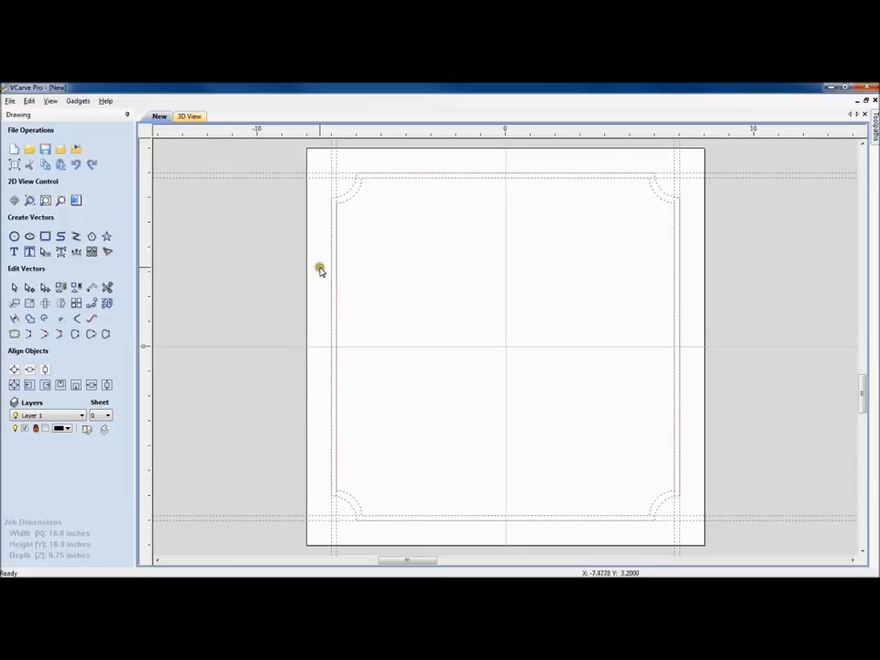
pyautogui.moveTo(352, 191)
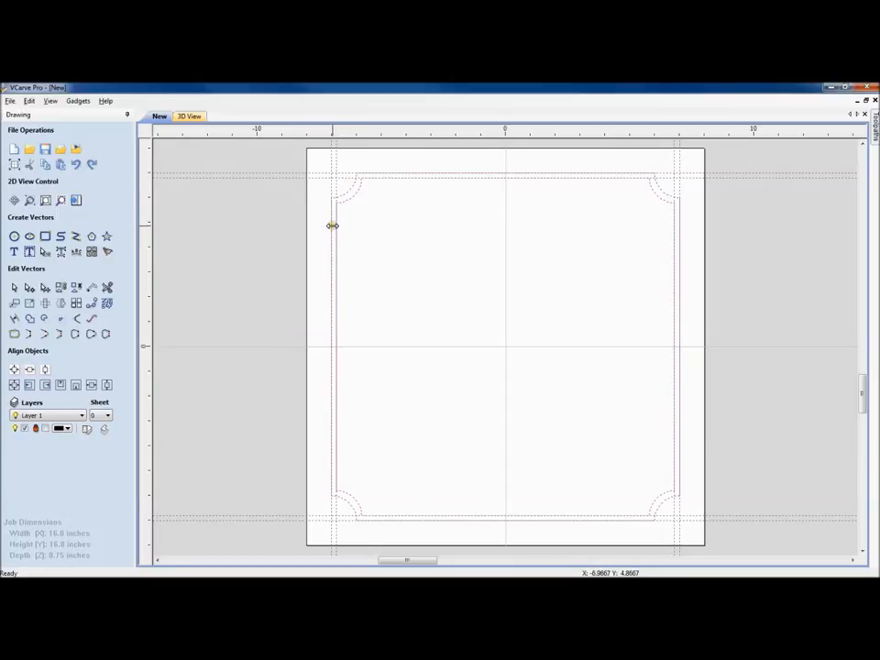
pyautogui.moveTo(349, 193)
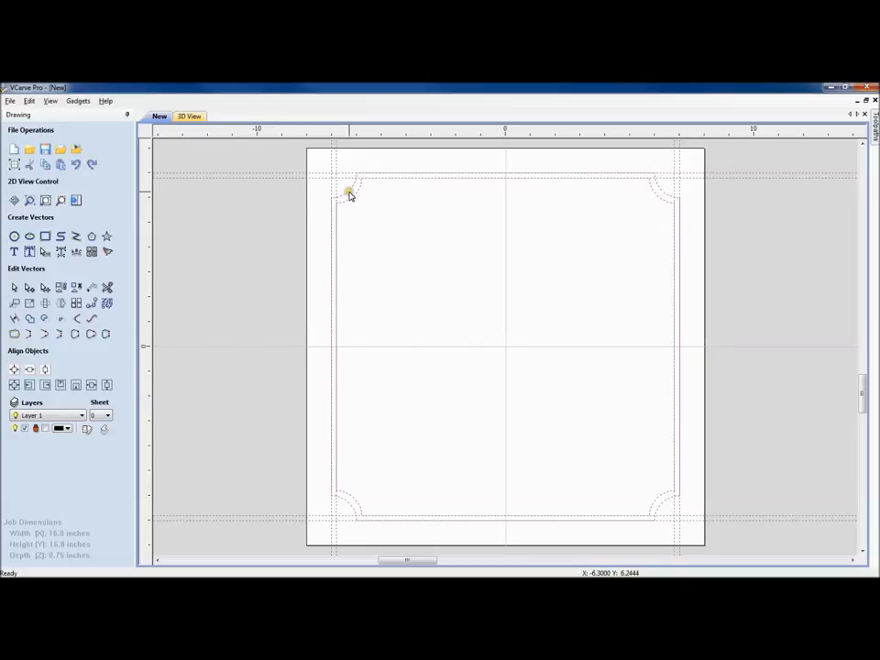
pyautogui.moveTo(351, 198)
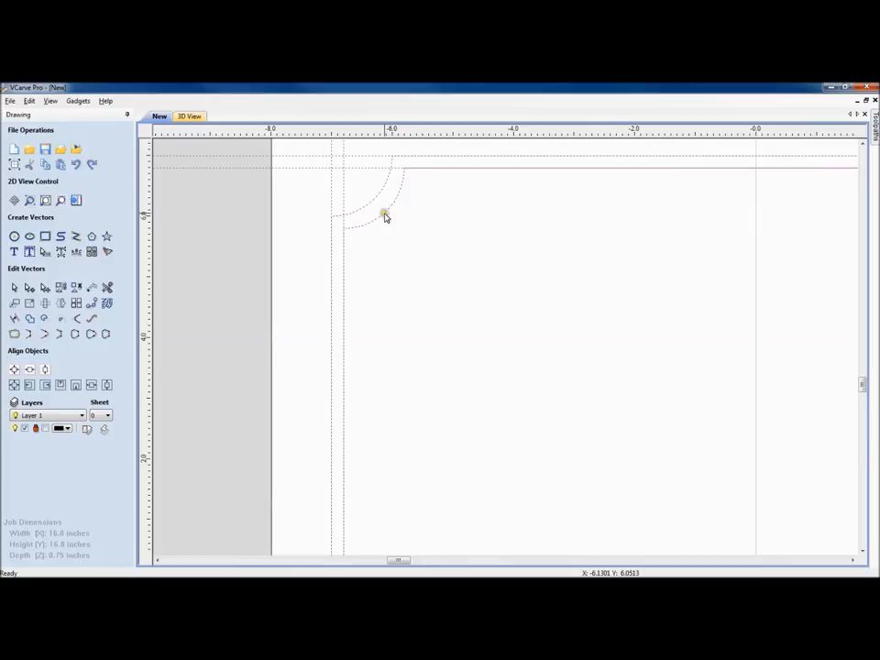
pyautogui.moveTo(433, 239)
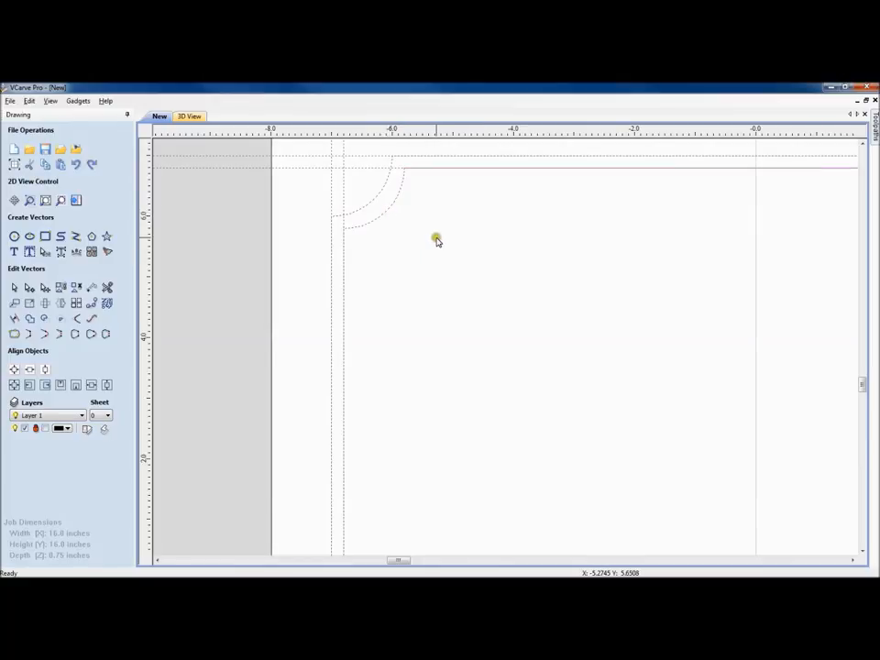
pyautogui.click(189, 118)
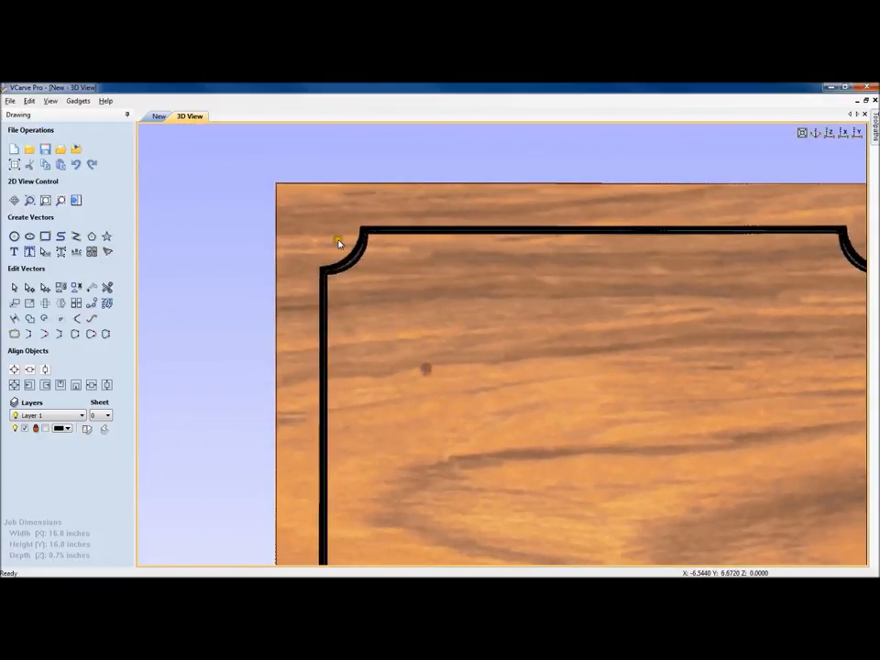
pyautogui.moveTo(345, 246)
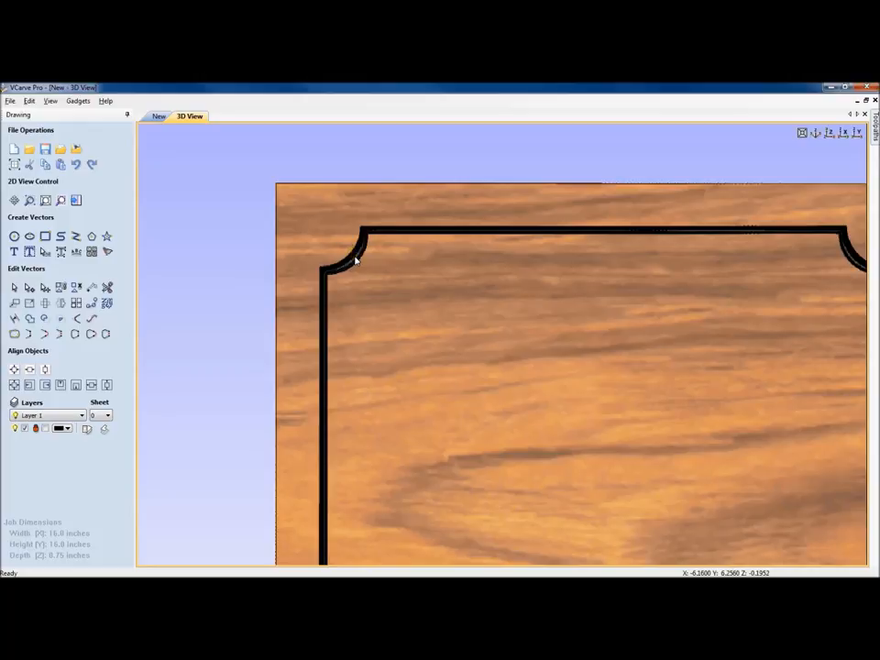
pyautogui.moveTo(363, 272)
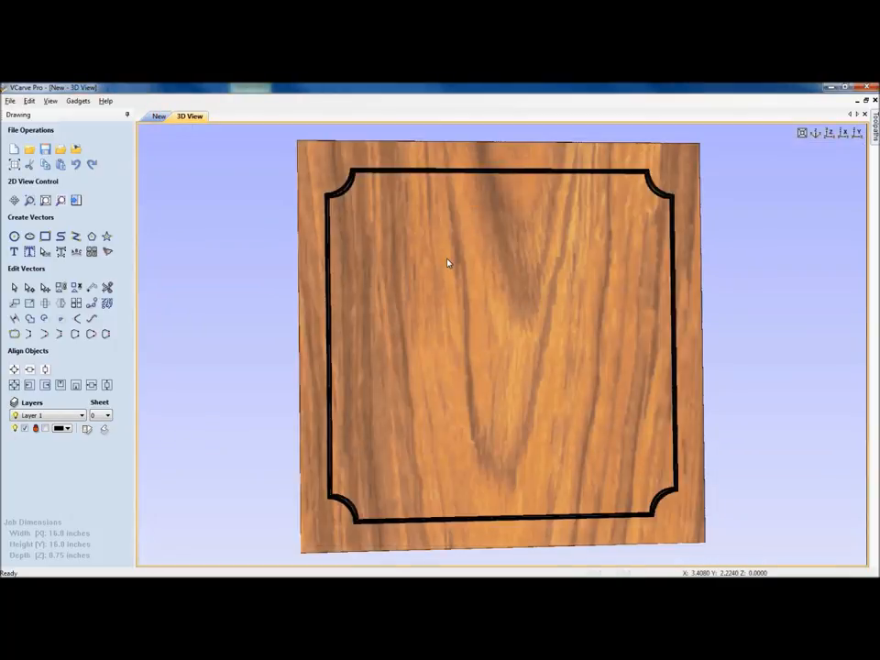
pyautogui.moveTo(430, 279)
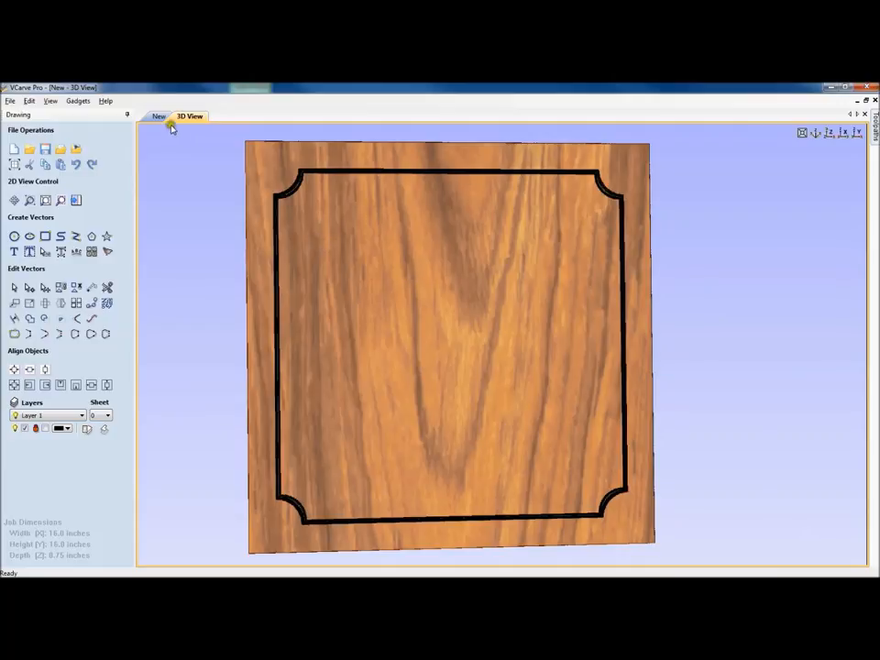
# Step: Check the 2D drawing, then orbit the 3D walnut plaque through steep and side angles and back face-on
pyautogui.click(158, 116)
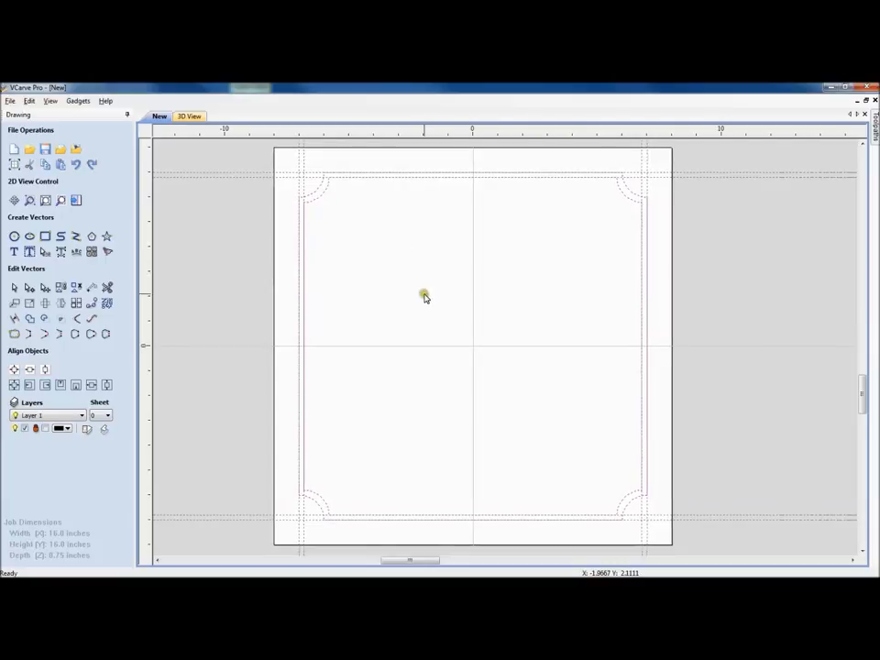
pyautogui.click(187, 118)
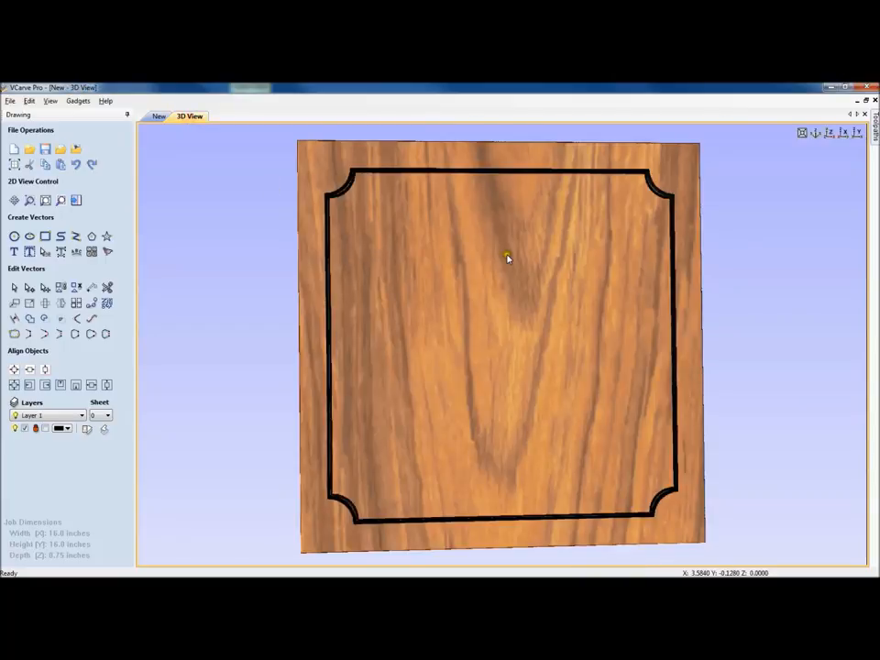
pyautogui.moveTo(517, 260)
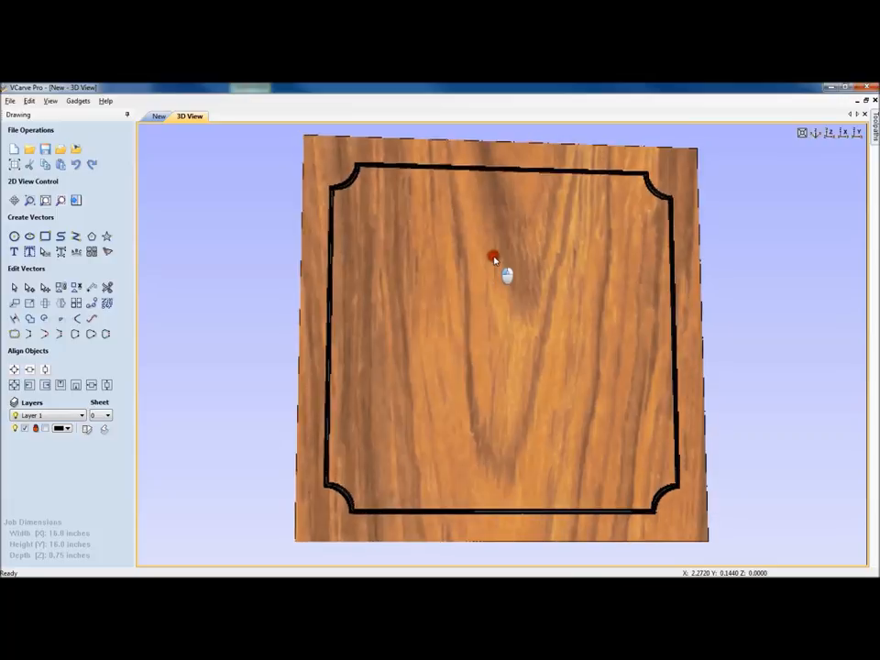
pyautogui.moveTo(493, 257); pyautogui.dragTo(567, 176)
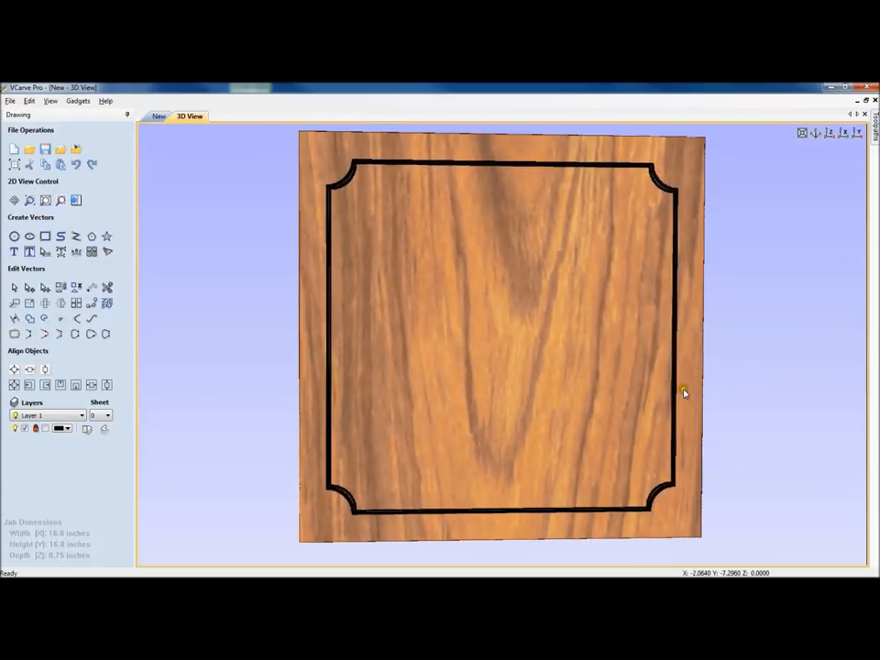
pyautogui.moveTo(686, 395); pyautogui.dragTo(250, 368)
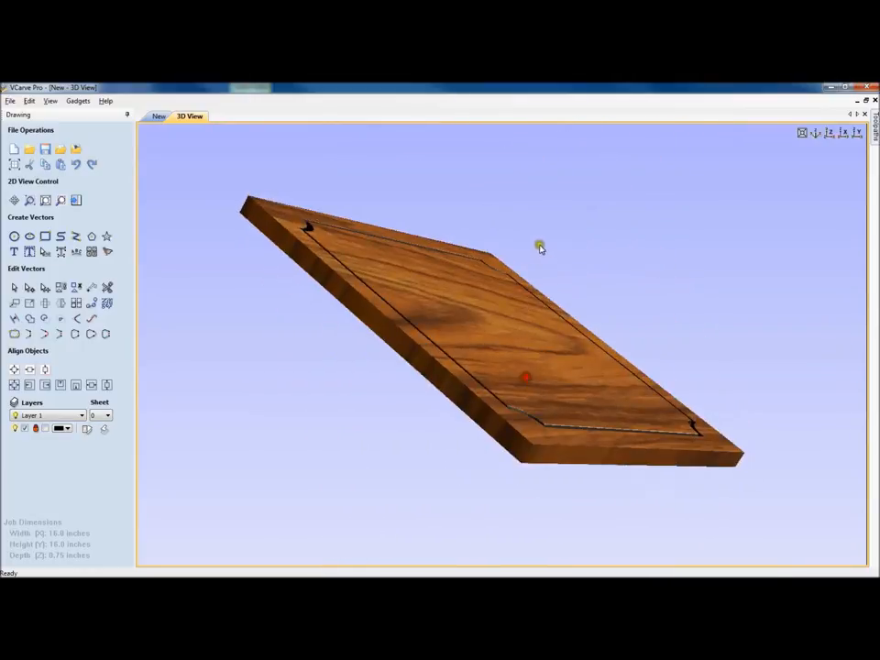
pyautogui.moveTo(541, 248); pyautogui.dragTo(418, 440)
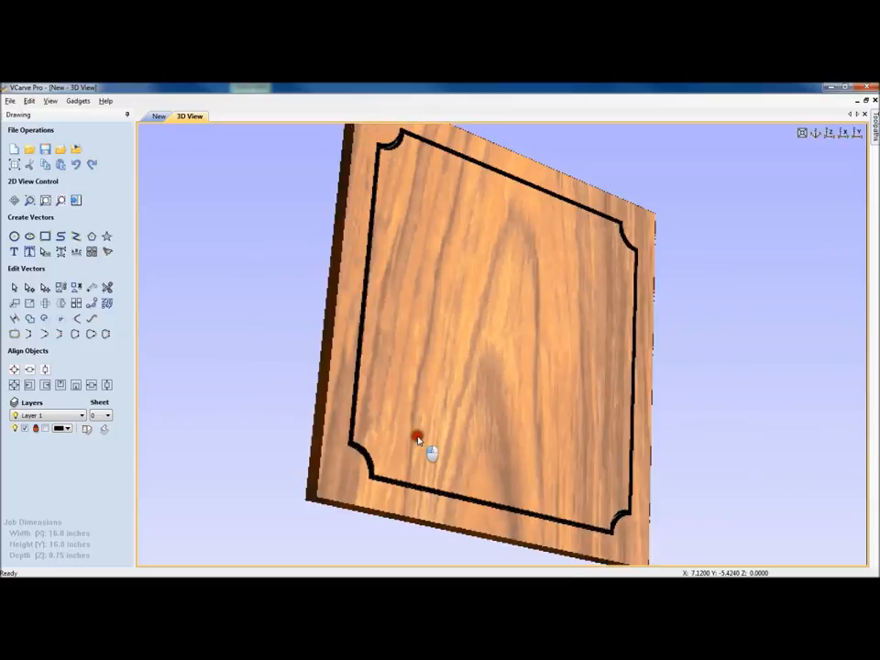
pyautogui.moveTo(418, 439); pyautogui.dragTo(444, 347)
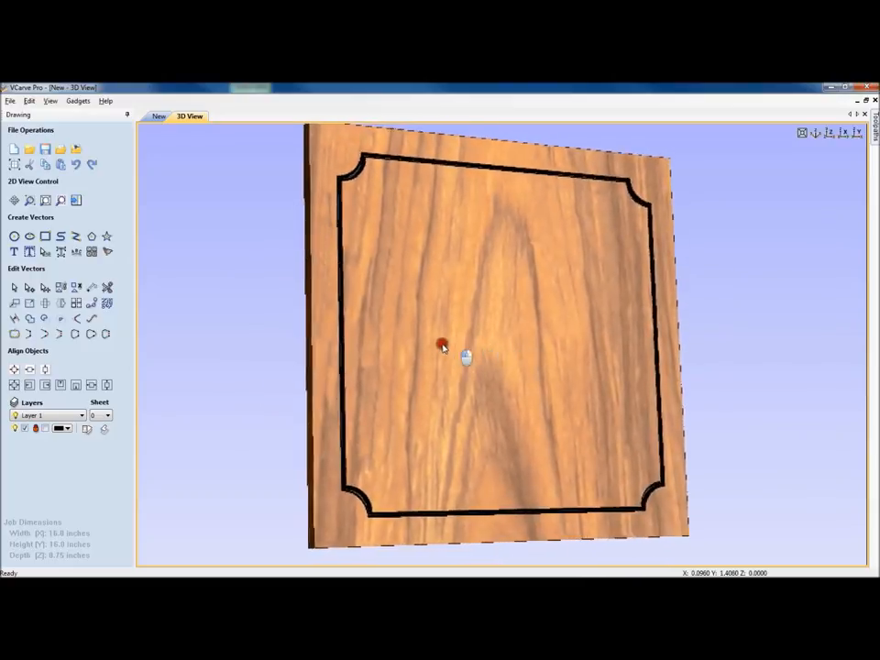
pyautogui.moveTo(446, 346); pyautogui.dragTo(402, 365)
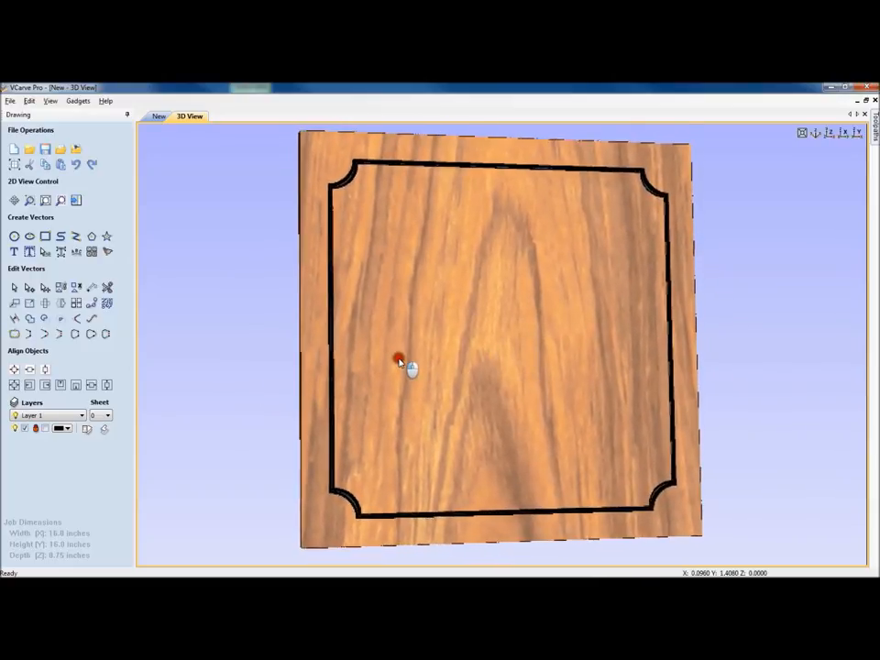